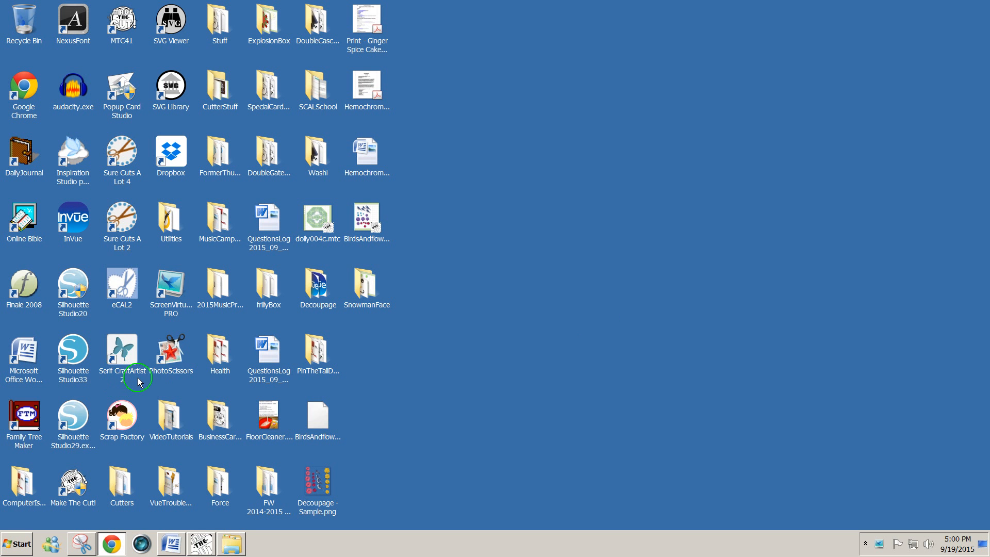
mouse_move(122, 361)
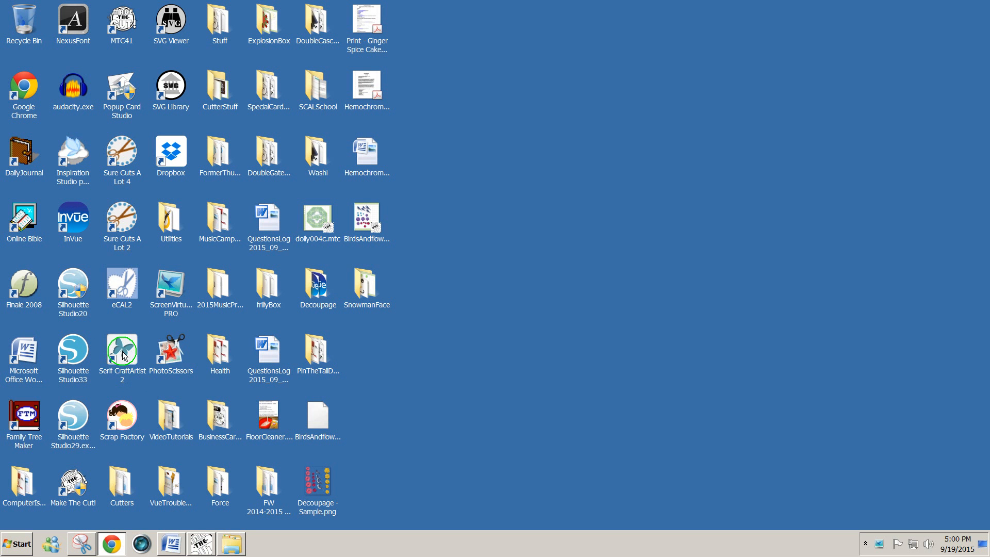
Launch Serif CraftArtist 2 from its desktop shortcut
double_click(122, 350)
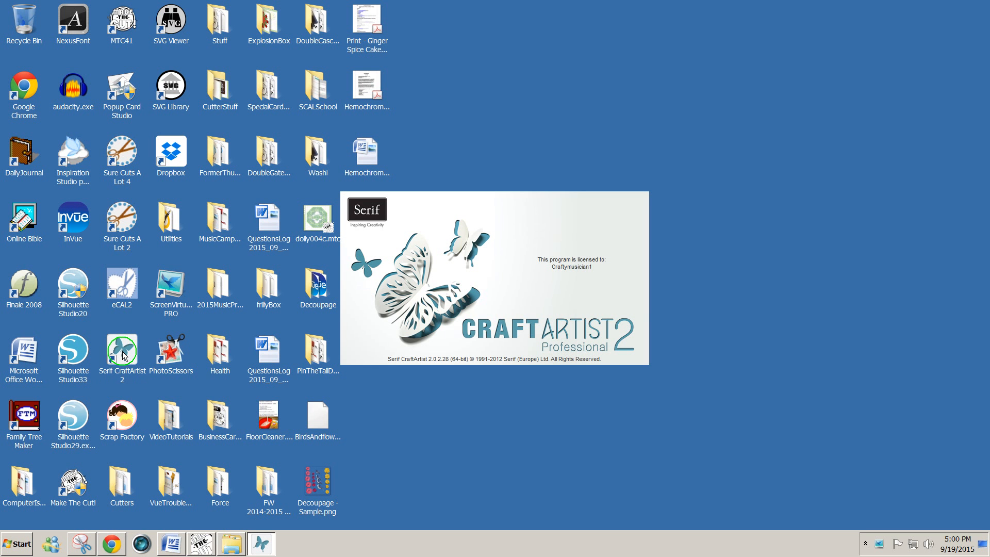
mouse_move(567, 371)
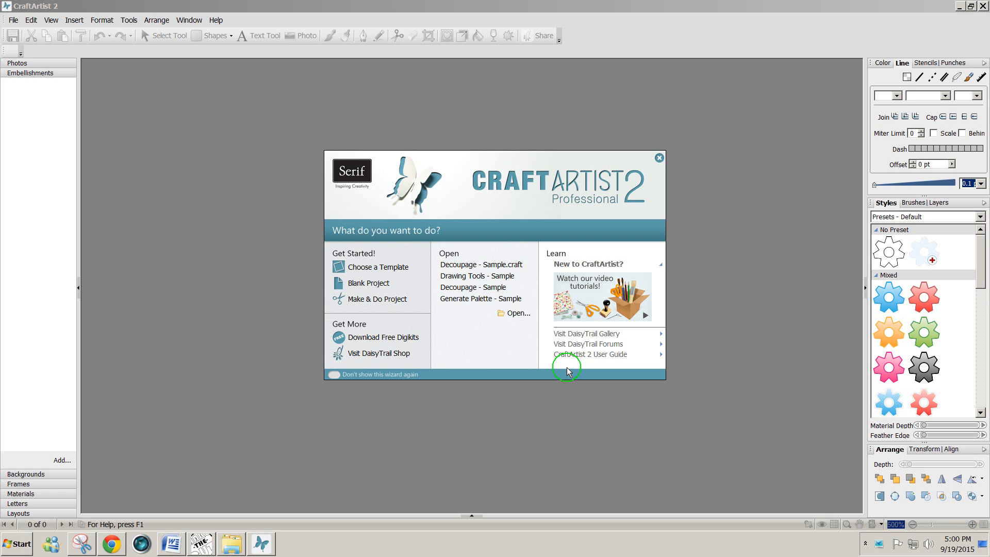
mouse_move(551, 361)
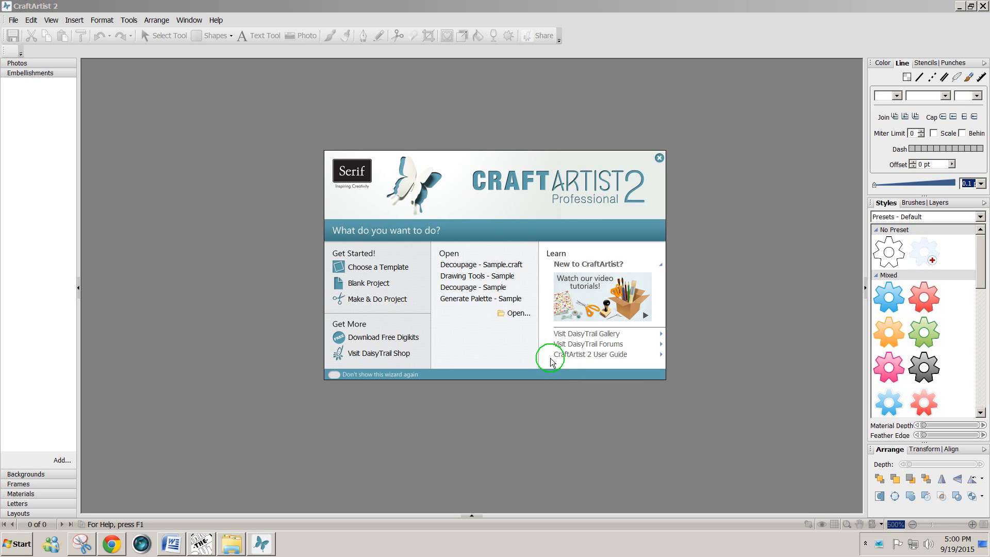
mouse_move(456, 264)
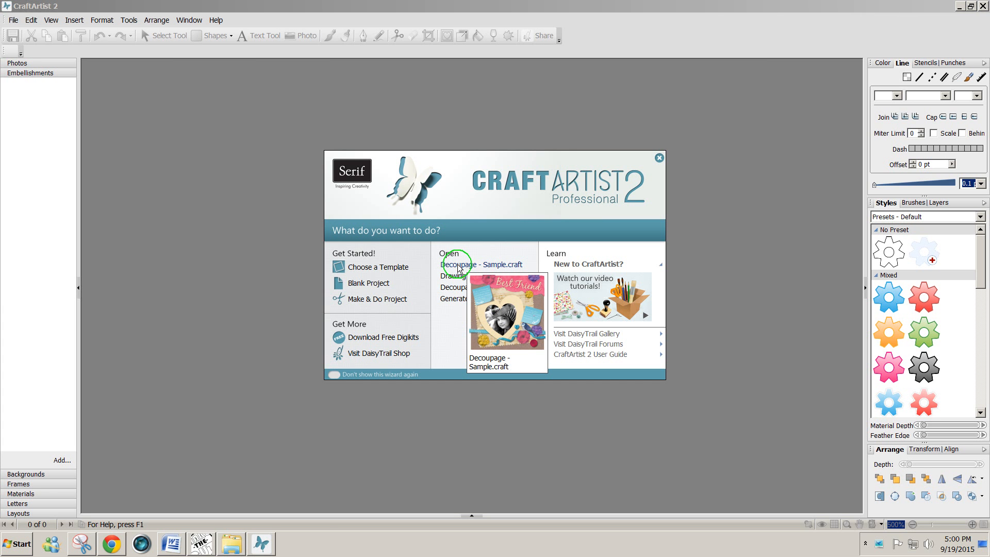
Open Decoupage - Sample.craft from the startup wizard's Open list
click(482, 265)
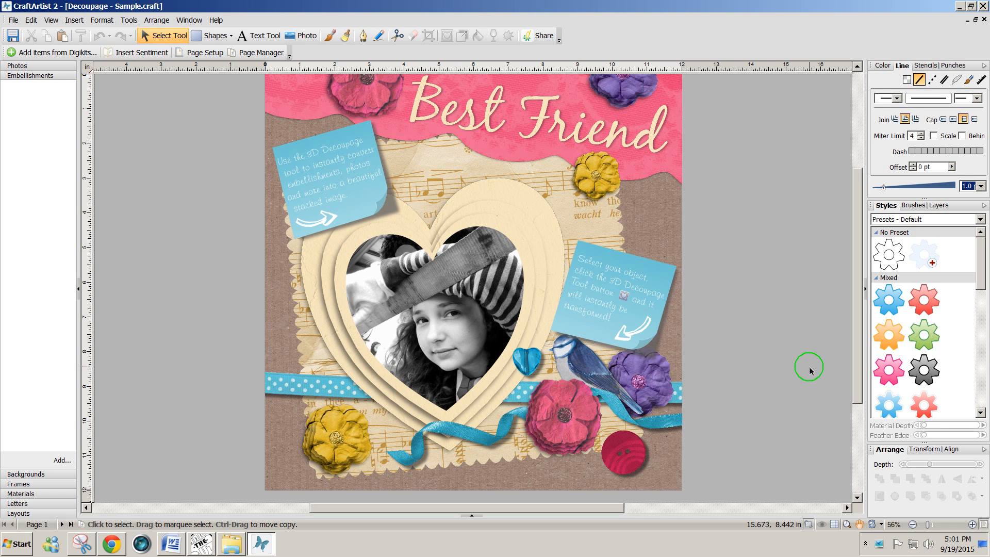
mouse_move(615, 508)
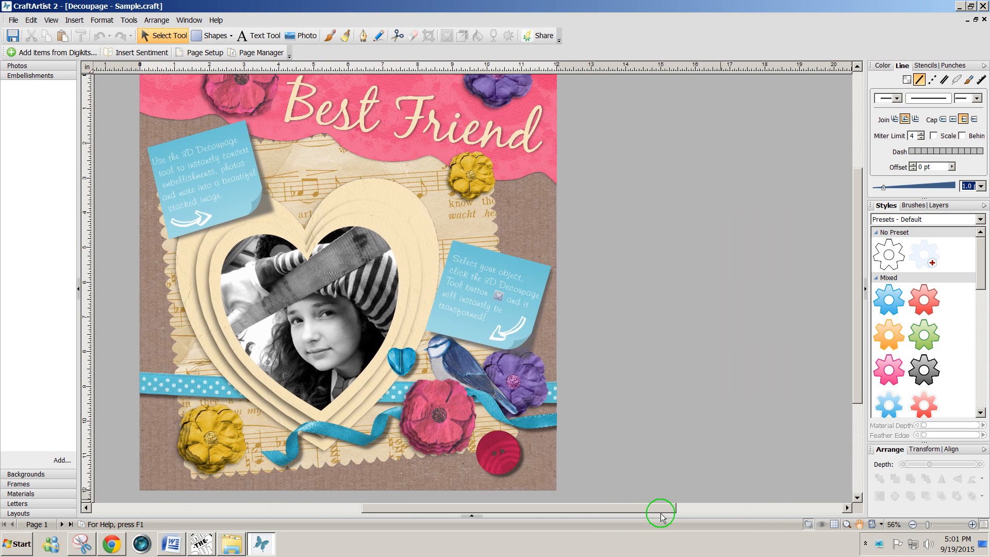
drag(661, 508, 668, 509)
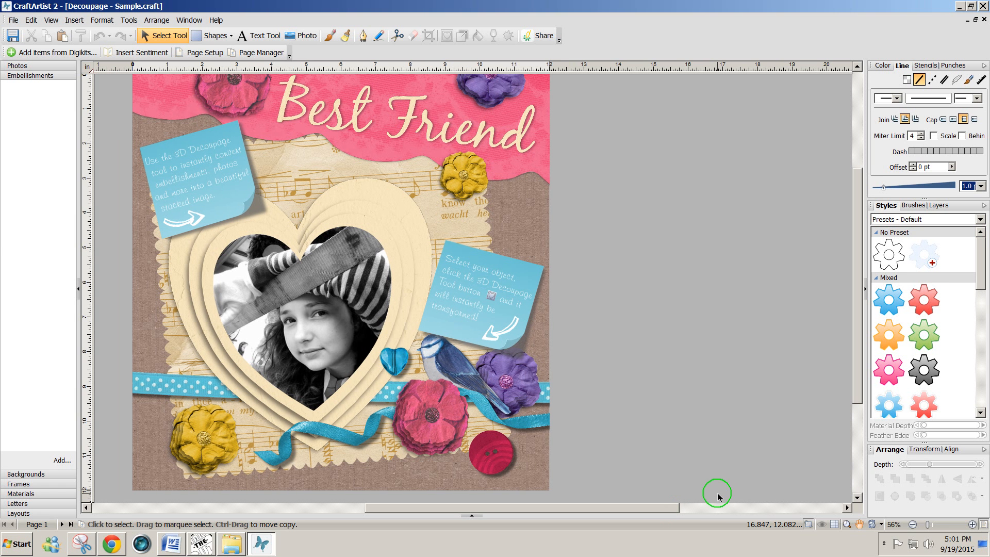
mouse_move(683, 443)
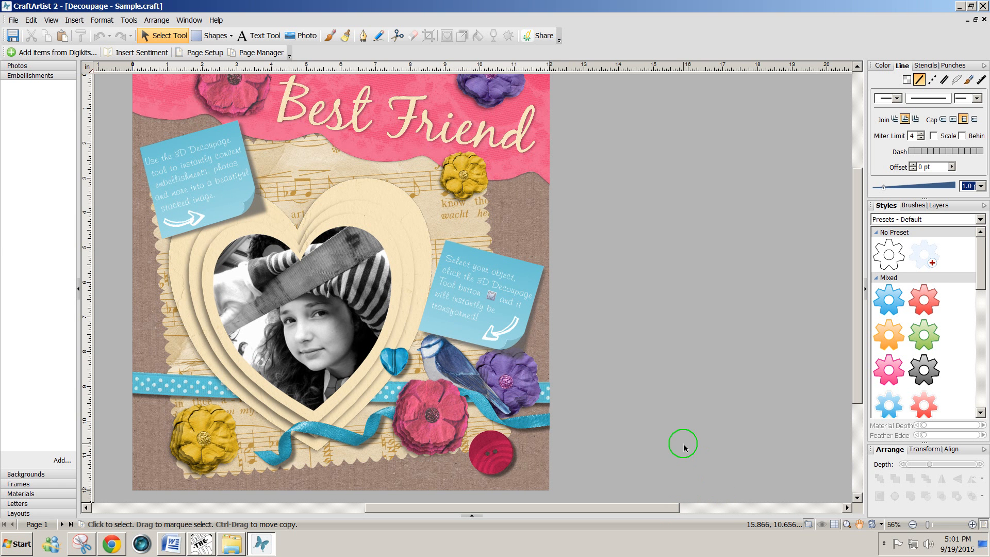
mouse_move(575, 210)
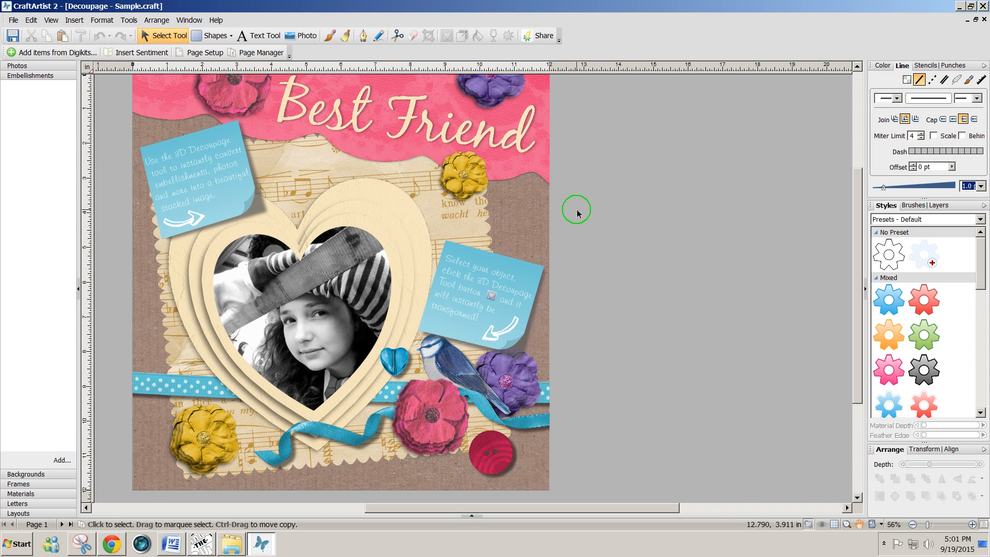
click(206, 439)
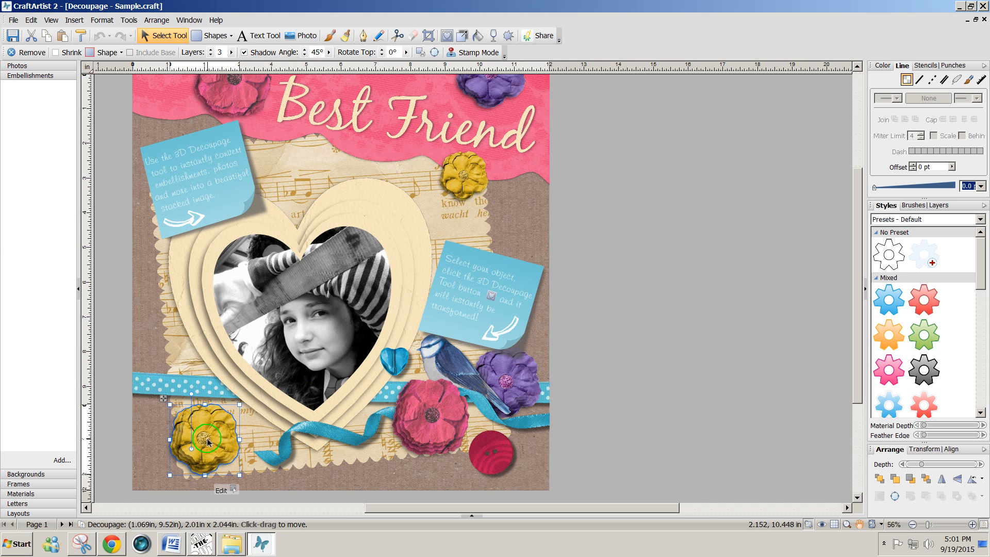
Move the yellow flower off the page and make it a four-layer decoupage item with no shadow
drag(205, 435, 518, 426)
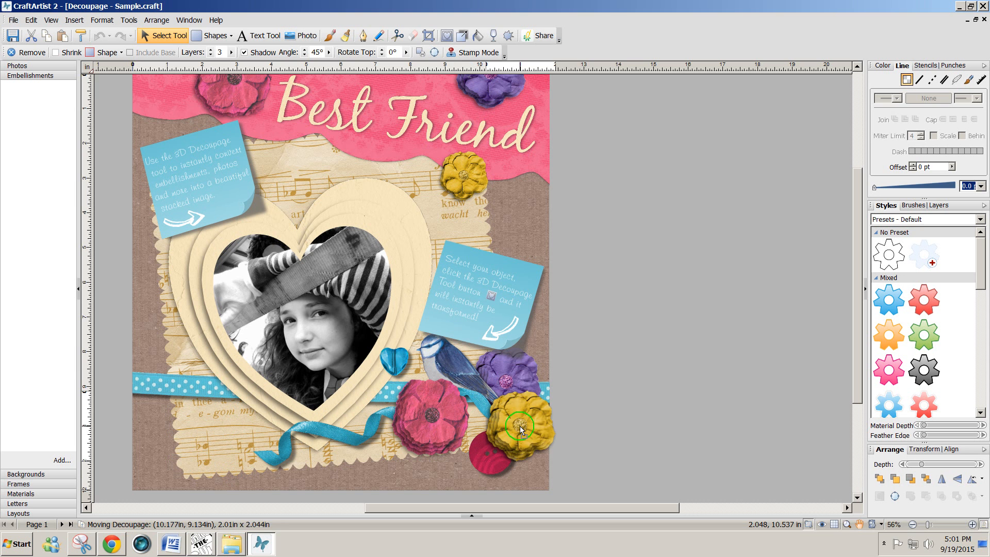
drag(518, 426, 582, 407)
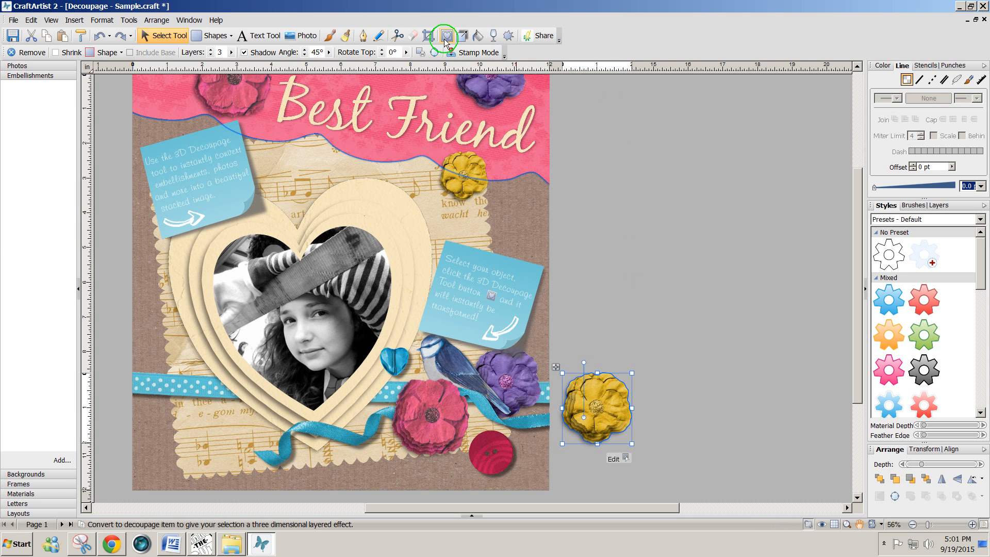
mouse_move(446, 41)
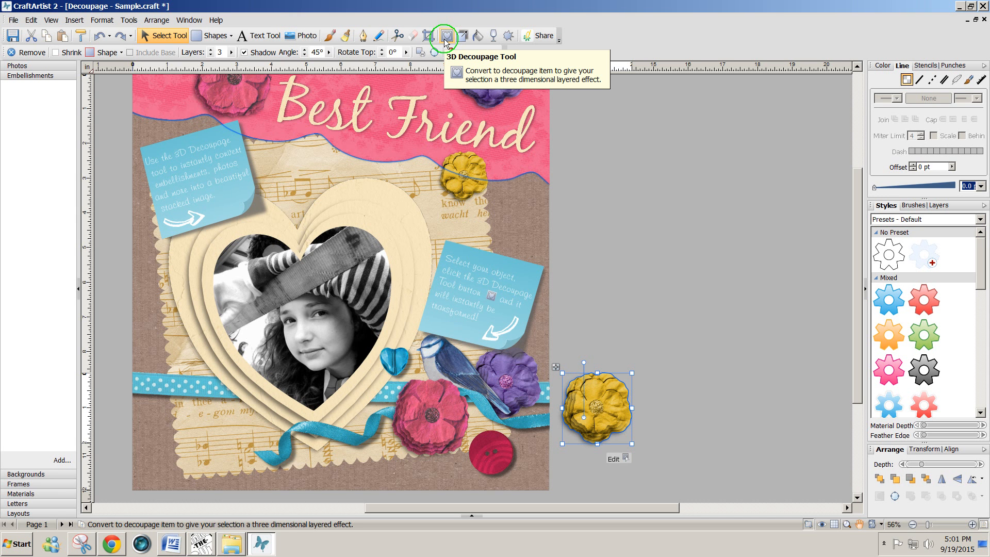
click(446, 35)
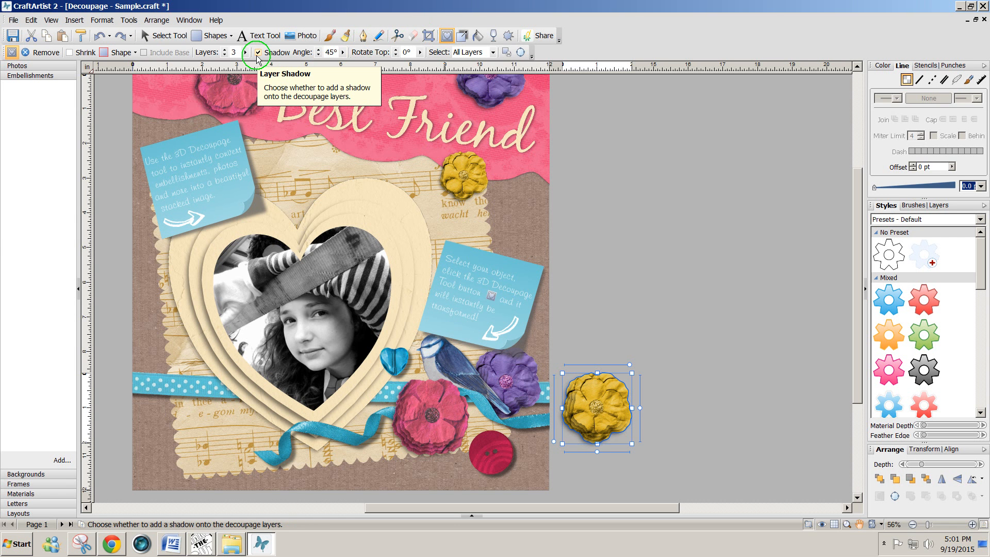
click(256, 52)
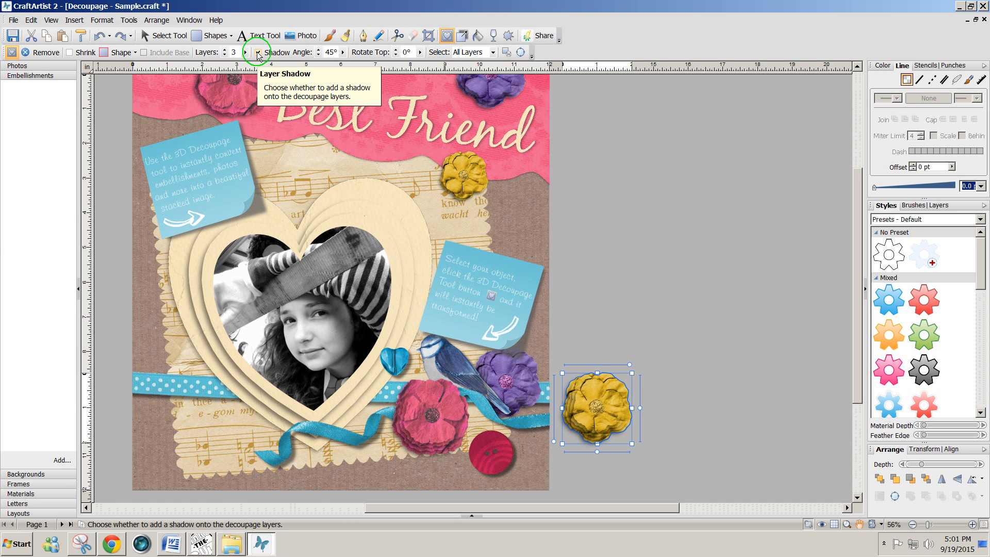
click(257, 53)
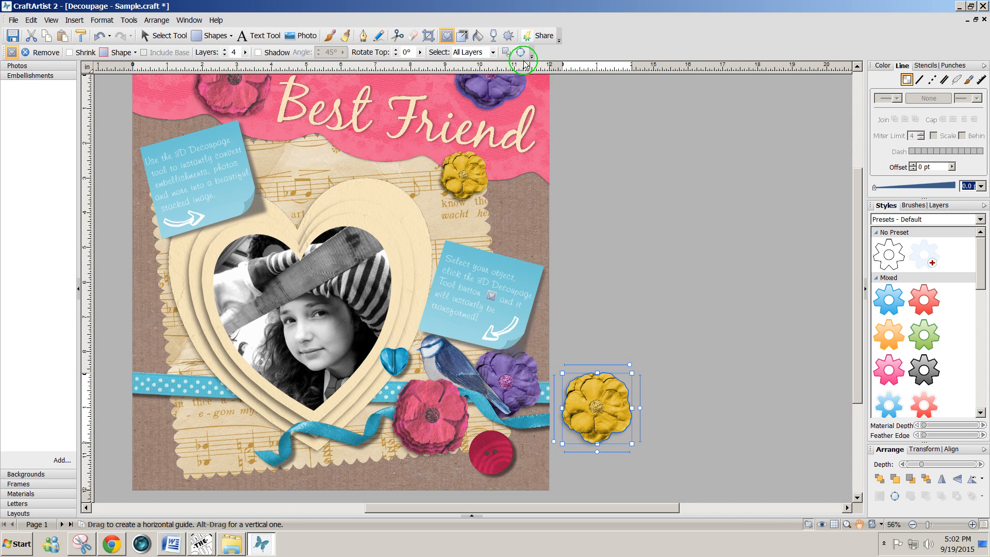
mouse_move(519, 52)
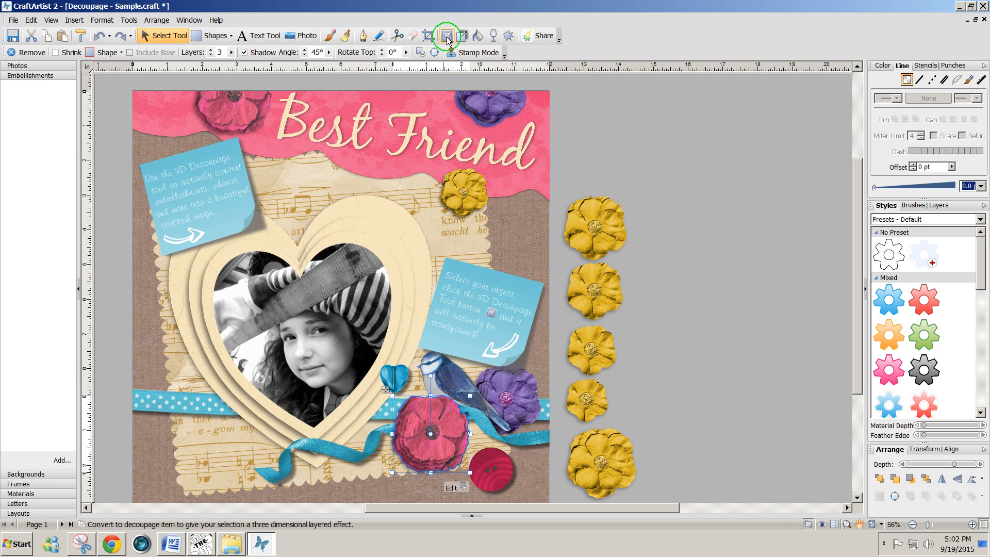
Make the pink flower a four-layer decoupage item without shadow and split its layers apart
click(446, 36)
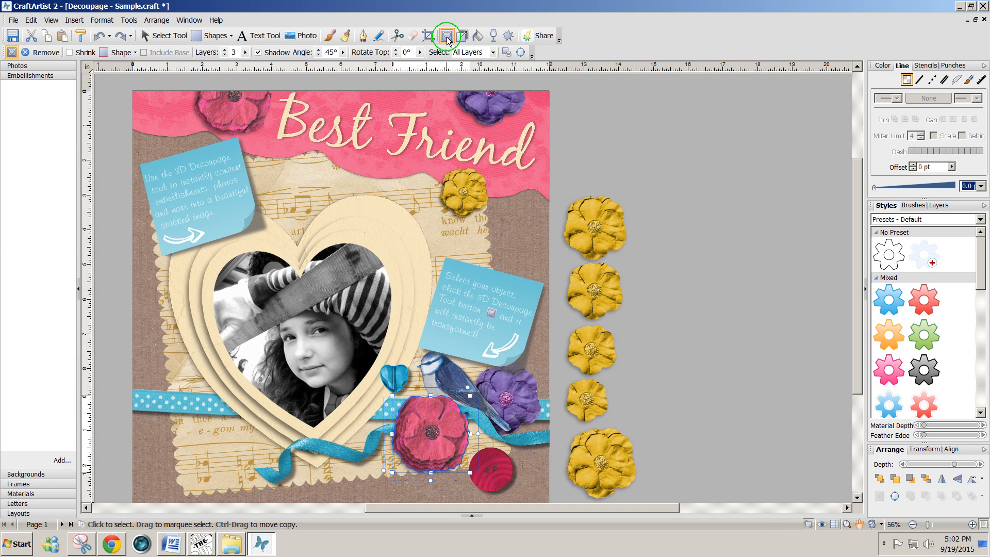
click(446, 35)
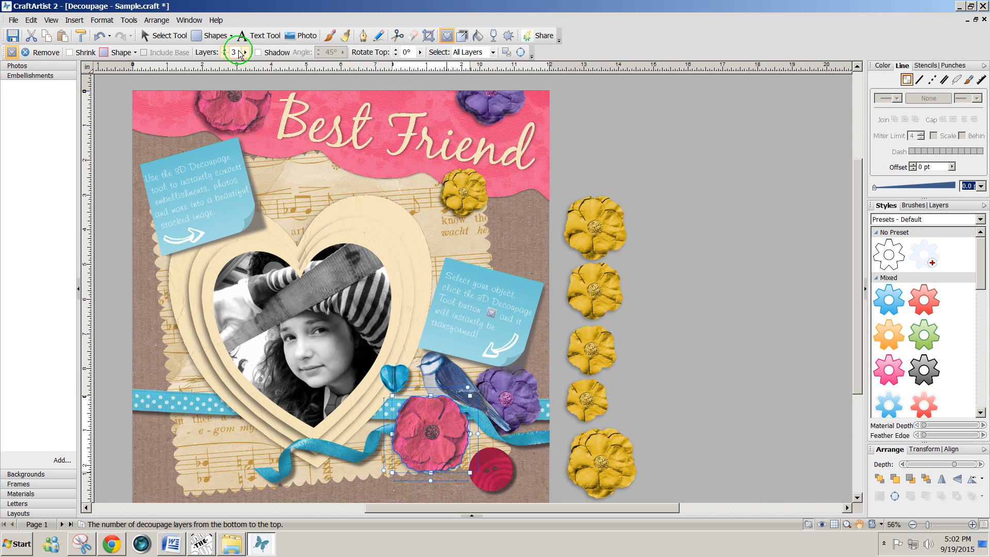
click(244, 50)
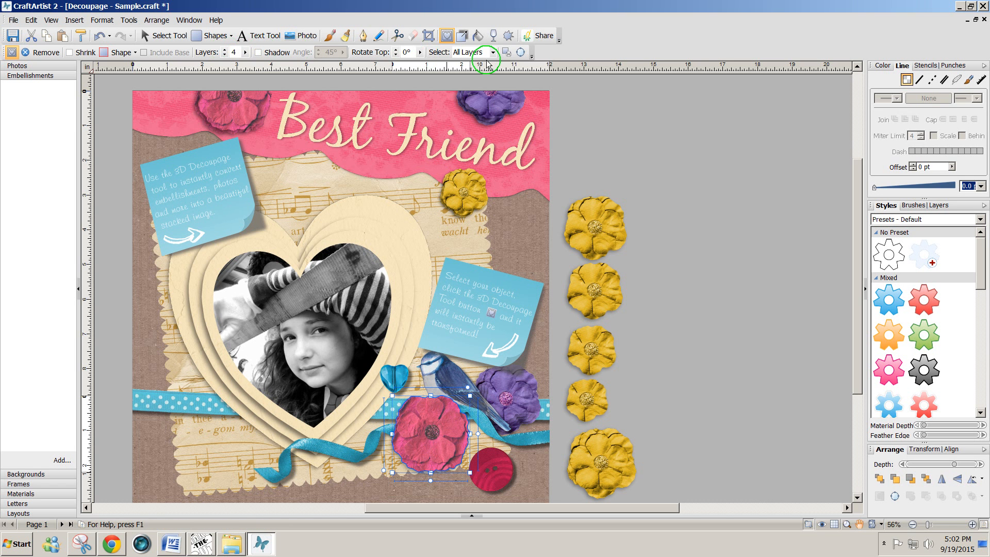
mouse_move(519, 53)
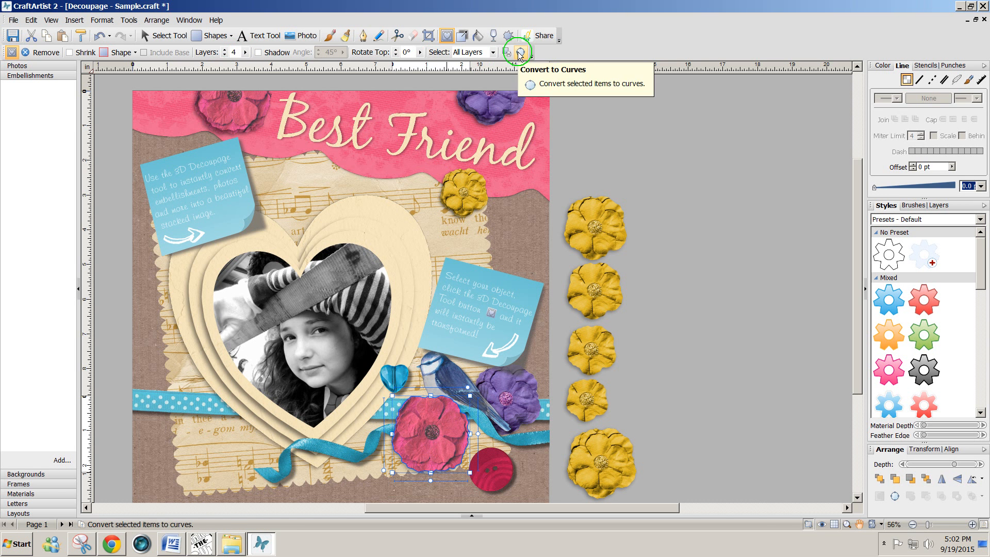
click(516, 52)
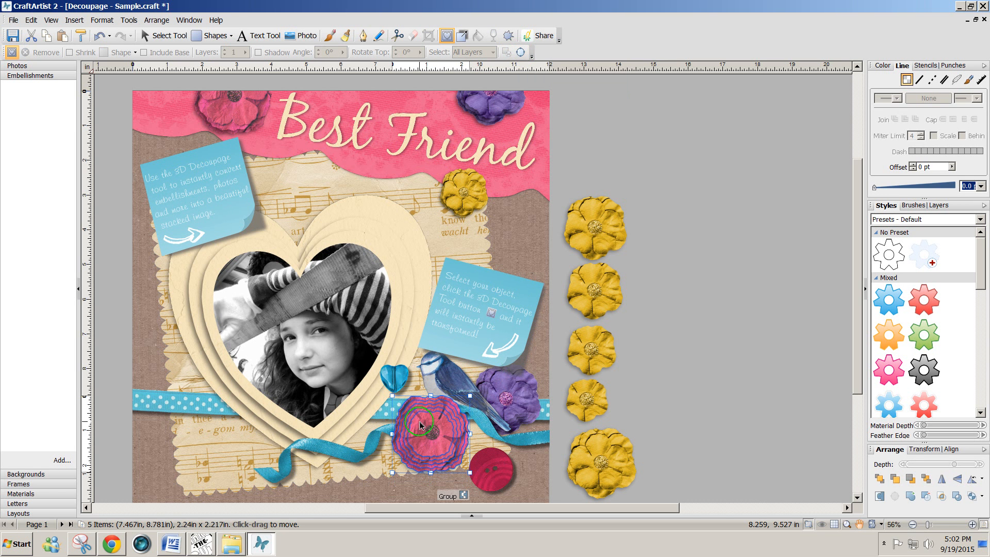
Stack the pink flower layers in a column beside the yellow flower layers off the page
drag(431, 431, 685, 458)
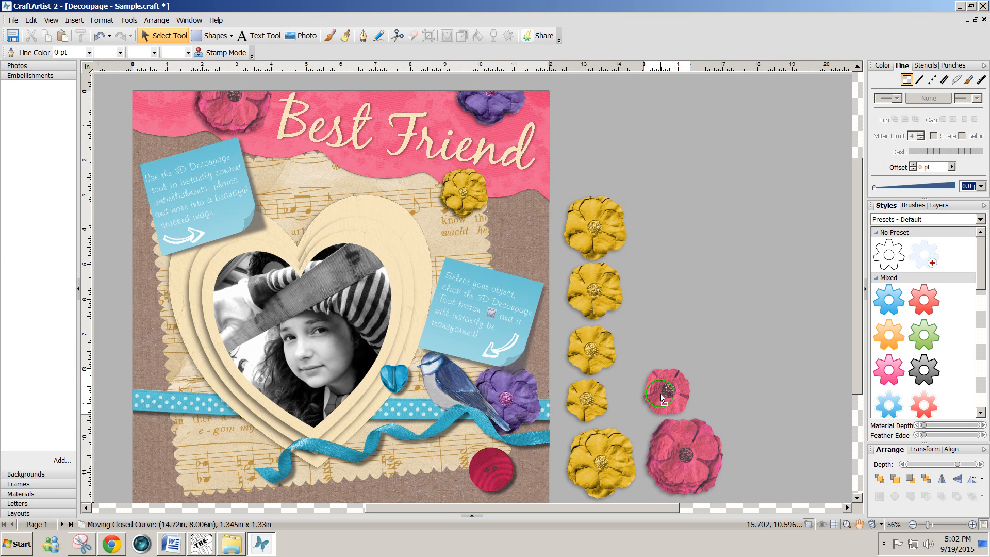
drag(663, 395, 662, 331)
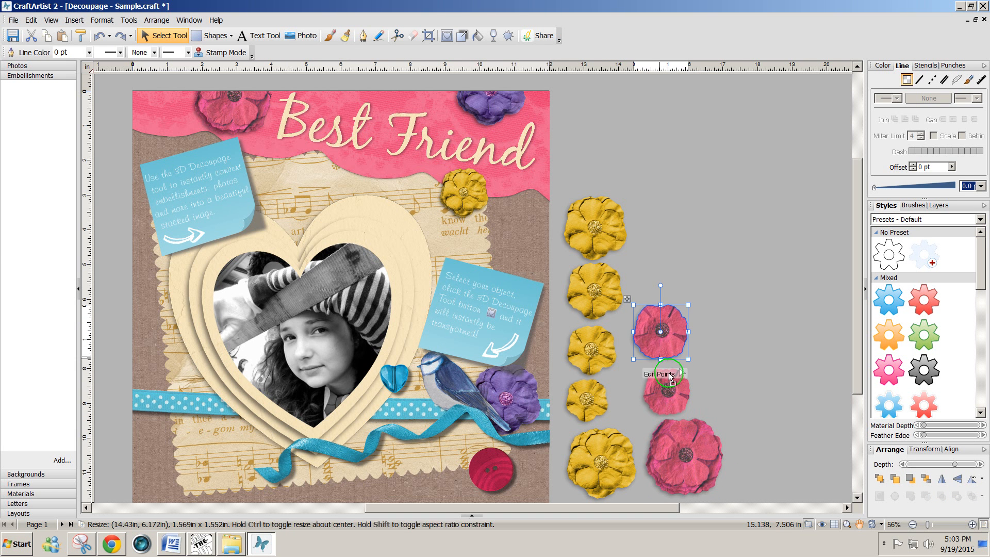
drag(662, 332, 666, 272)
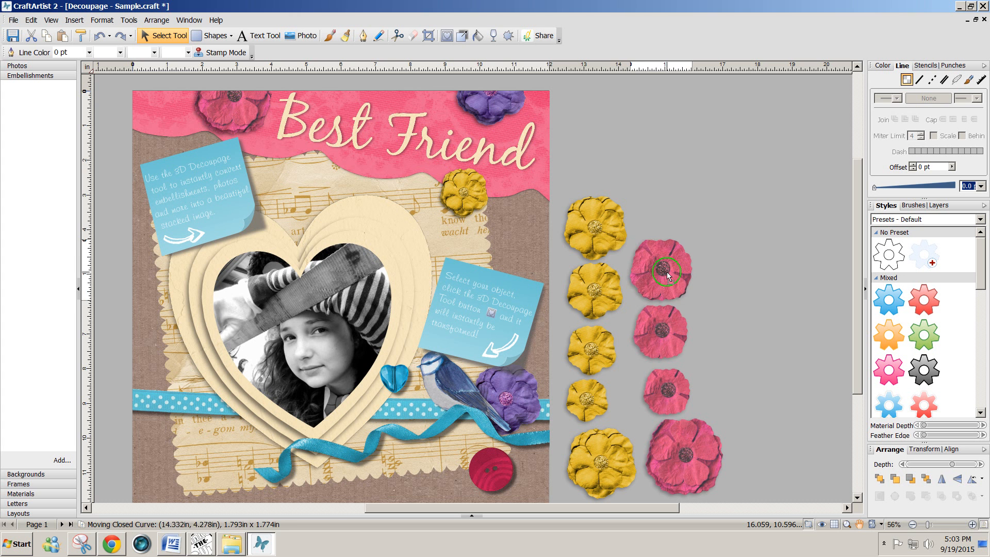
drag(667, 272, 660, 199)
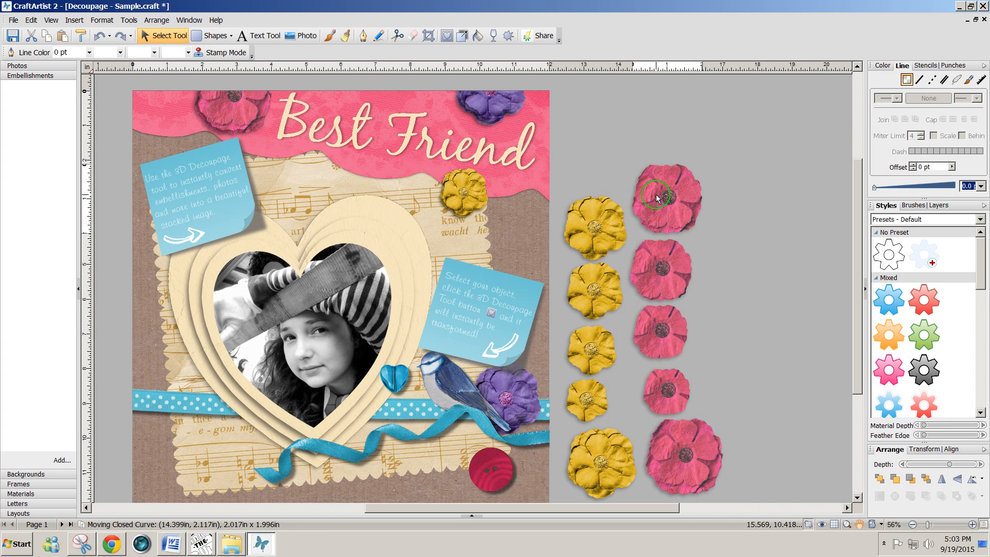
drag(661, 198, 685, 446)
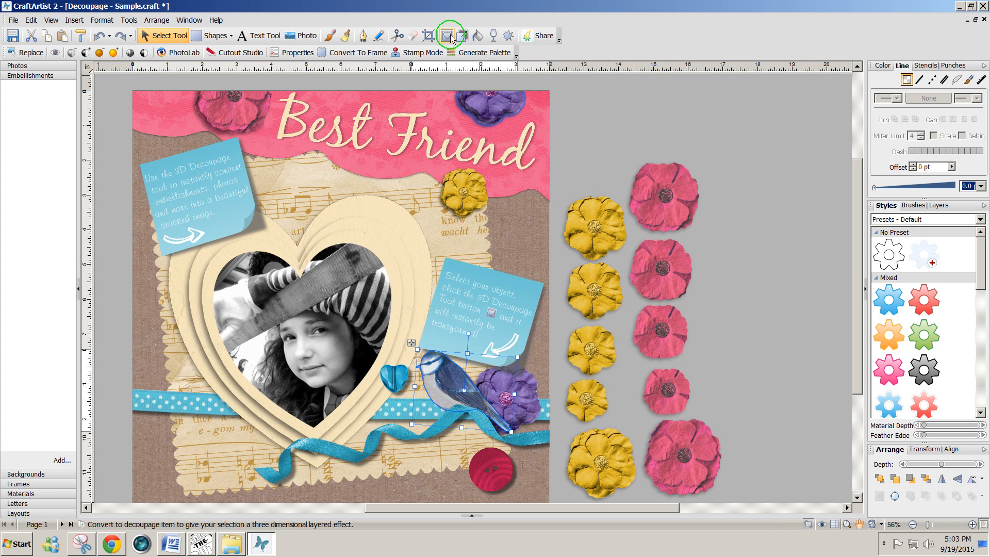
Split the bluebird into decoupage layers and line them up as a third column beside the pink flowers
click(451, 35)
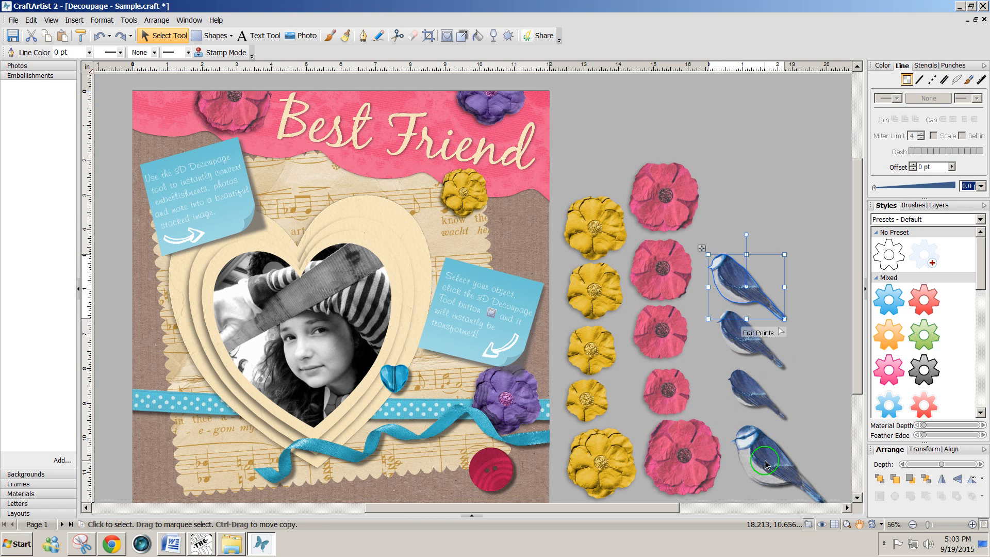
drag(765, 464, 741, 253)
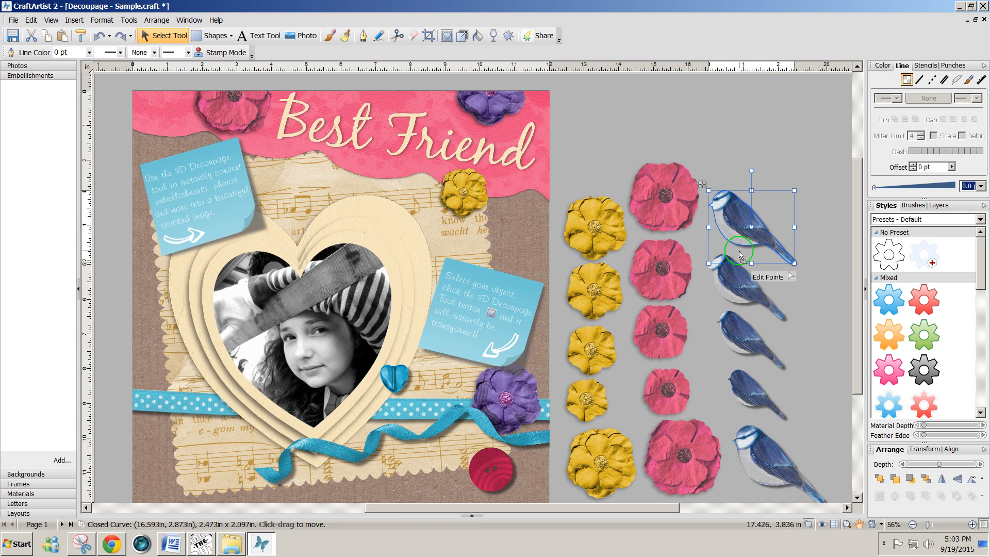
drag(739, 227, 765, 449)
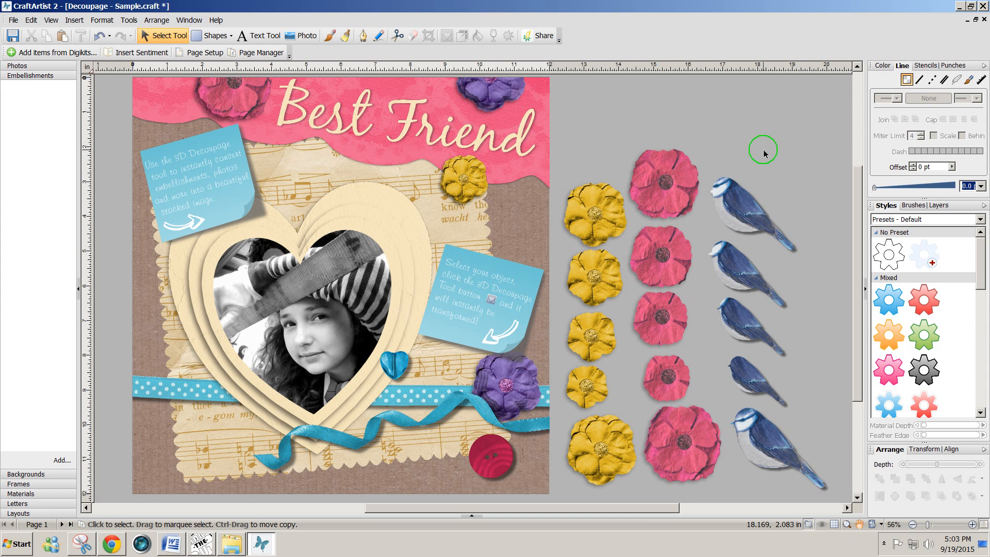
mouse_move(641, 508)
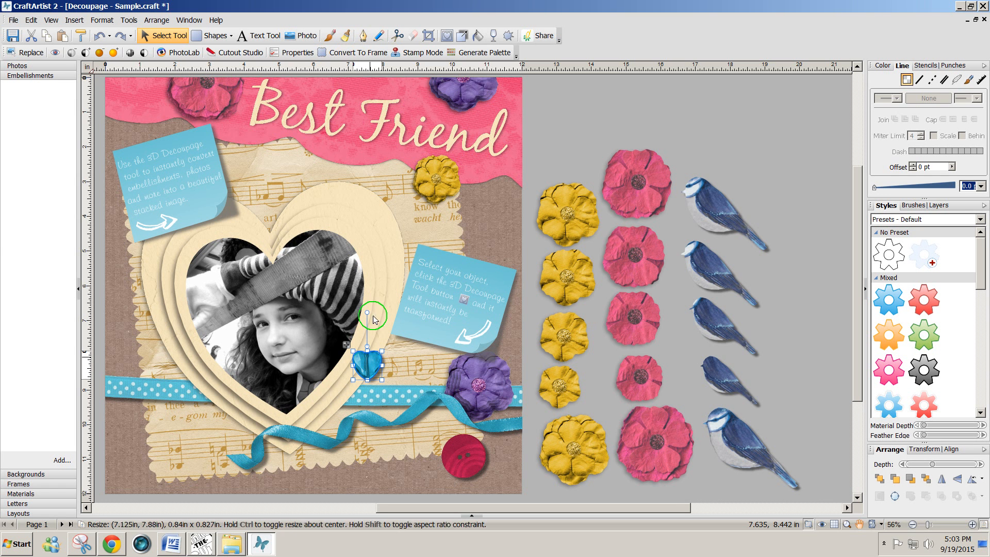
mouse_move(449, 36)
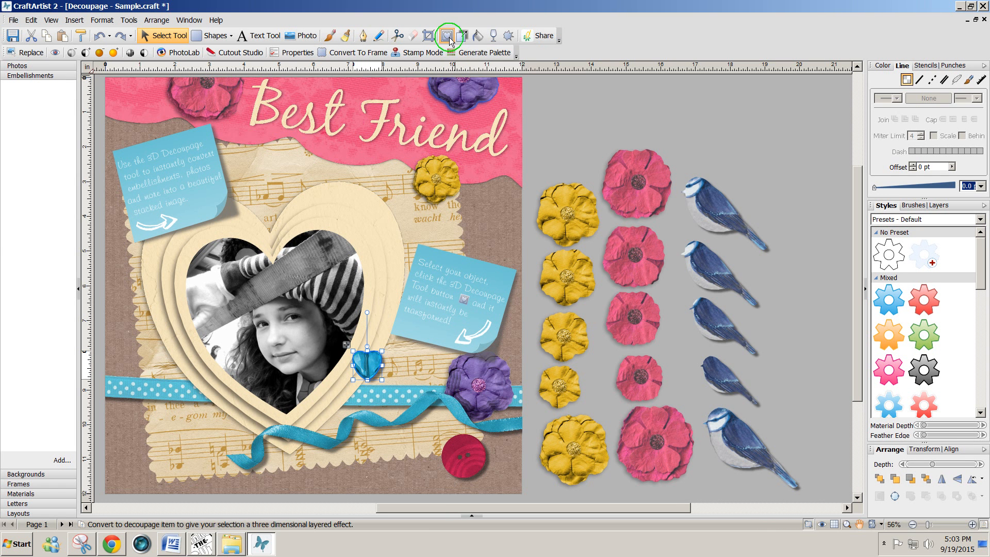
Split the blue heart into four decoupage layers arranged in a column right of the birds
click(449, 35)
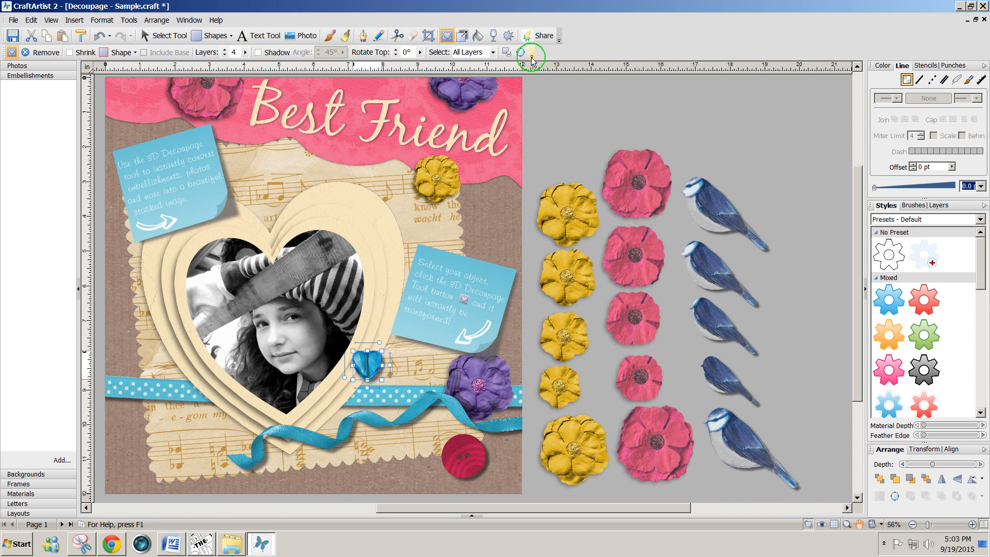
mouse_move(241, 36)
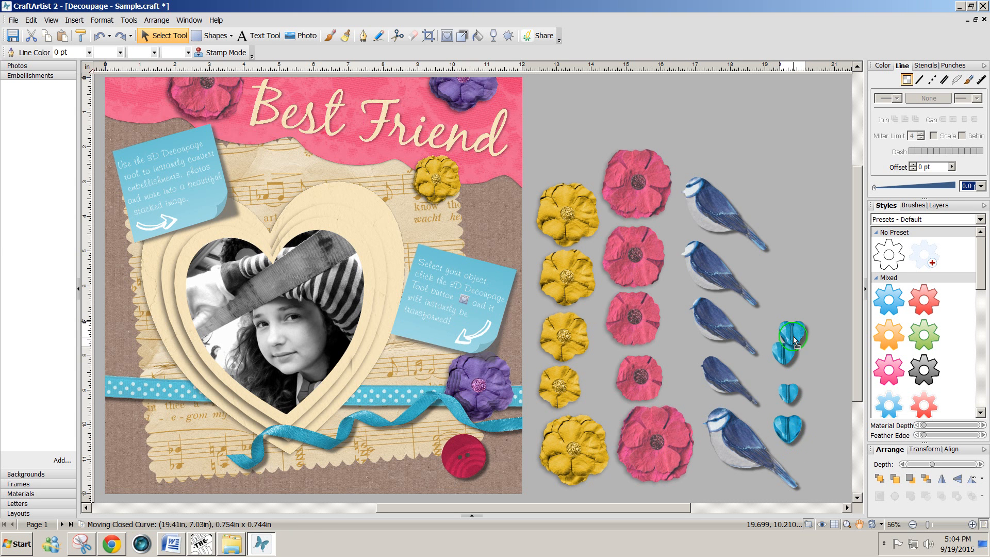
drag(793, 339, 795, 426)
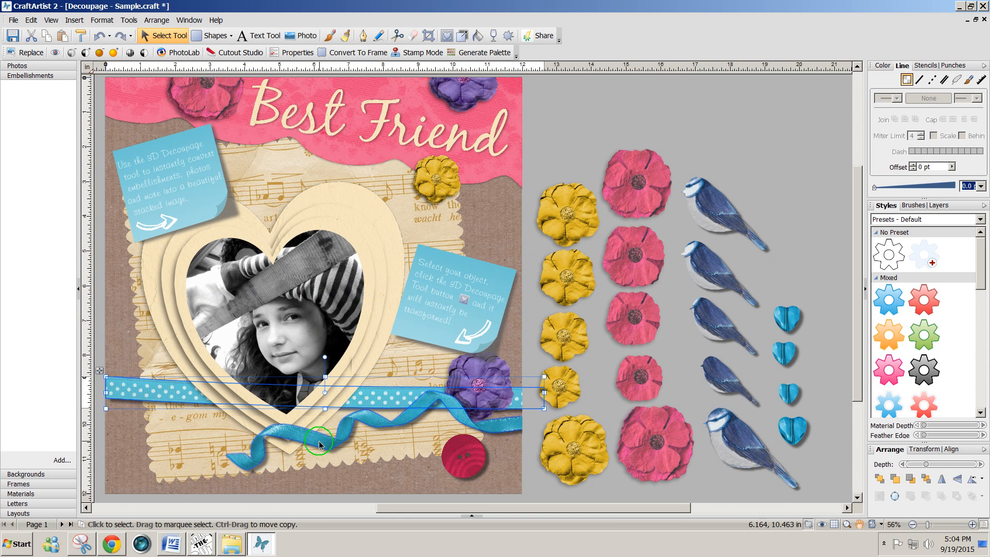
Move the curly ribbon above the columns, select all loose pieces and go to the File commands
drag(319, 443, 615, 139)
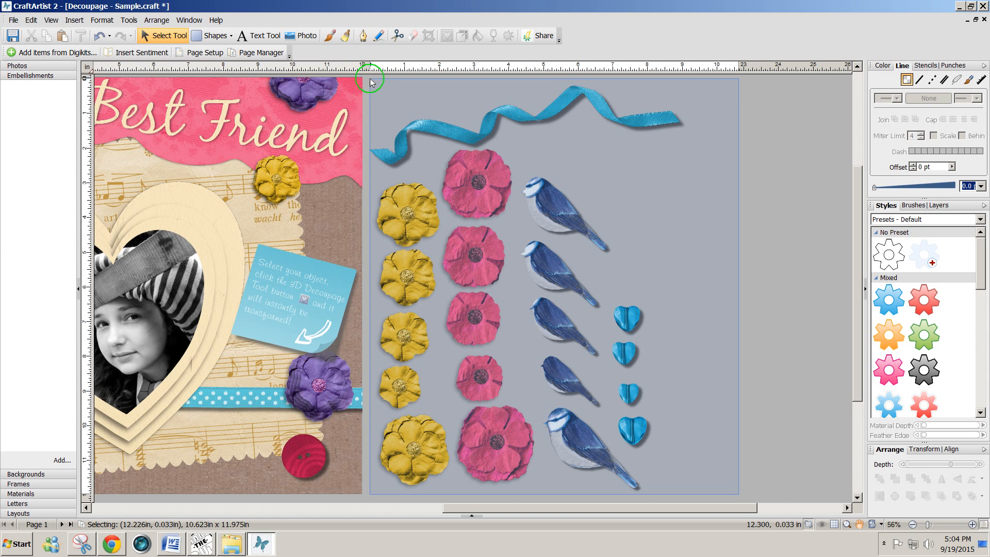
click(433, 134)
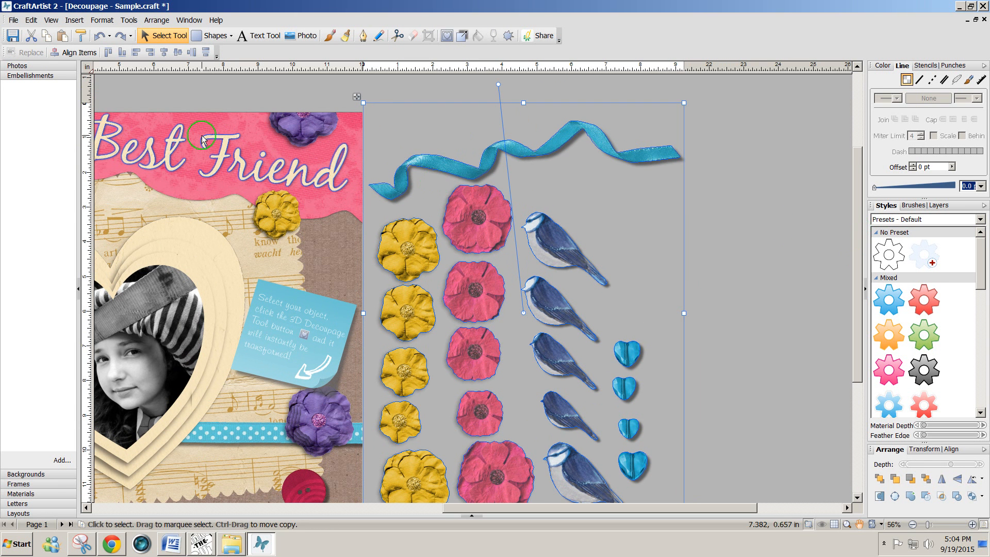
click(12, 19)
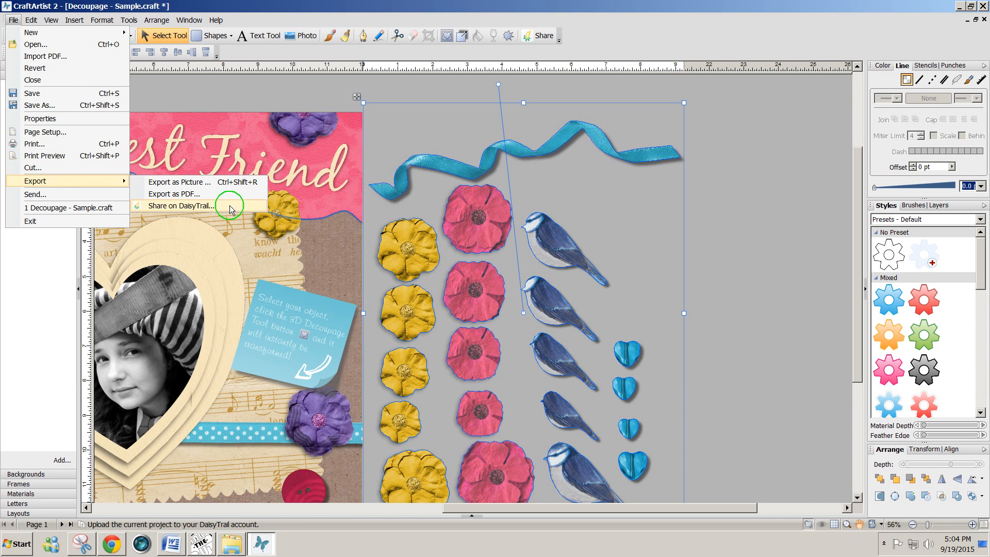
Export the selected pieces as a 72 dpi 32-bit PNG picture
click(178, 181)
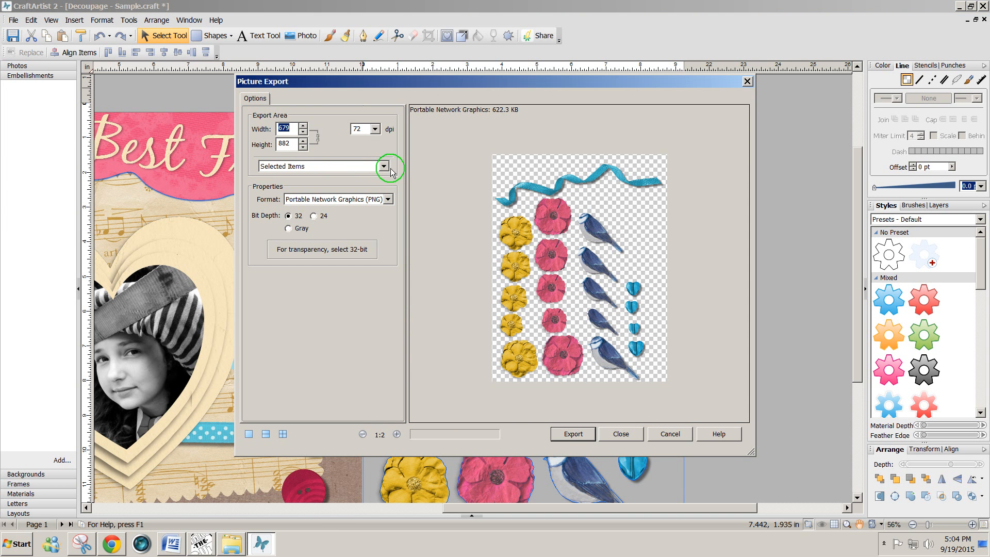
click(384, 166)
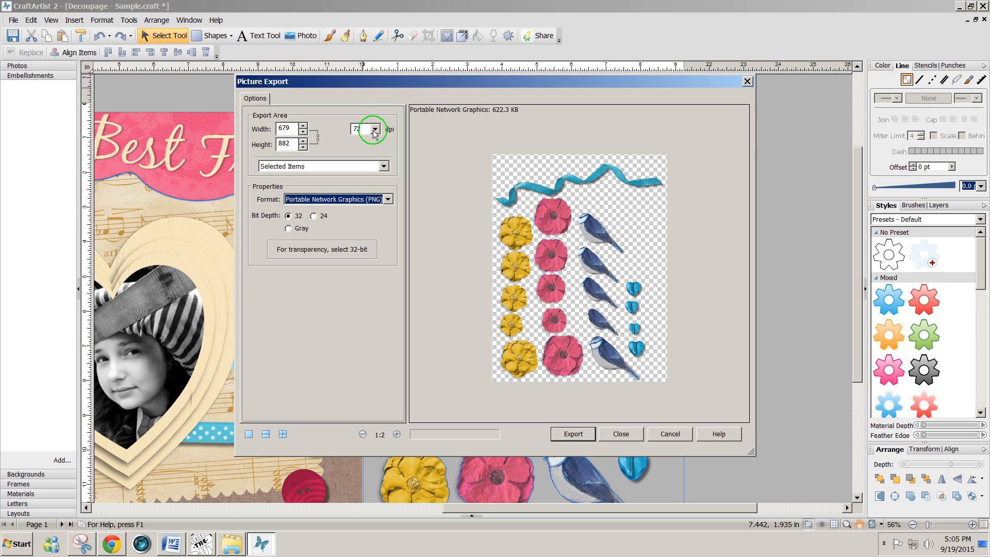
click(374, 129)
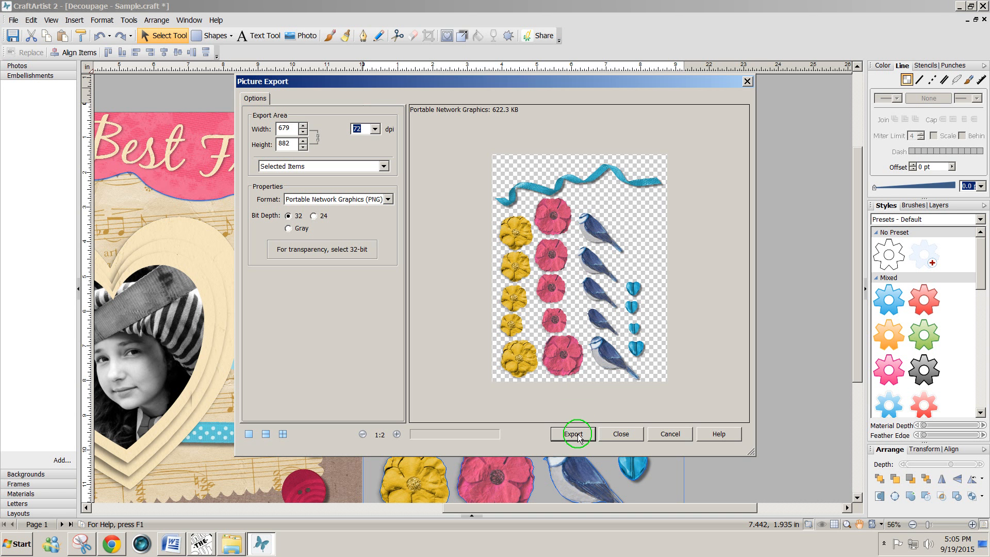
click(572, 434)
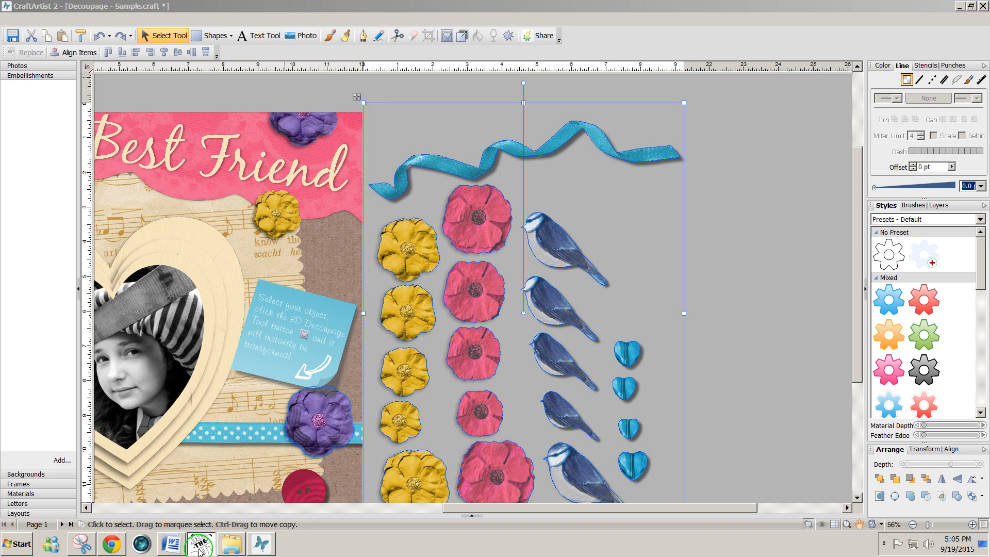
In Make The Cut!, pixel-trace the PNG by alpha with Texturize Path and import it onto the mat
click(199, 544)
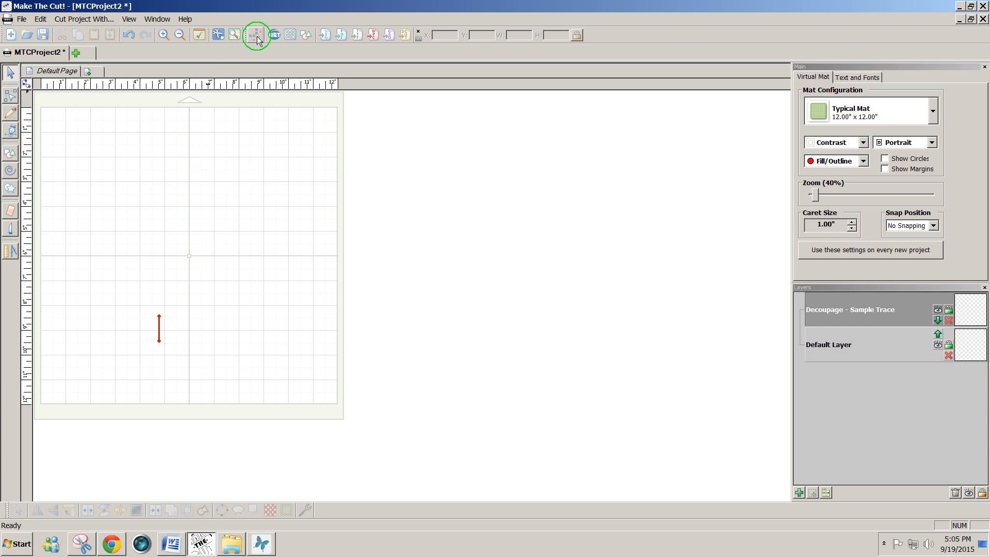
click(257, 35)
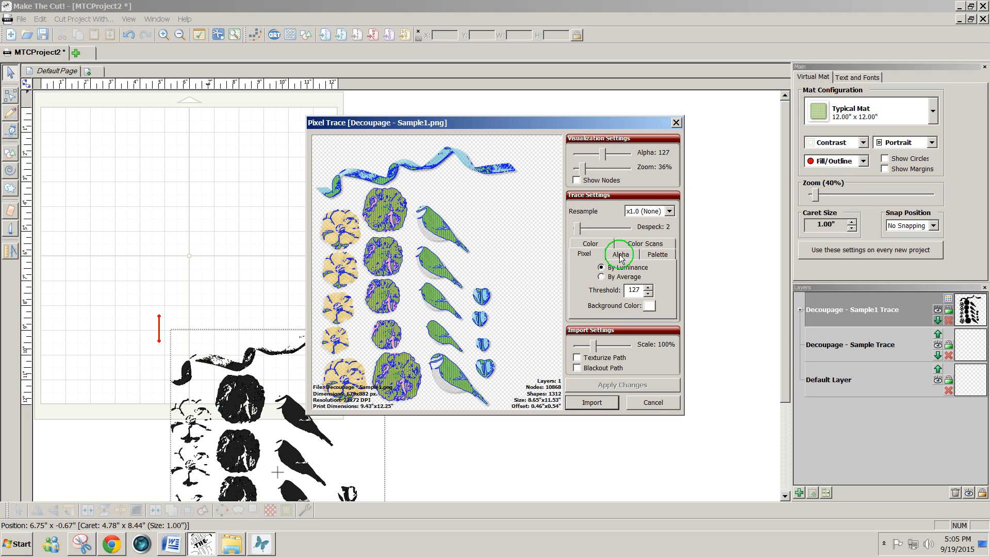
click(620, 253)
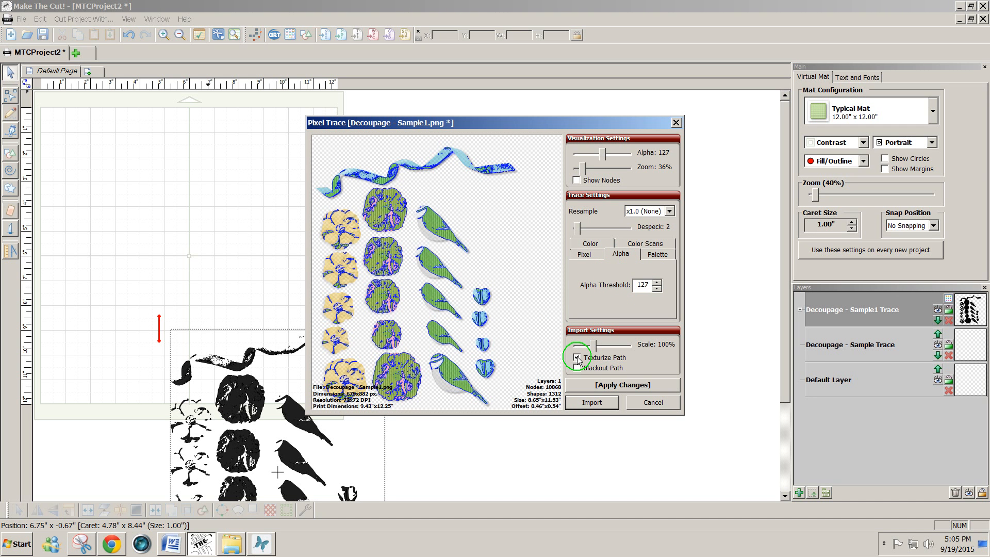
click(575, 358)
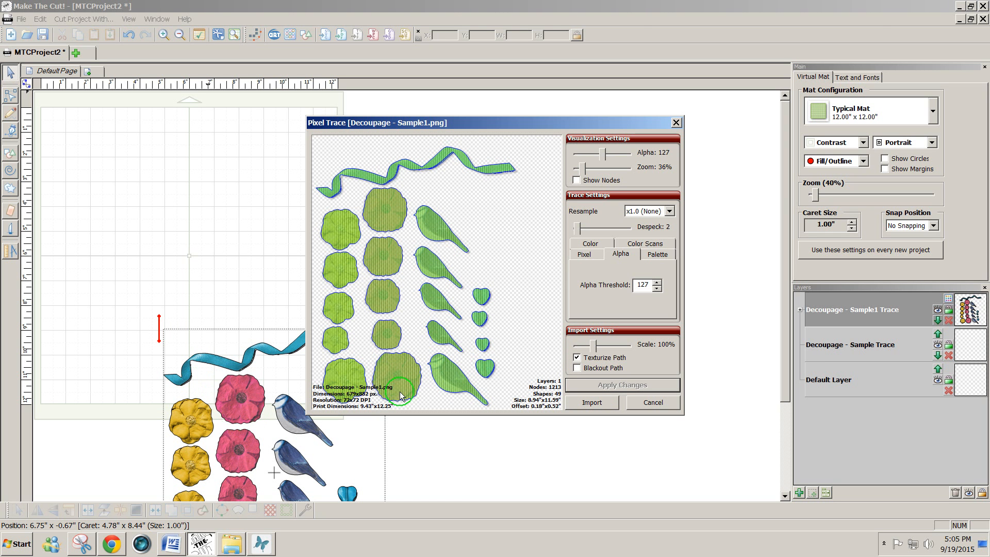
mouse_move(444, 169)
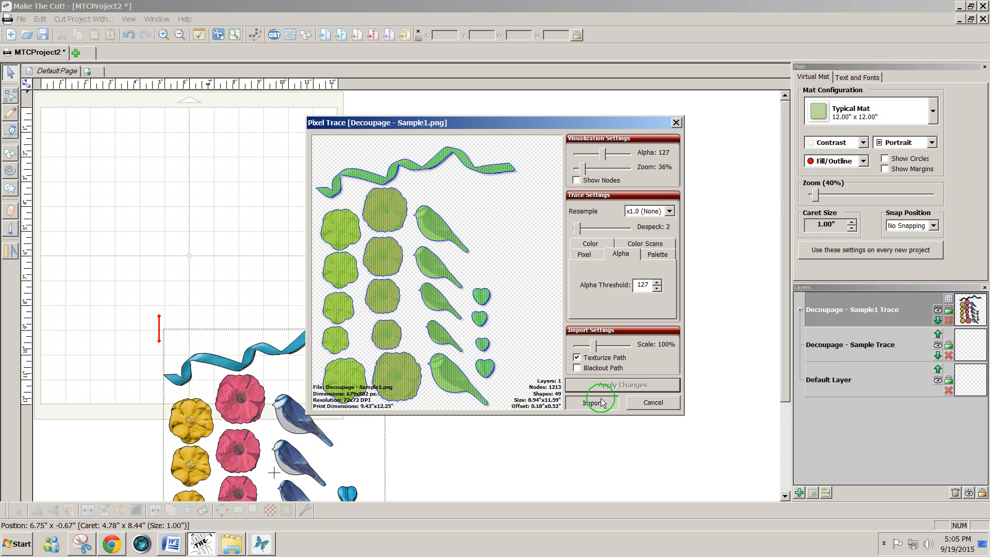
click(592, 404)
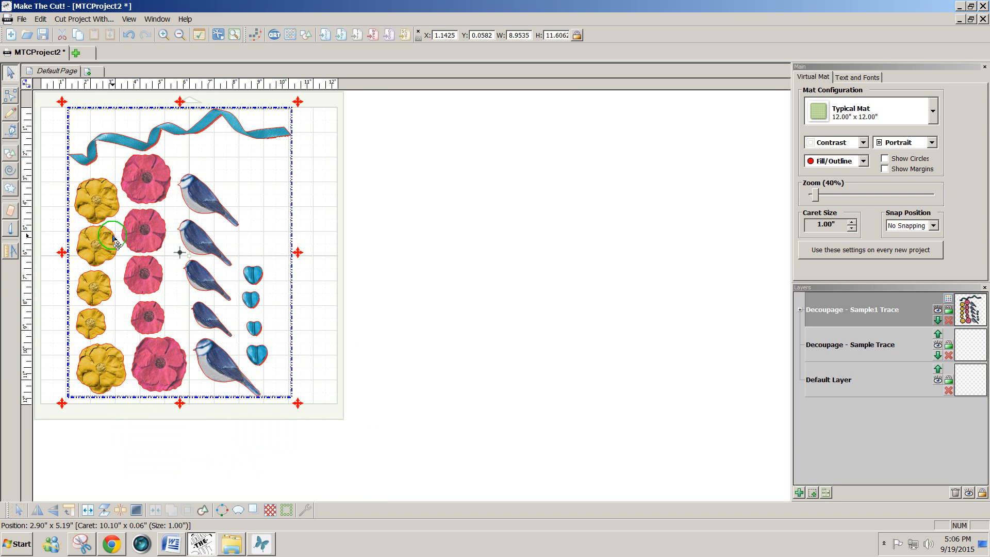
mouse_move(307, 297)
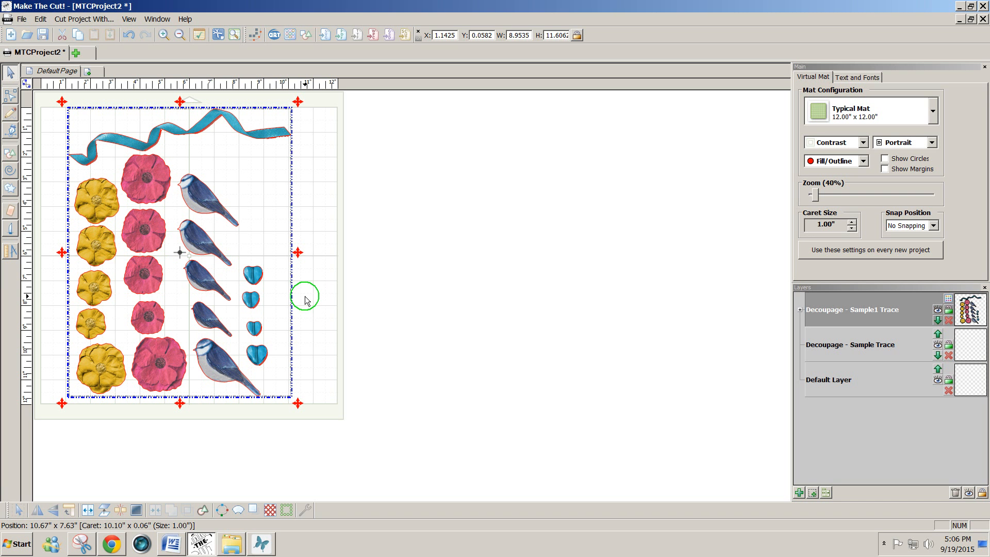
mouse_move(791, 210)
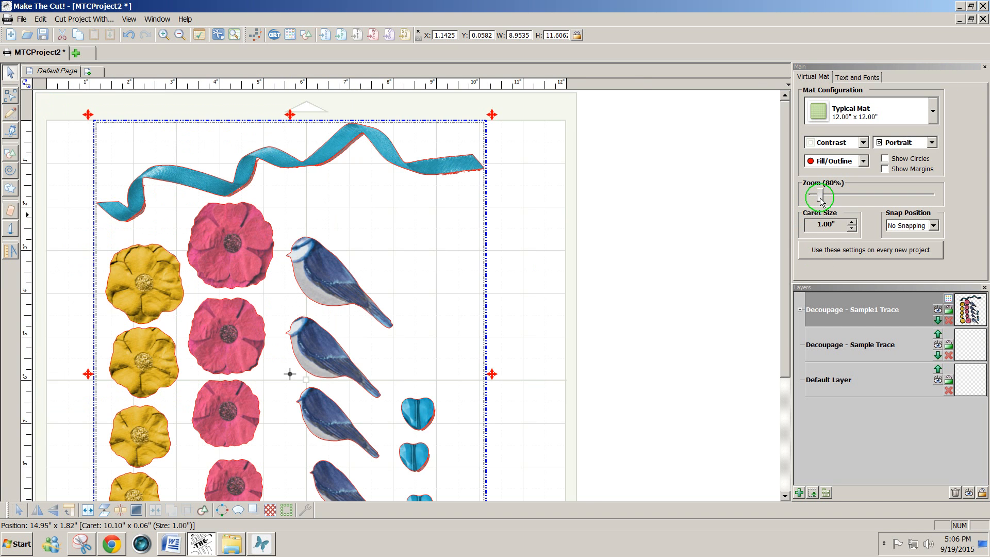
click(864, 161)
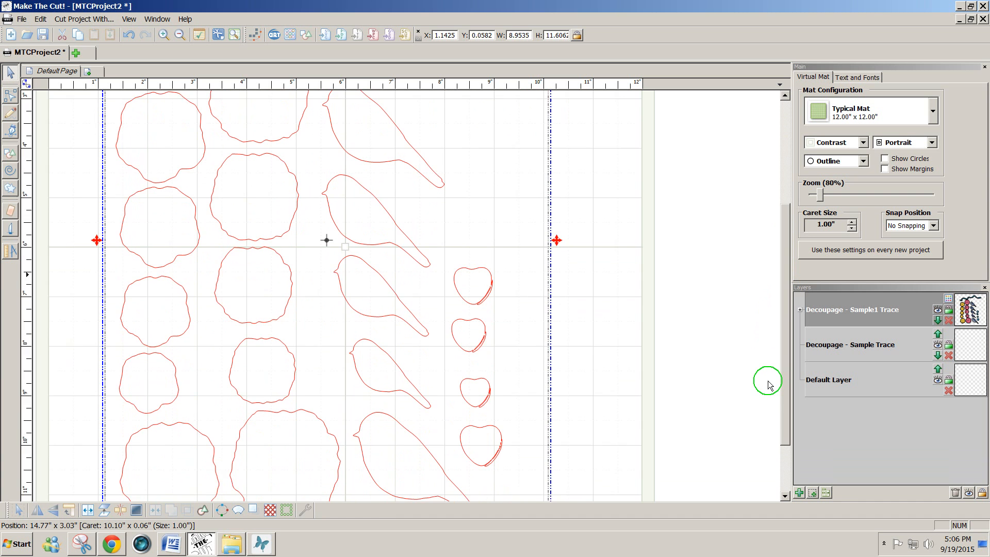
scroll(down, 3)
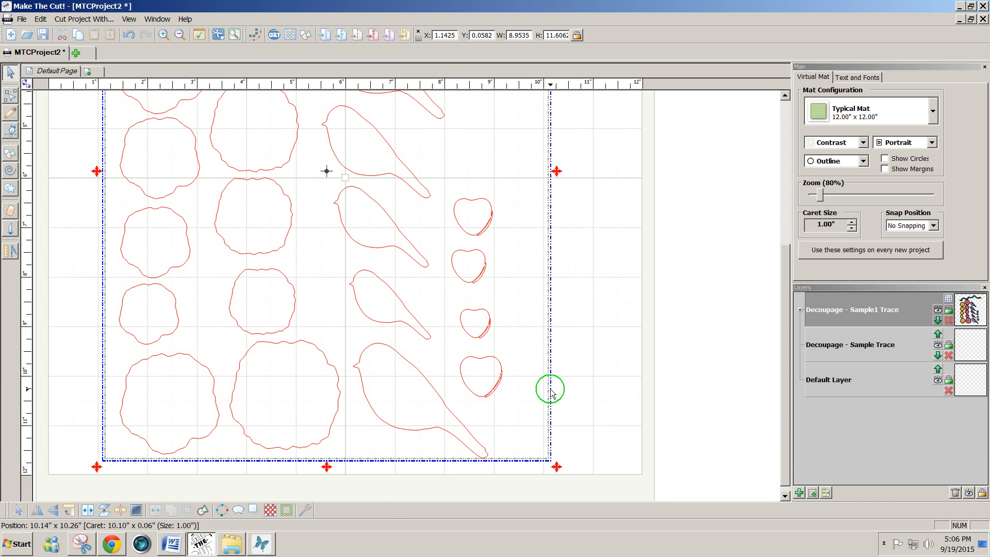
mouse_move(516, 329)
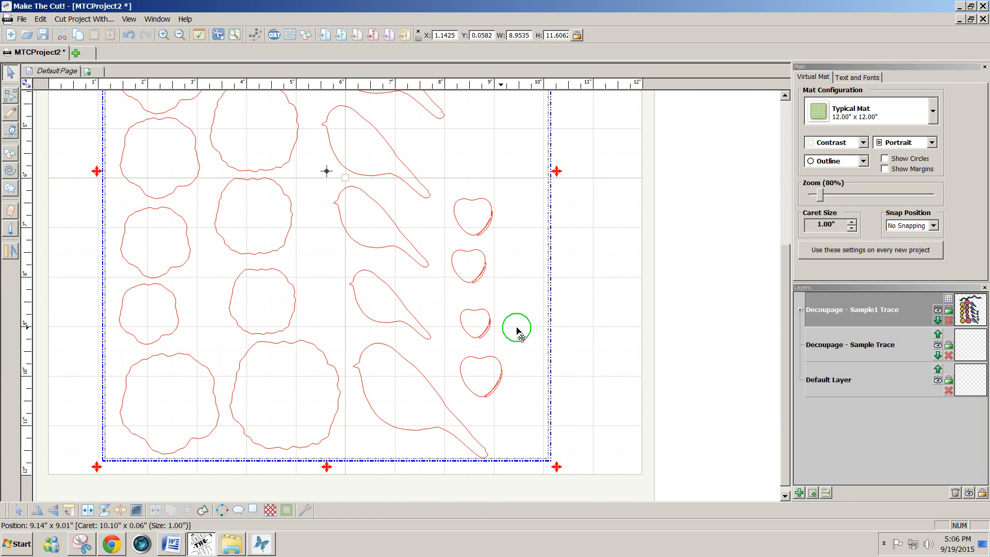
scroll(down, 3)
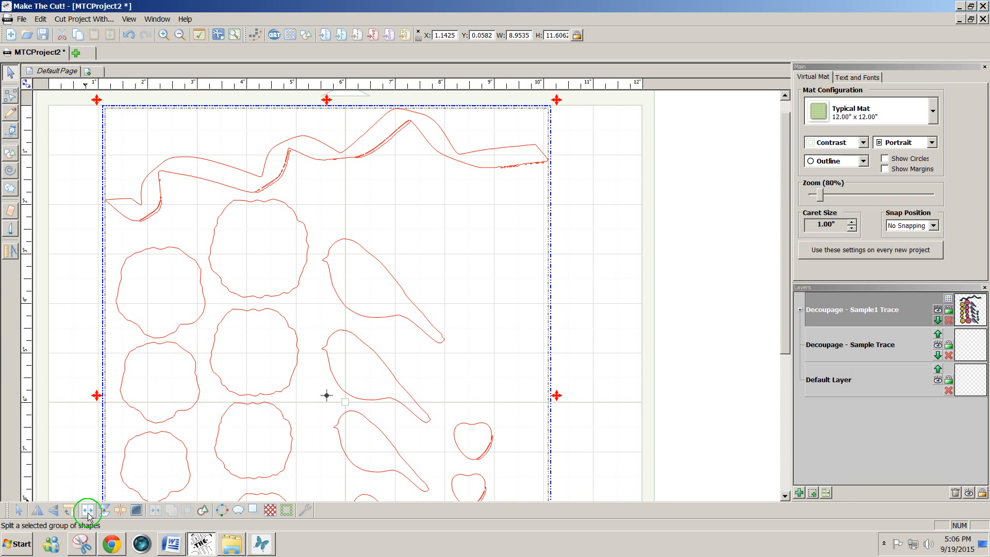
Split the traced group into separate shapes and expand the Sample1 Trace layer to list each path
click(87, 510)
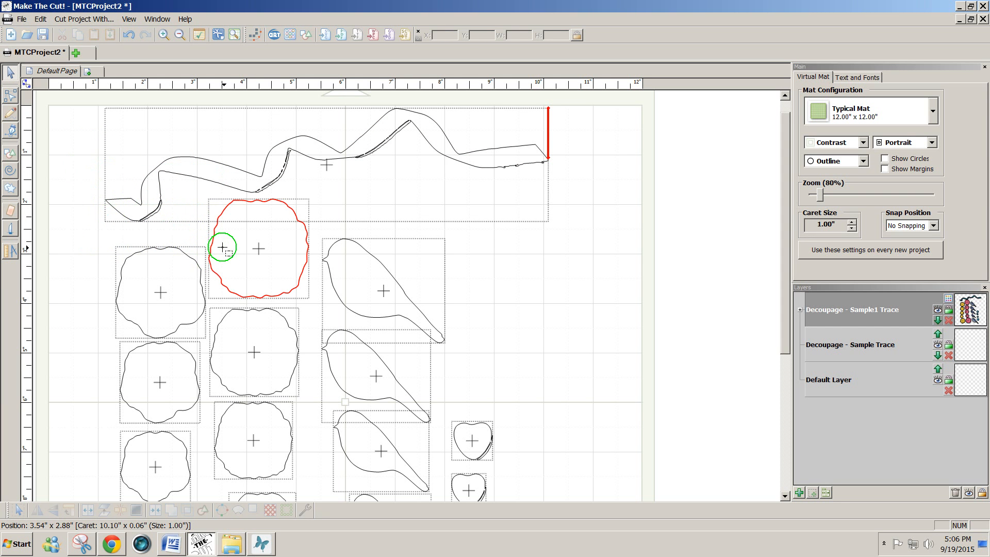
click(275, 184)
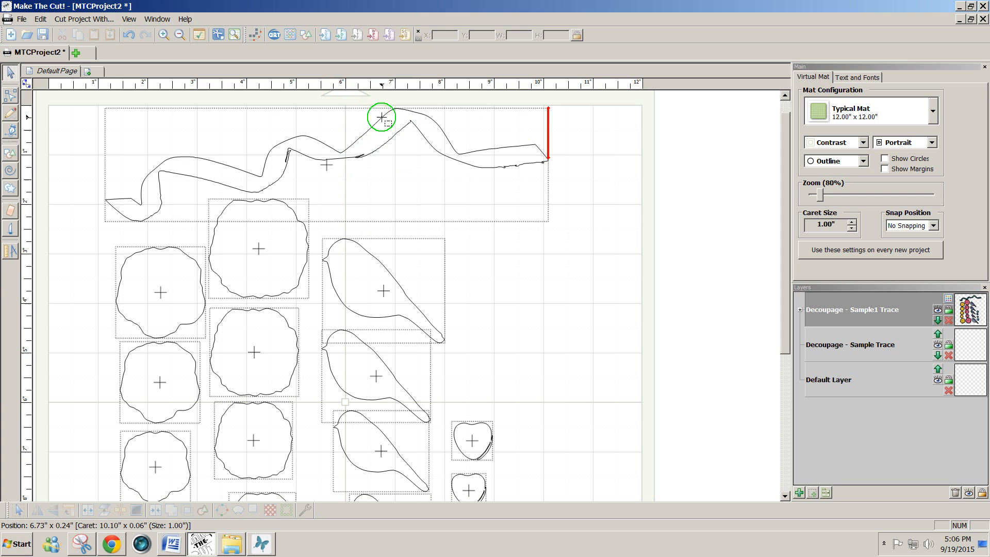
mouse_move(582, 174)
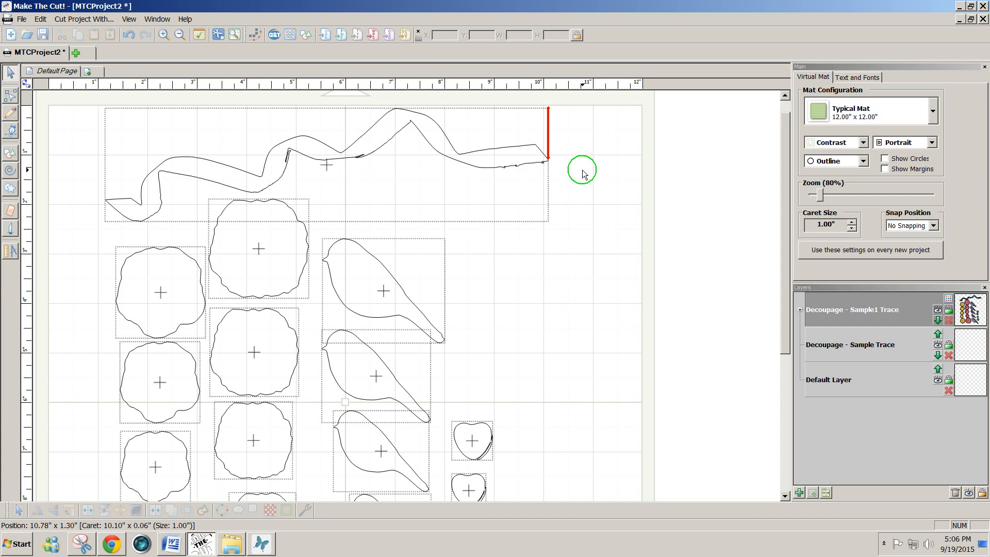
mouse_move(781, 210)
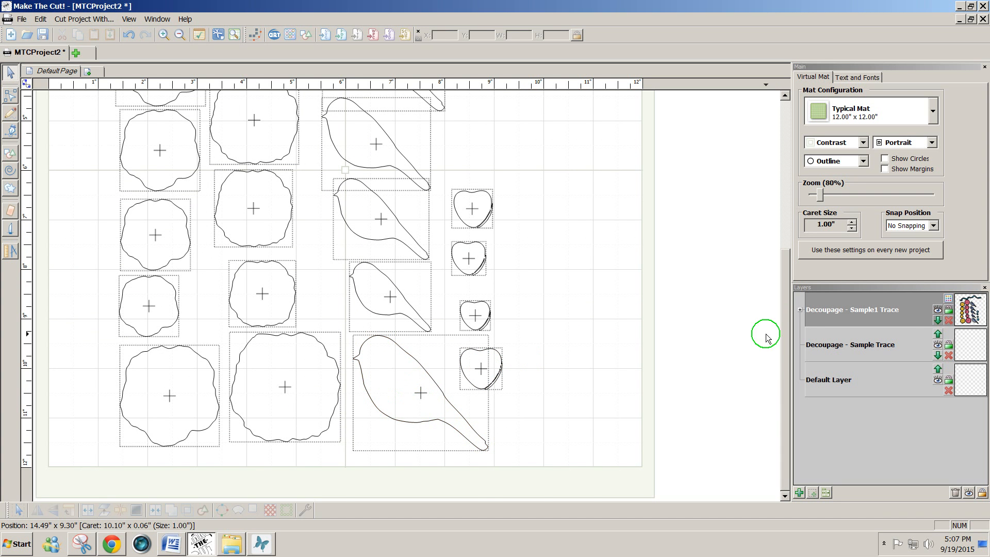
scroll(down, 3)
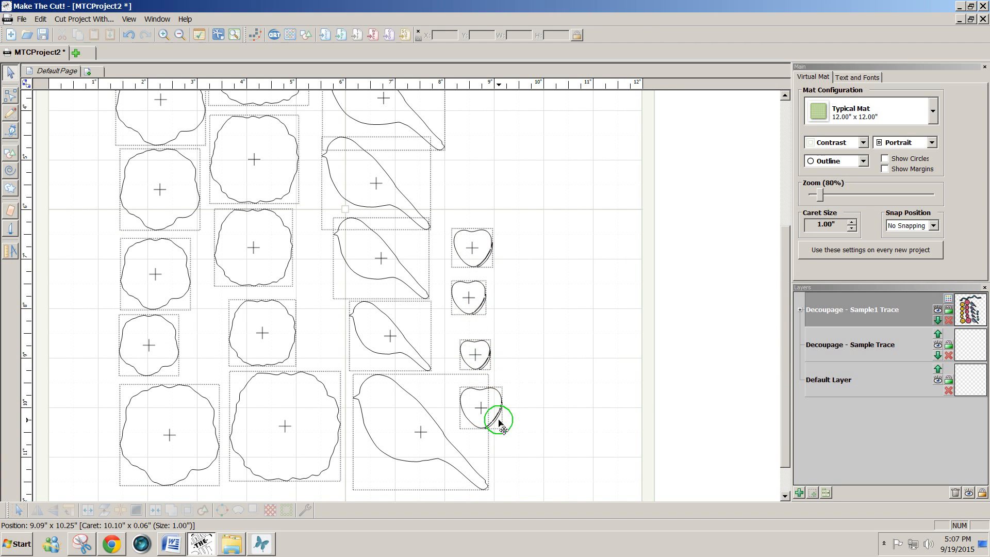
click(799, 309)
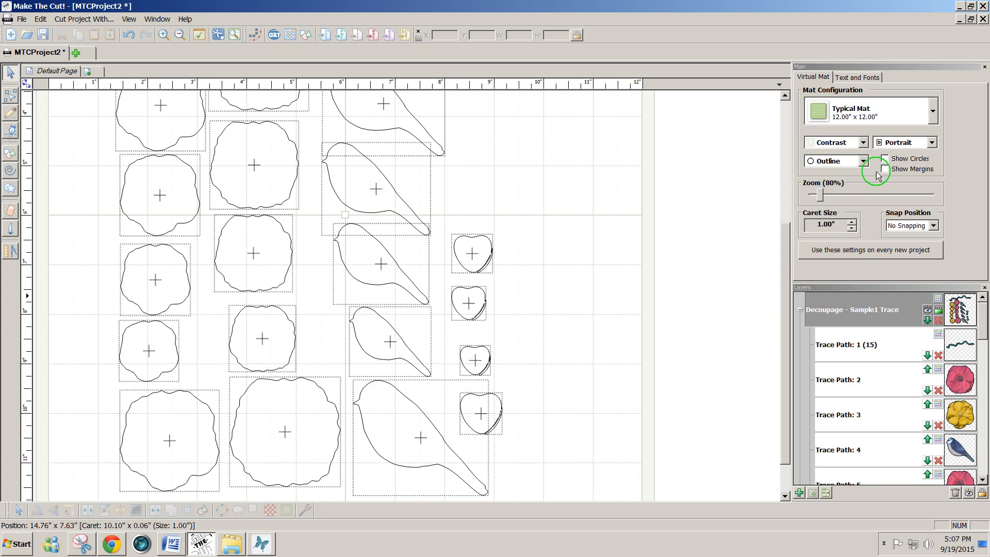
Show the shapes as Fill/Outline images and check the print preview
click(856, 161)
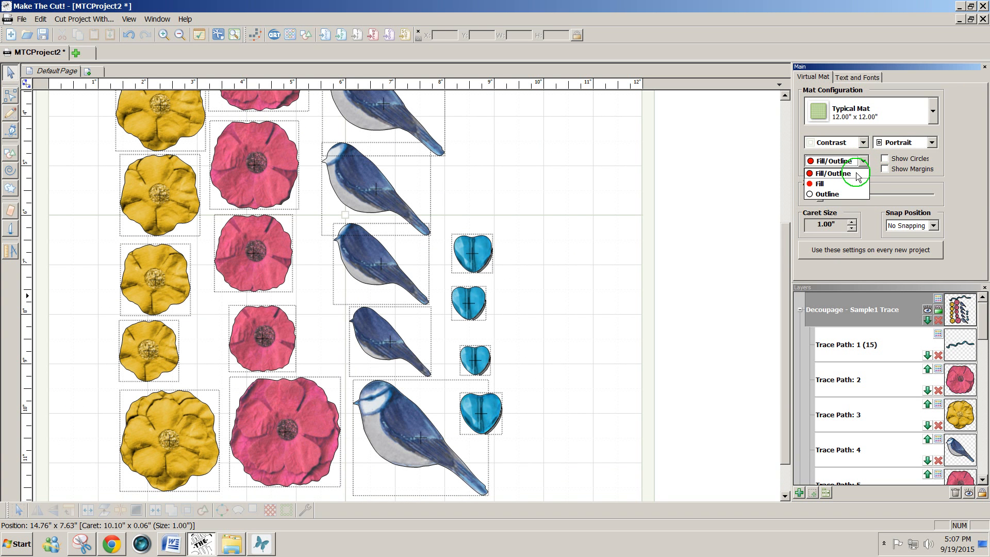
click(833, 174)
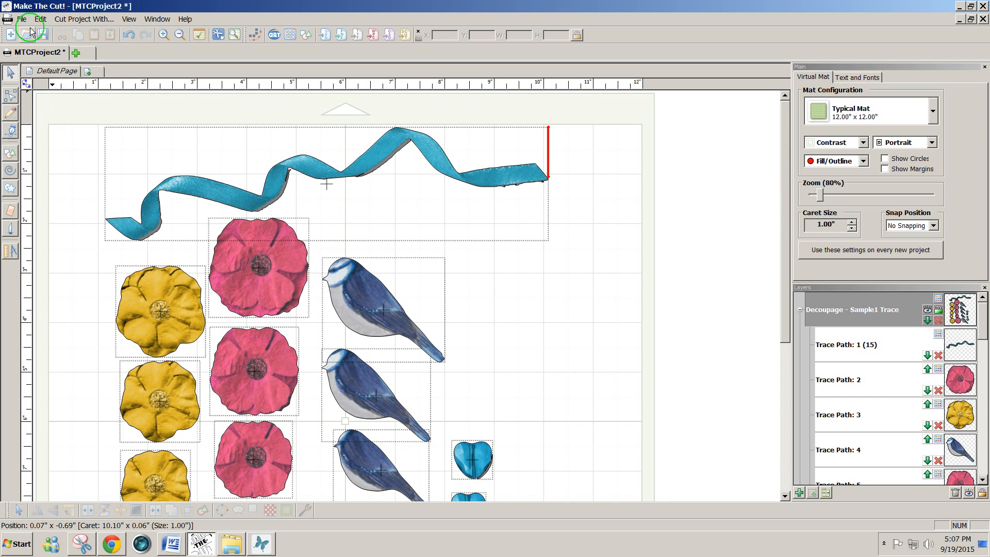
click(21, 19)
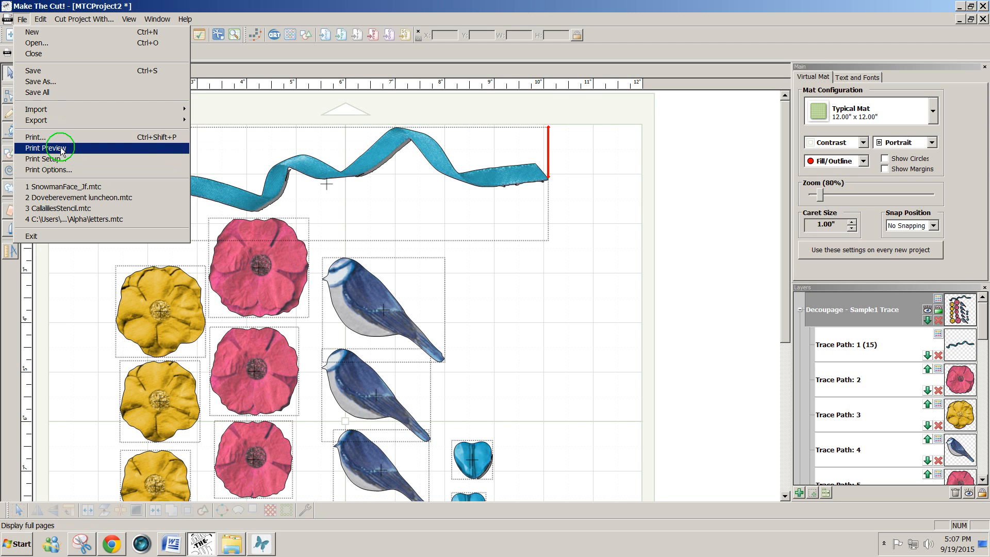
click(46, 148)
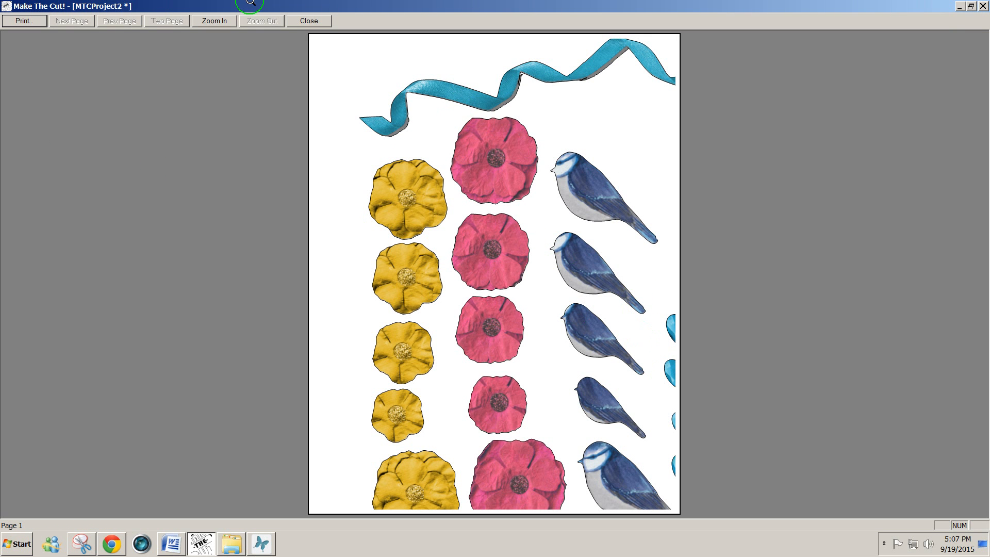
click(308, 21)
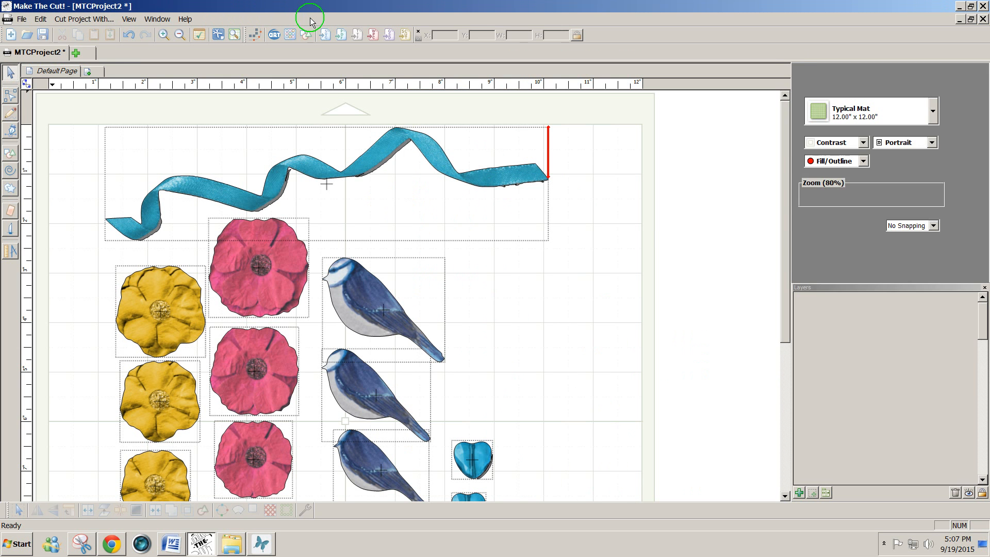
Select the whole layout and scale it to about 8.0 × 10.4 inches at the mat's top-left
click(375, 161)
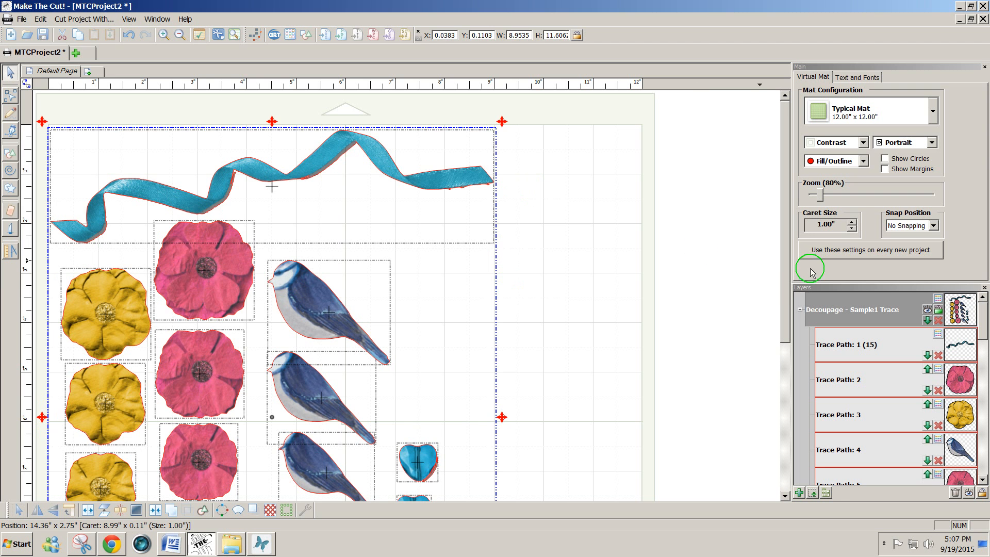
scroll(down, 3)
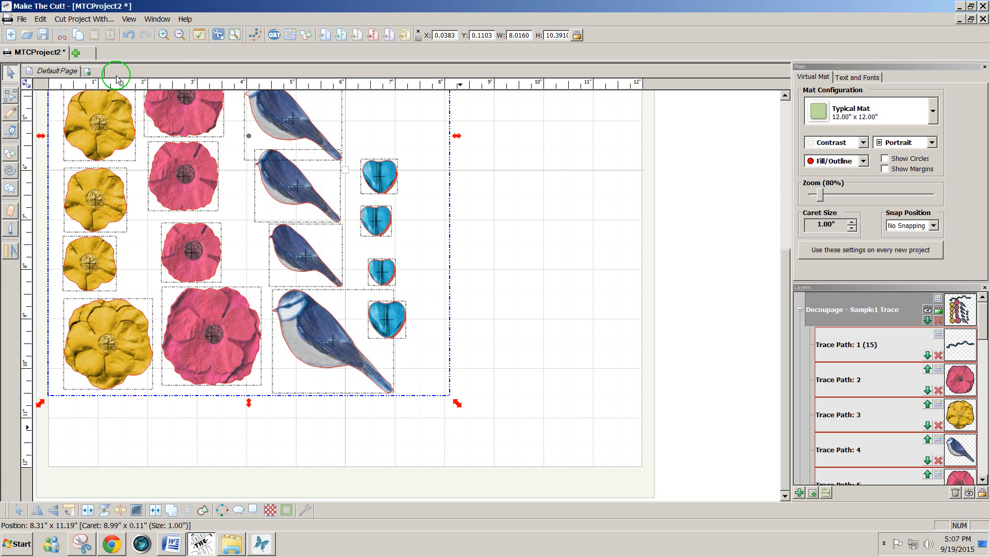
In Print Options, enable Show Paper On Mat and Print Registration Marks
click(22, 19)
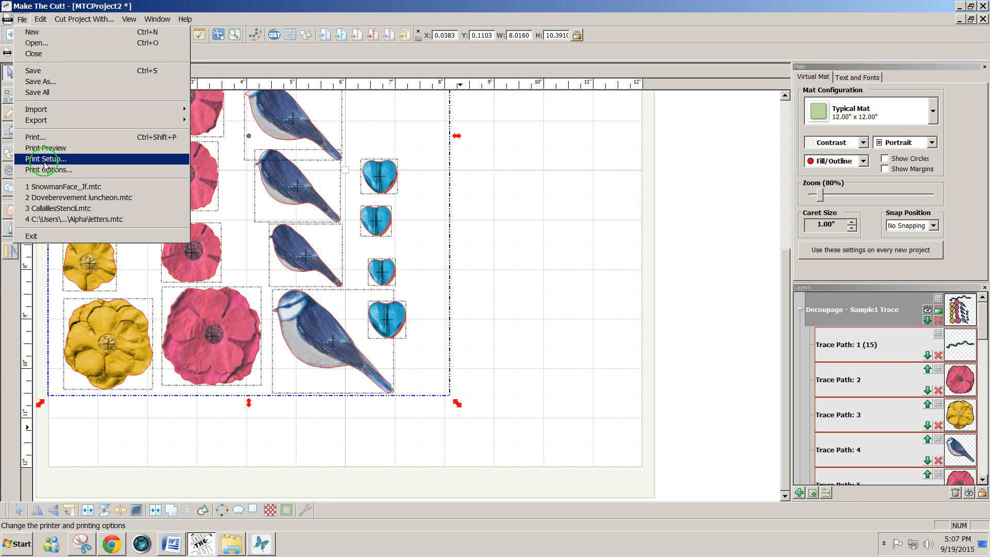
click(49, 169)
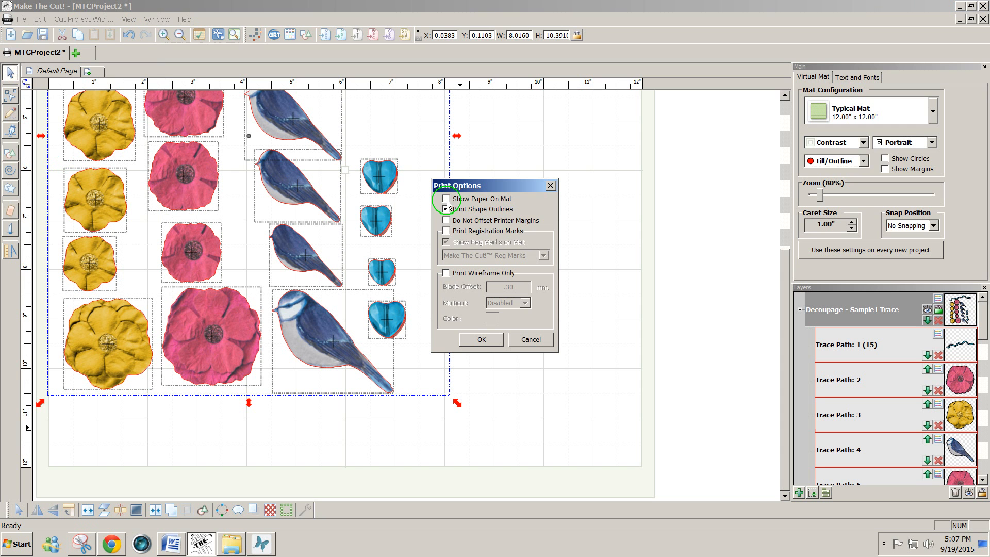
click(446, 209)
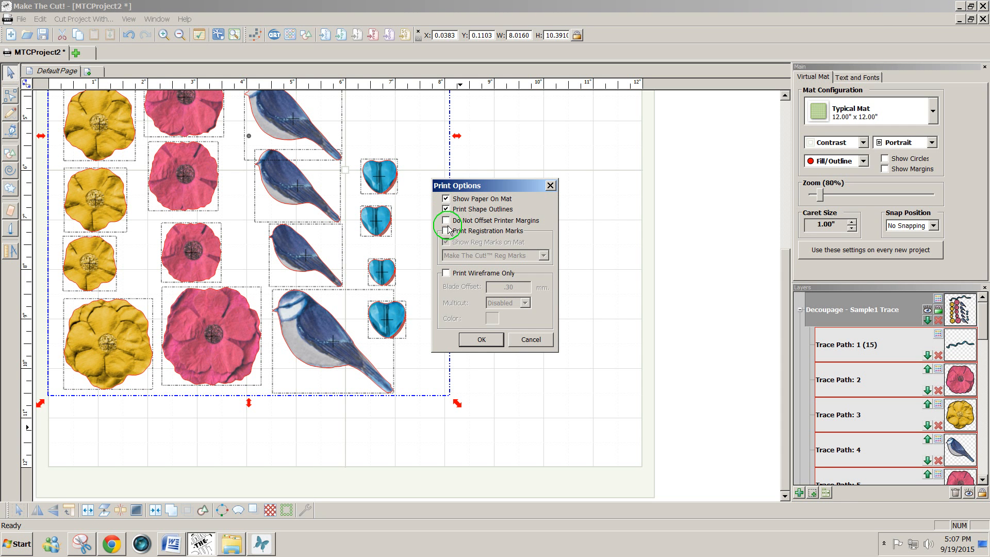
click(447, 230)
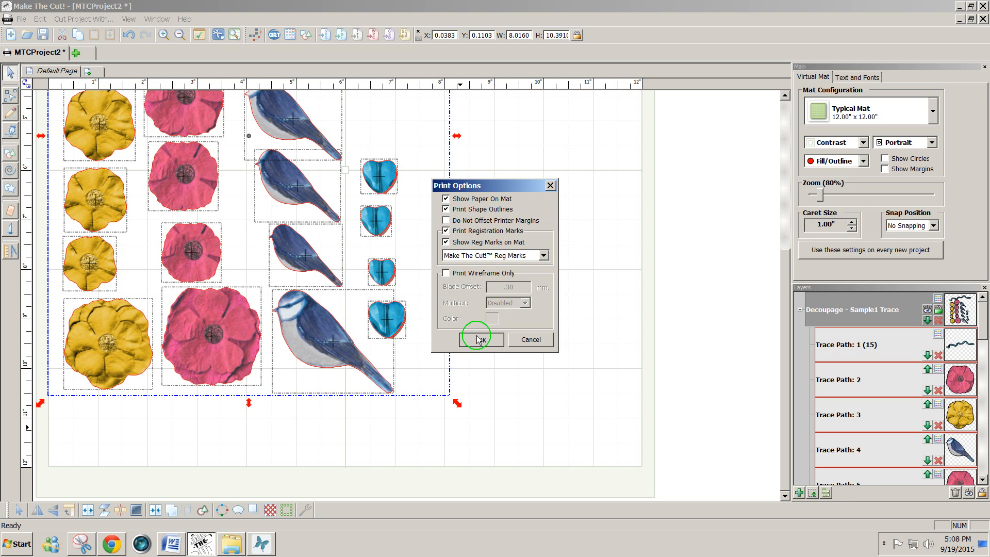
click(480, 340)
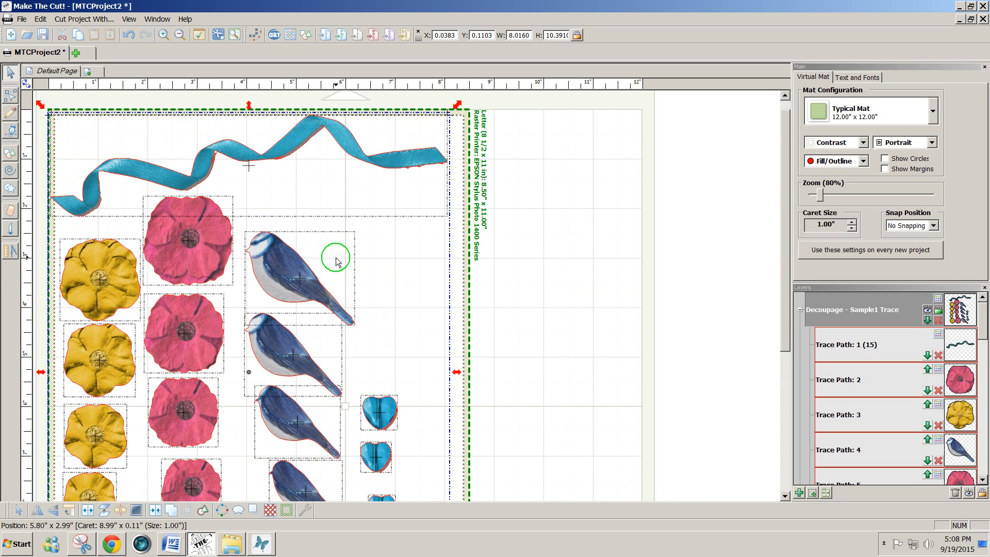
Review the print preview with registration marks twice, closing it each time
click(22, 19)
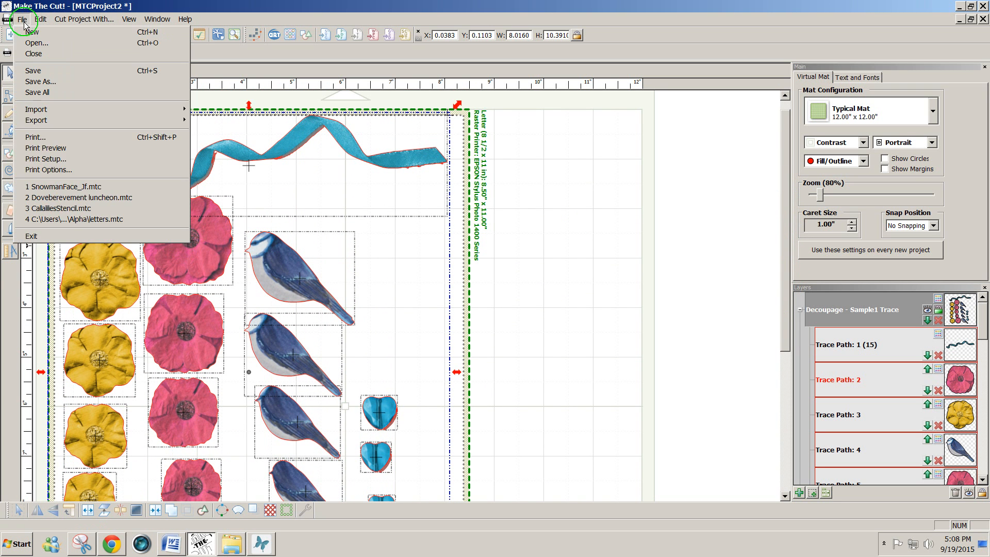
click(45, 148)
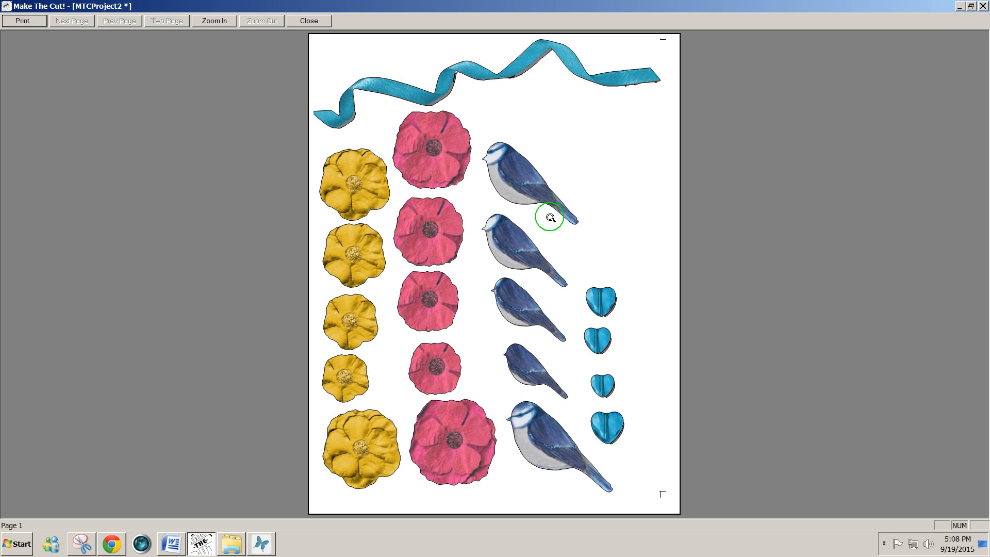
mouse_move(694, 113)
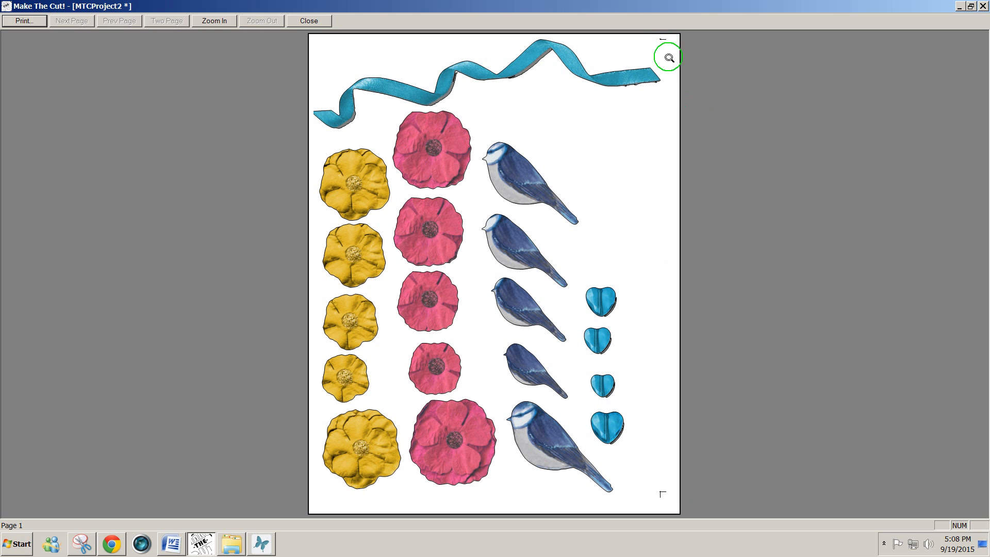
click(308, 20)
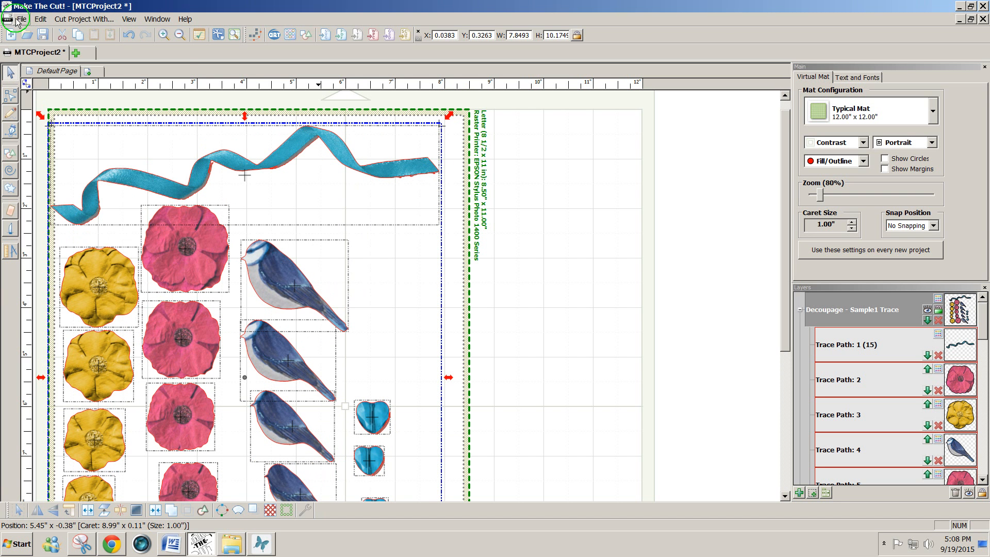
click(22, 18)
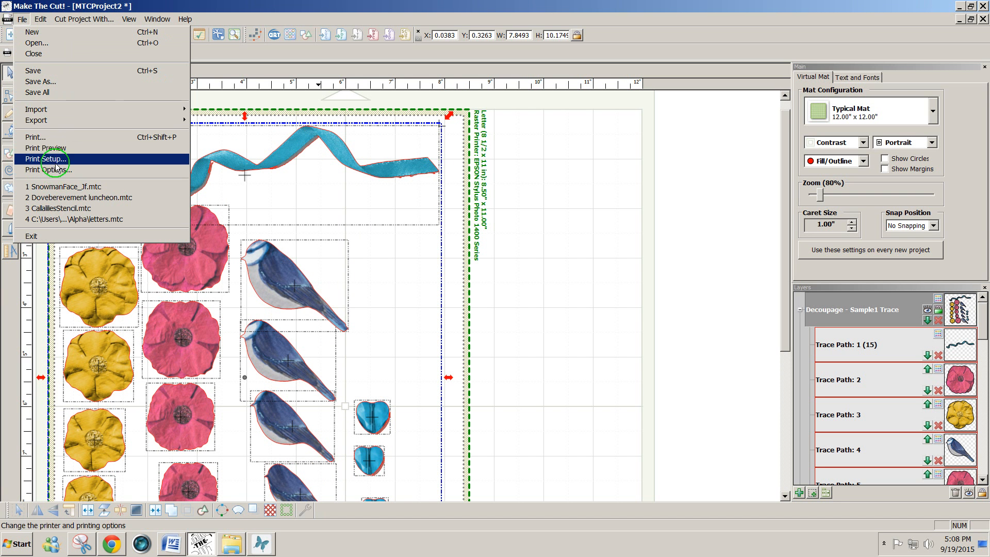
click(45, 148)
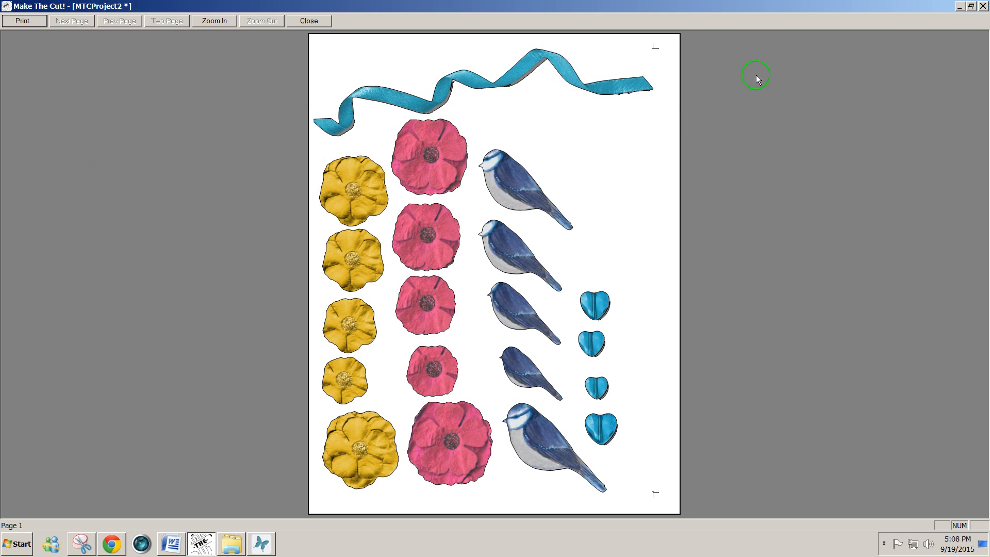
mouse_move(655, 52)
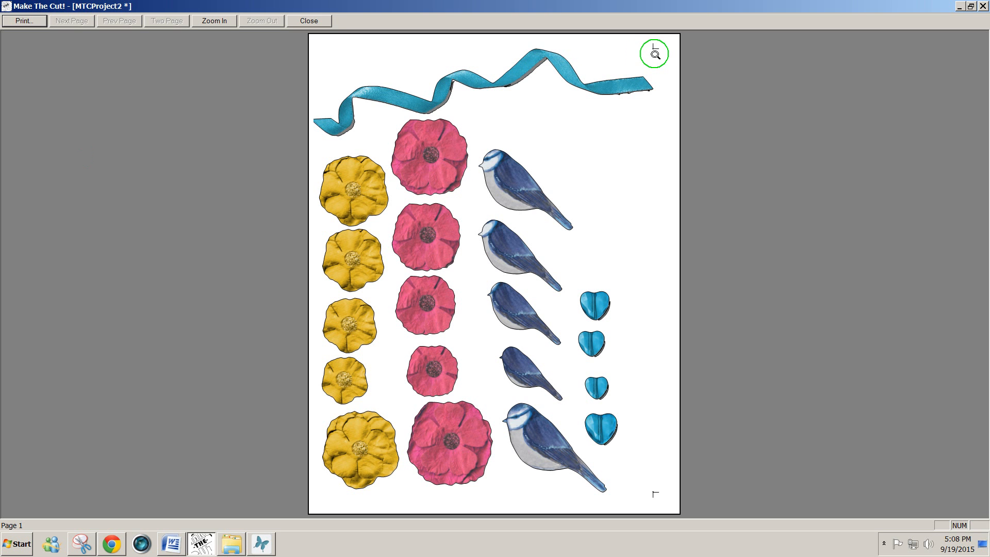
mouse_move(322, 445)
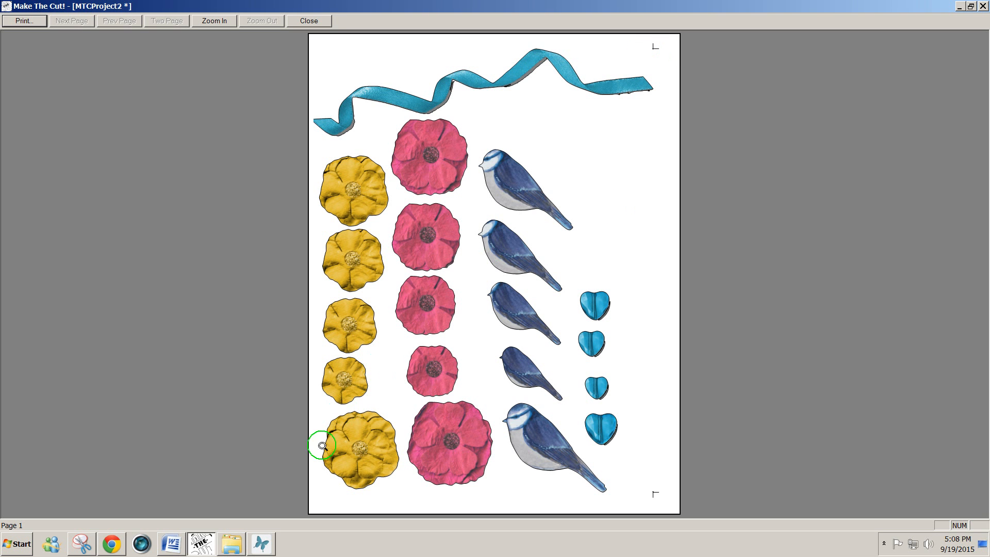
mouse_move(570, 106)
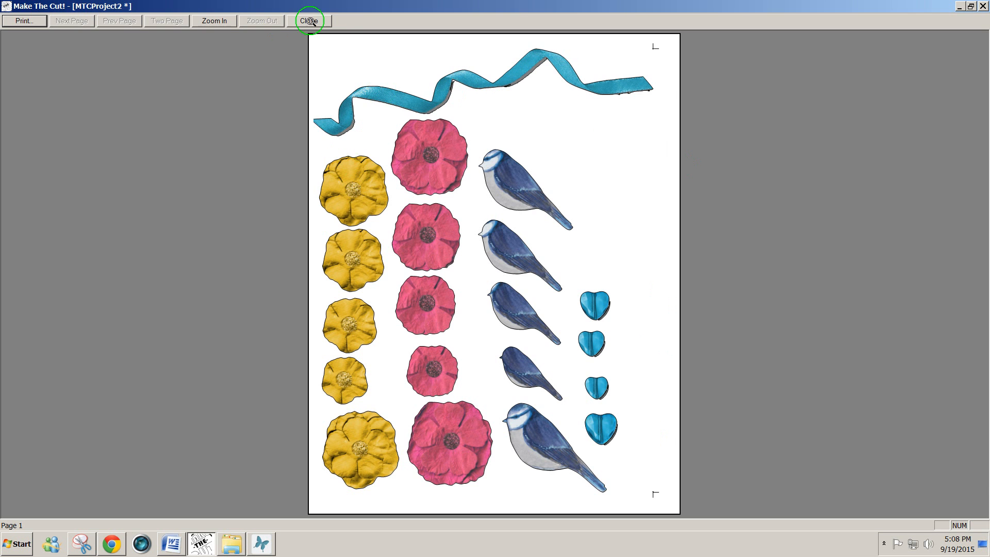
click(308, 20)
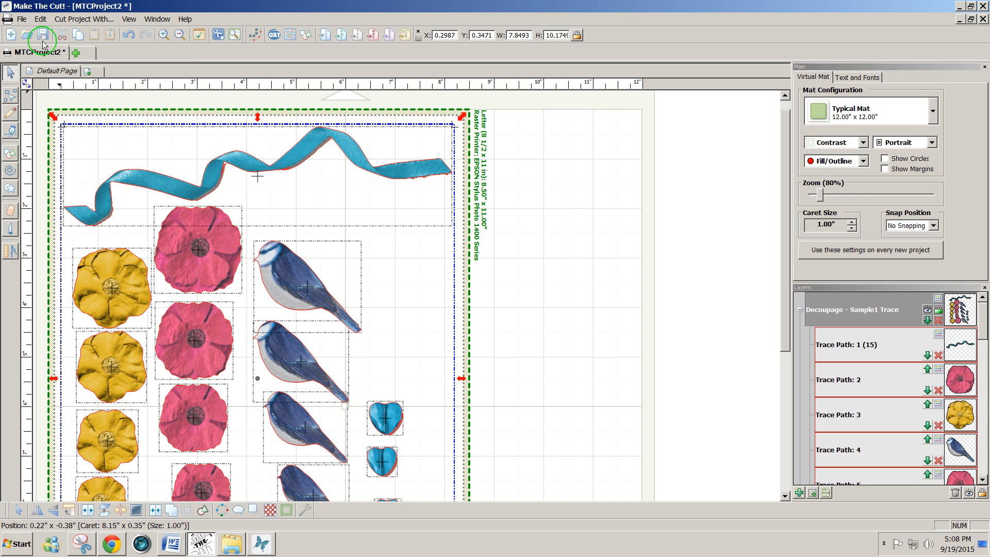
Check the preview once more showing marks at all four corners, then return to the canvas
click(22, 18)
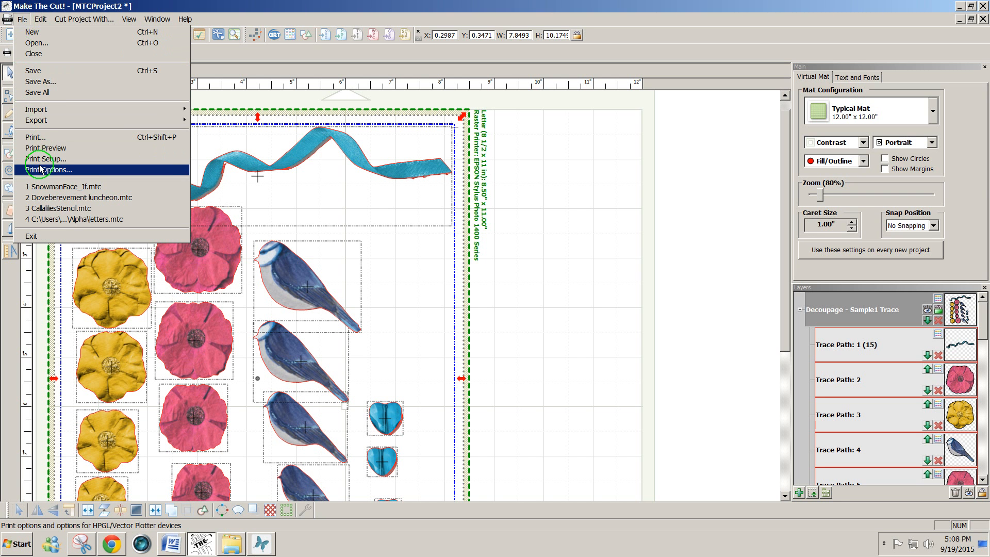
click(44, 148)
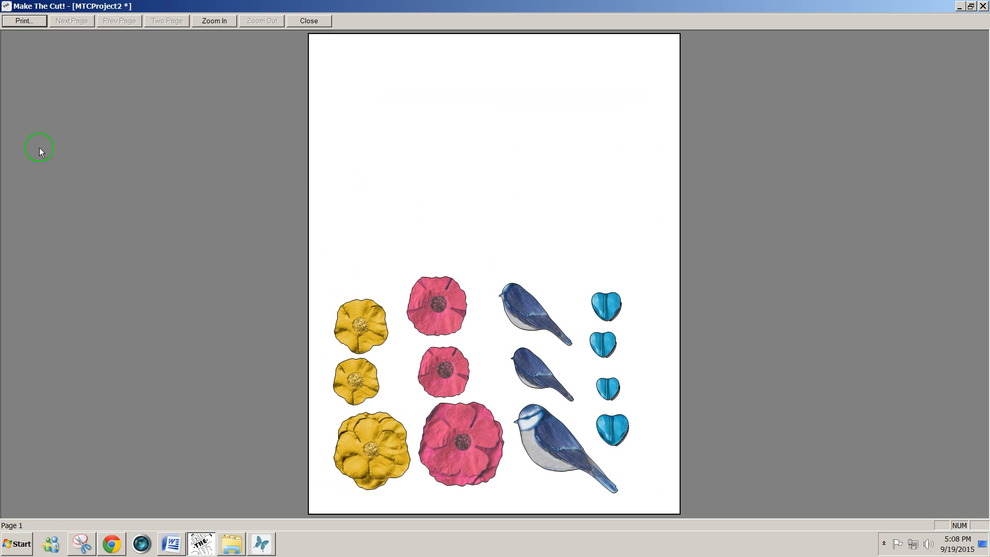
click(214, 20)
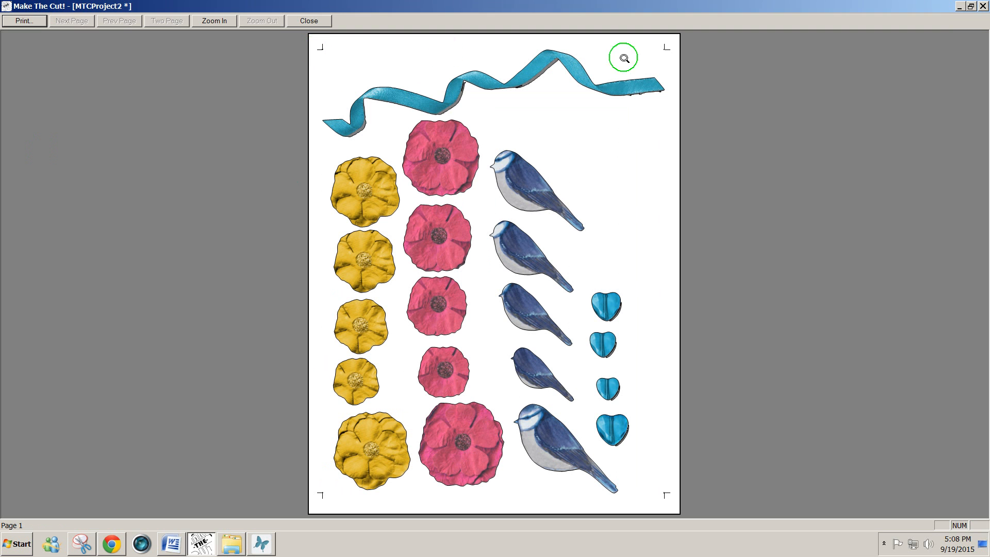
mouse_move(680, 486)
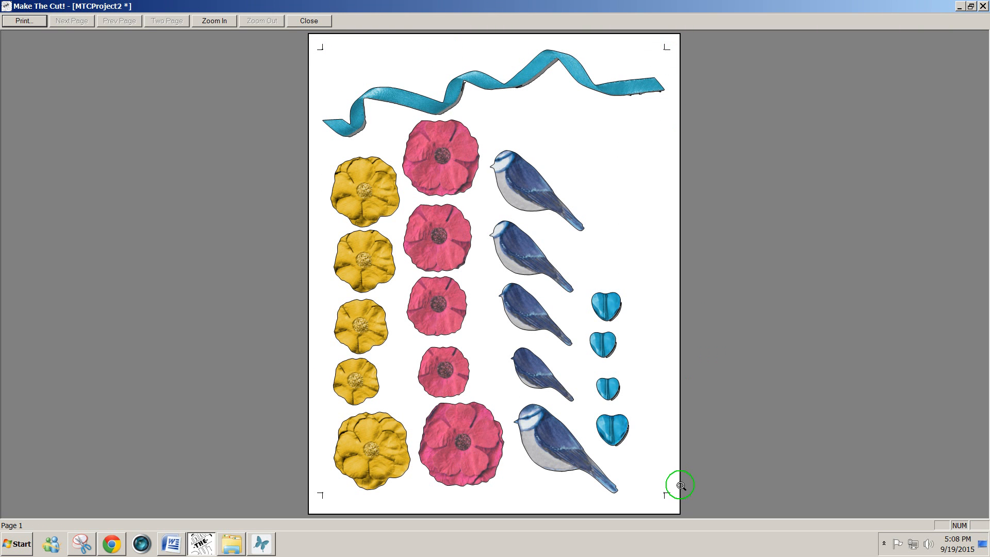
mouse_move(316, 499)
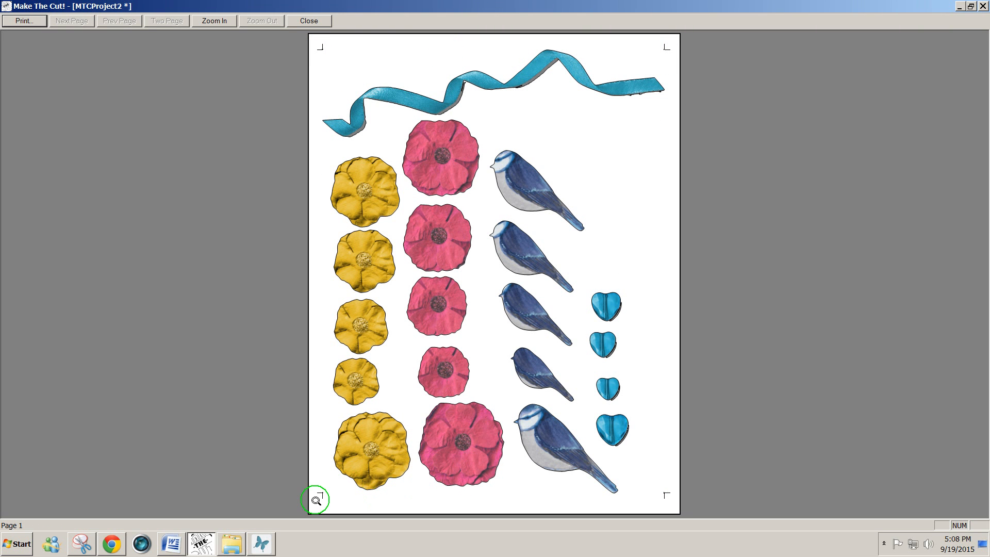
mouse_move(411, 21)
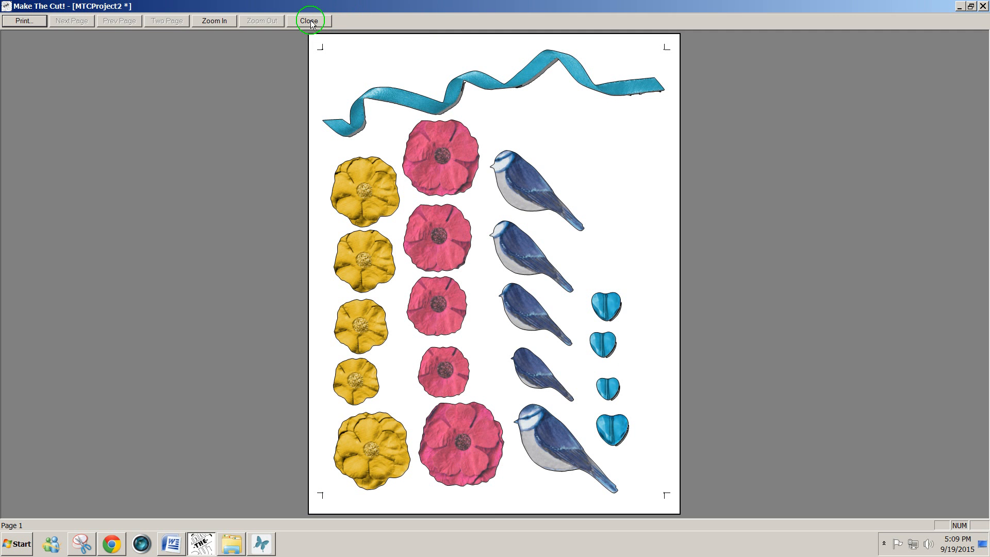
click(309, 20)
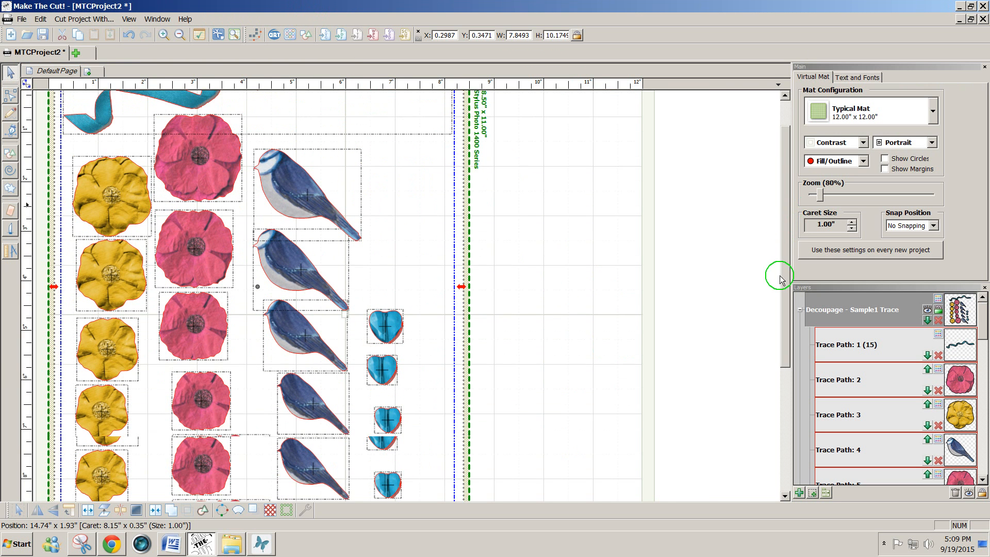
scroll(down, 3)
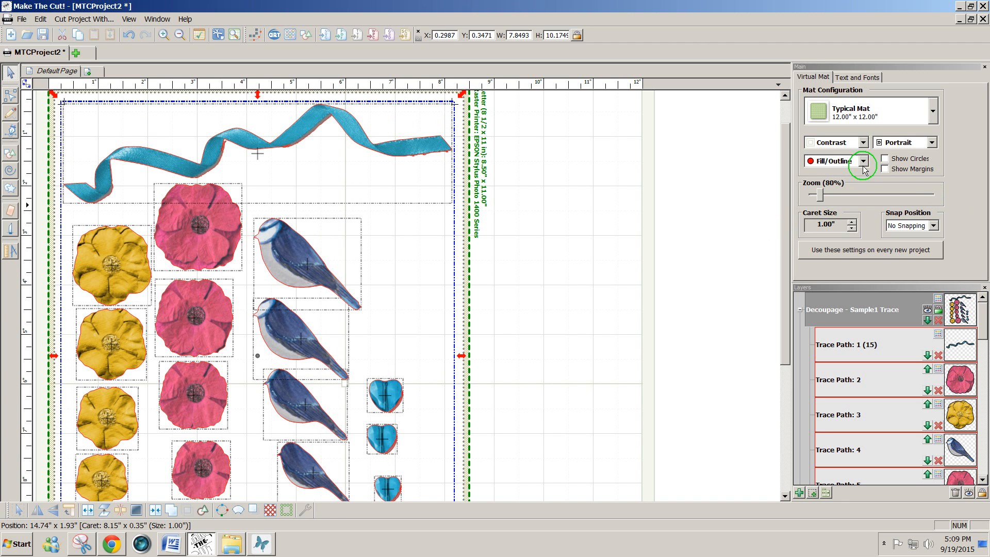
click(863, 161)
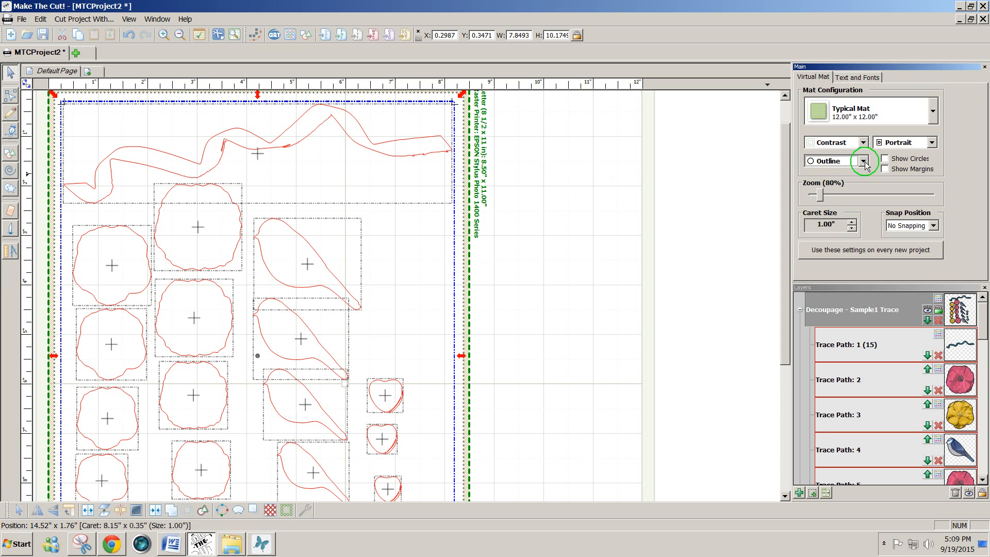
click(859, 161)
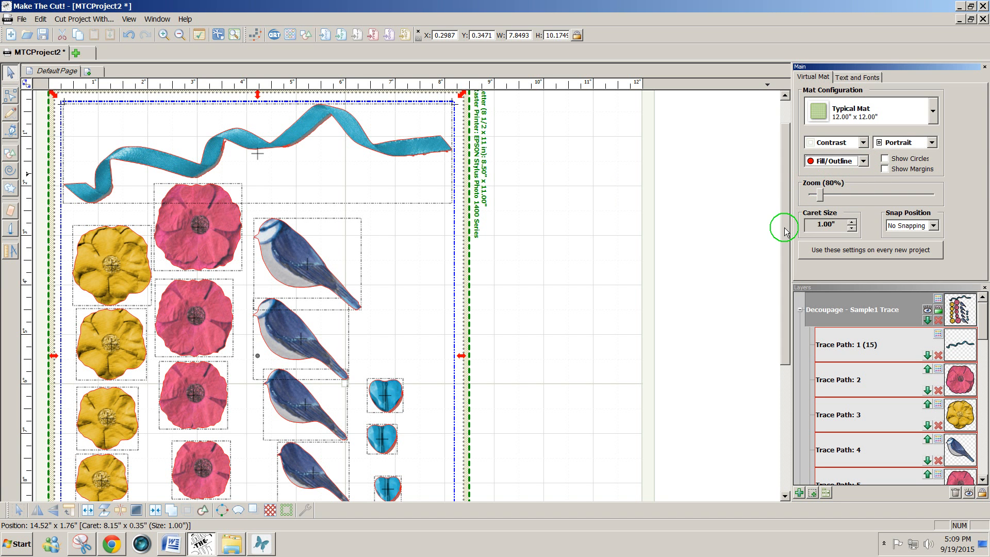
scroll(down, 3)
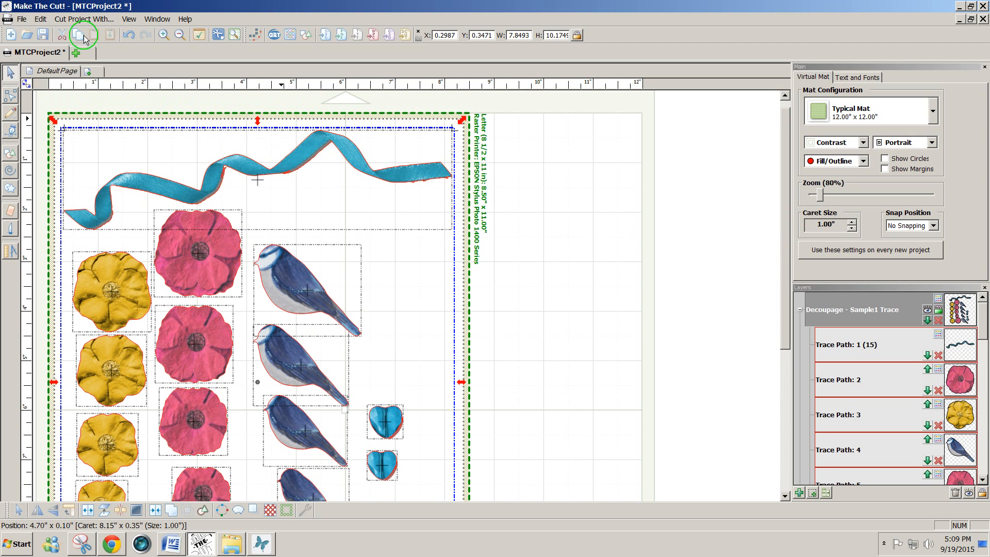
Export the shapes to the Desktop as the SVG file SampleDecoupage and dismiss the confirmation
click(22, 19)
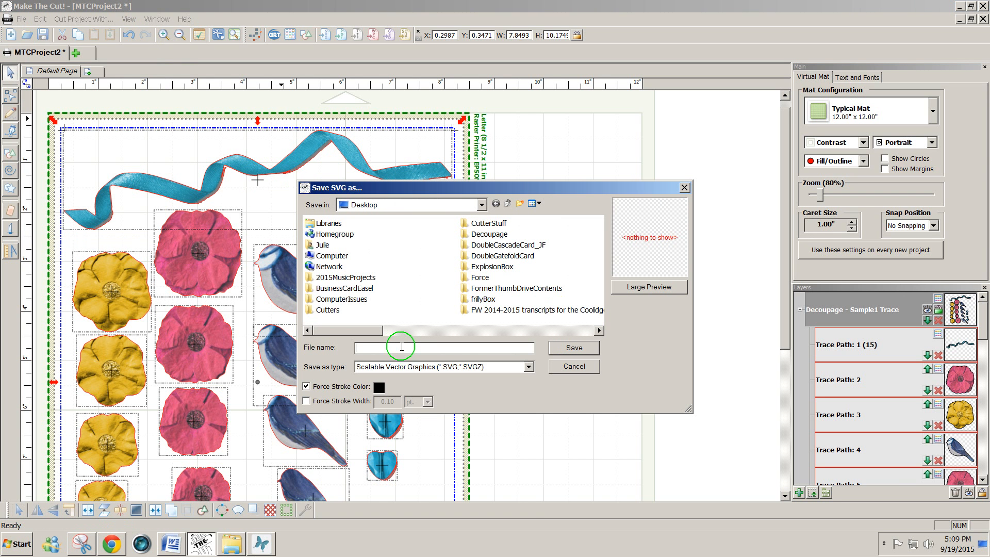
text(Sampl)
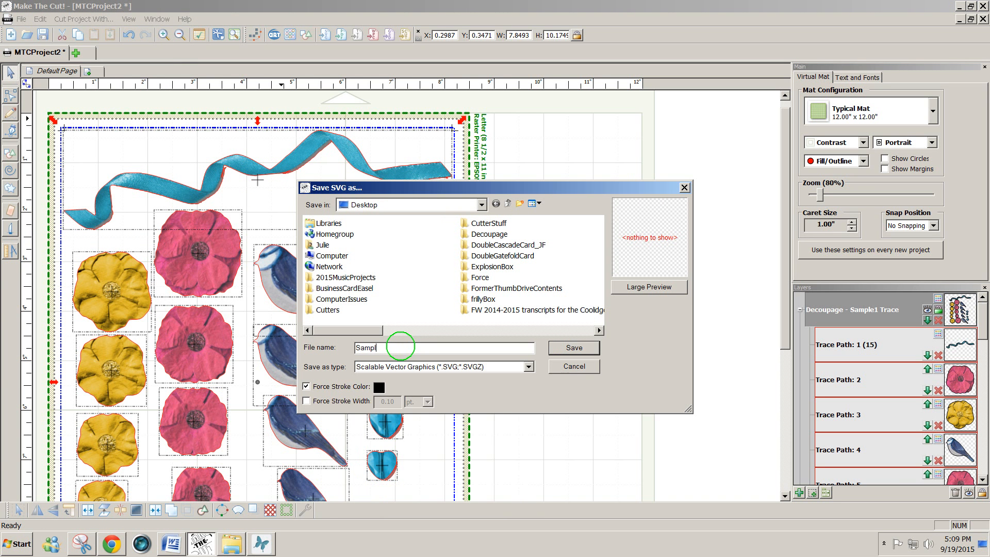
text(eDecoupage)
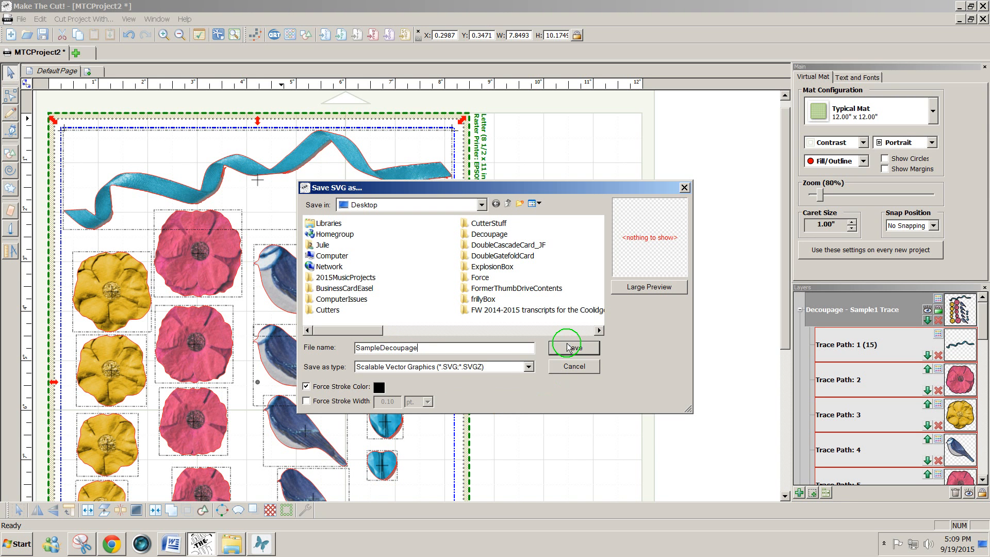
click(572, 348)
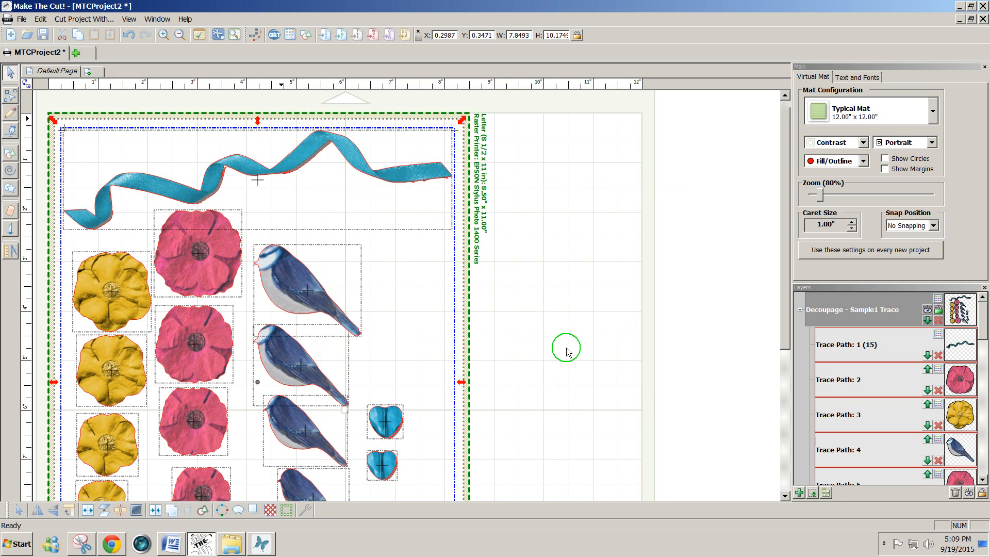
click(17, 543)
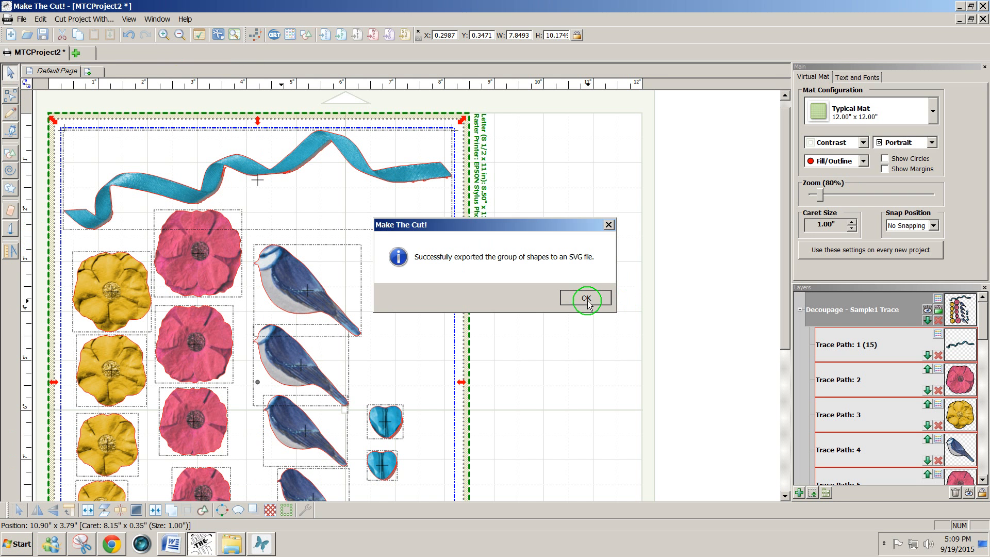
click(585, 297)
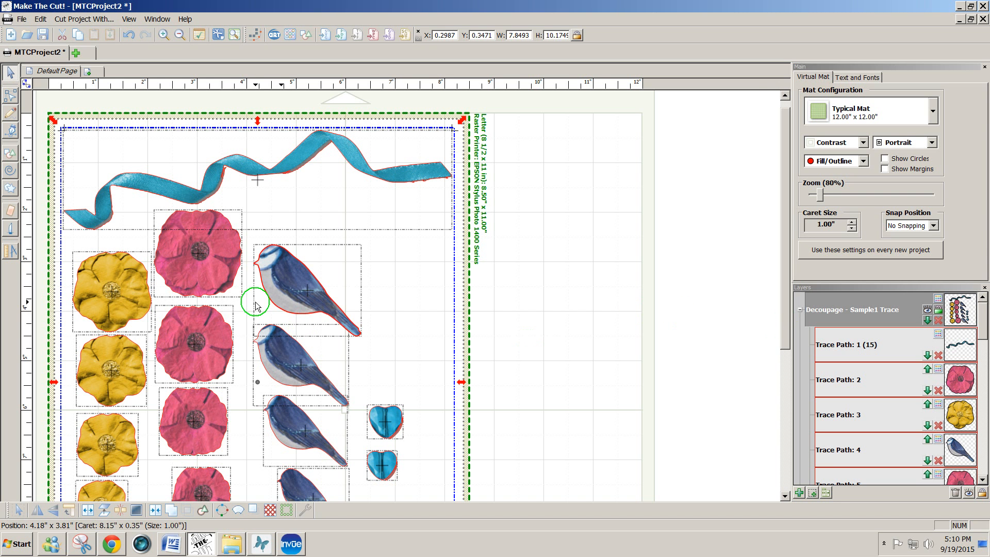
In InVue, import SampleDecoupage.svg from the Desktop
click(291, 543)
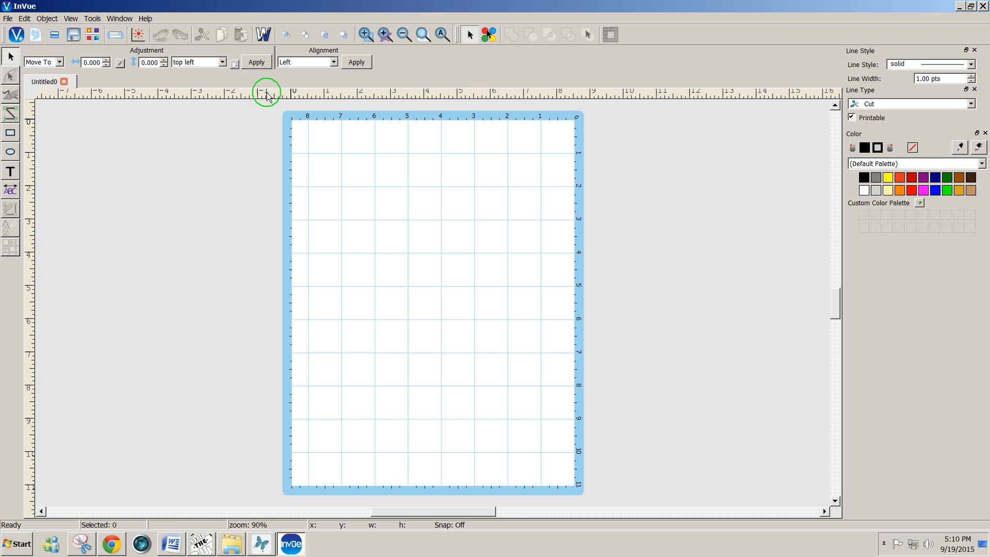
mouse_move(309, 158)
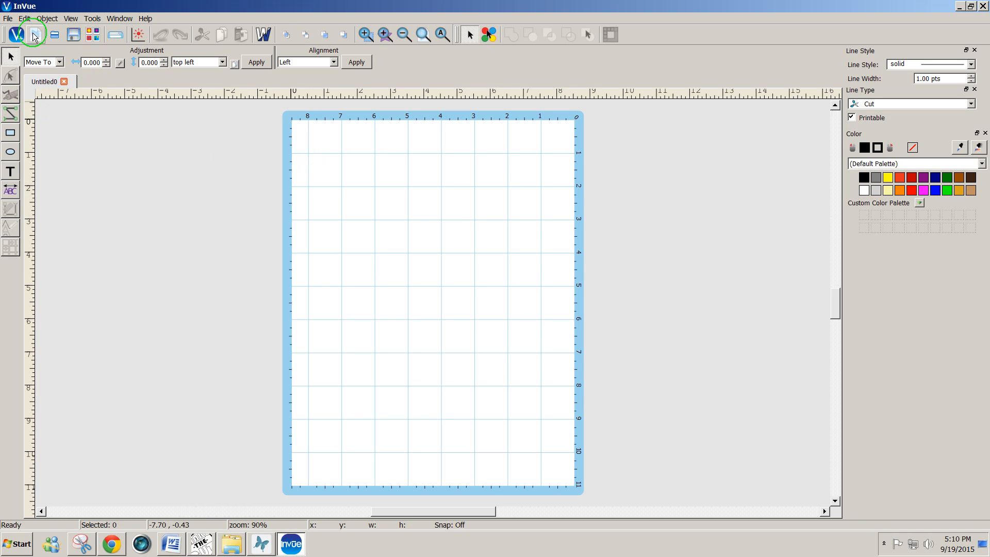
click(8, 18)
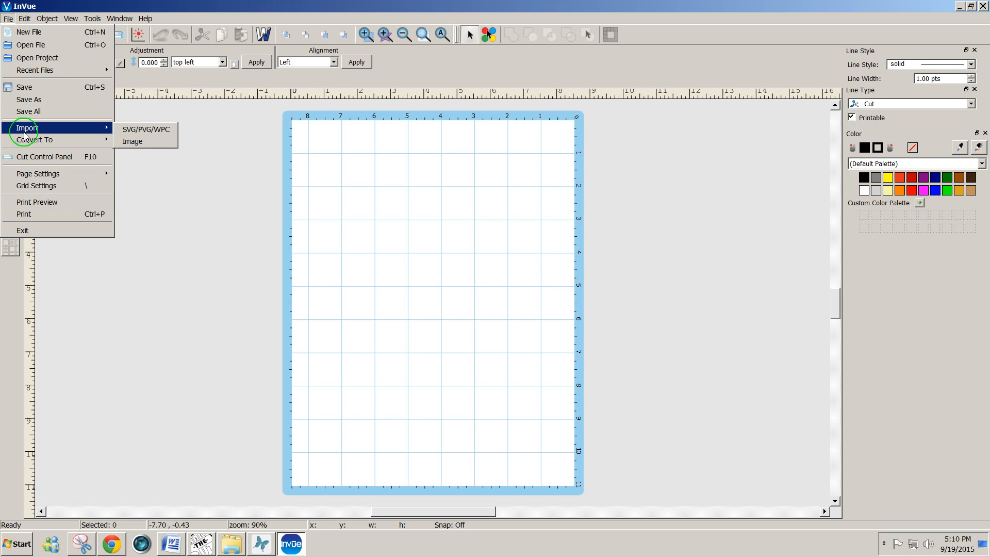
click(146, 130)
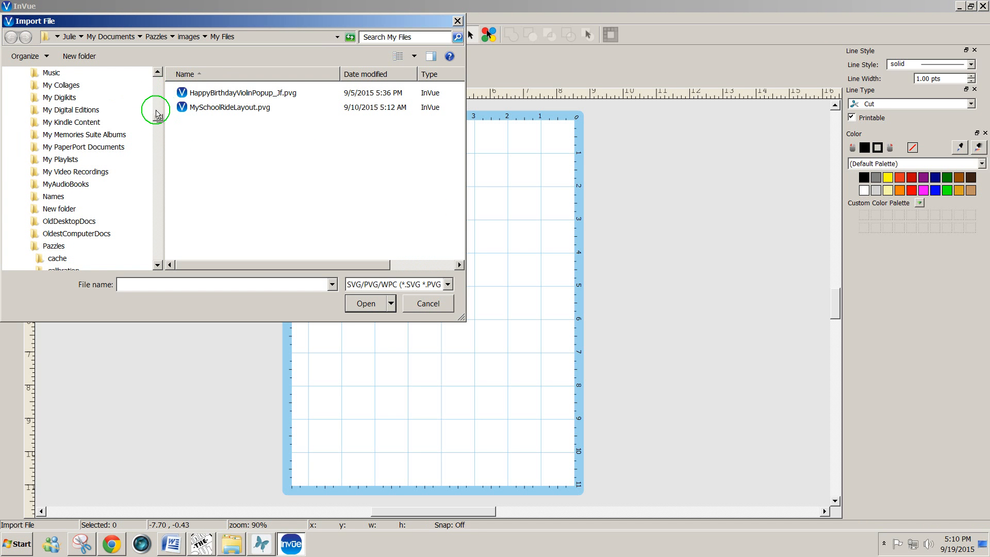
click(41, 139)
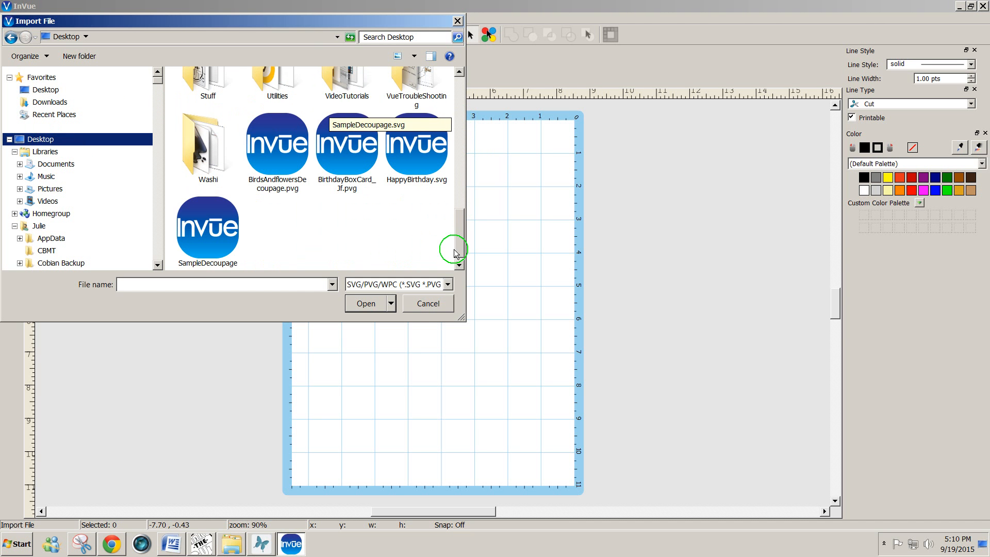
click(207, 227)
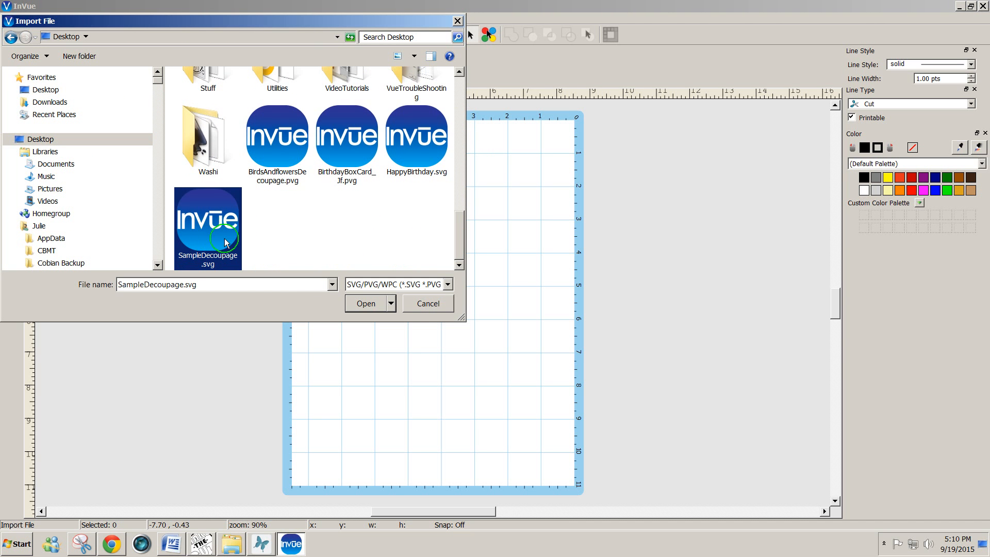
click(366, 303)
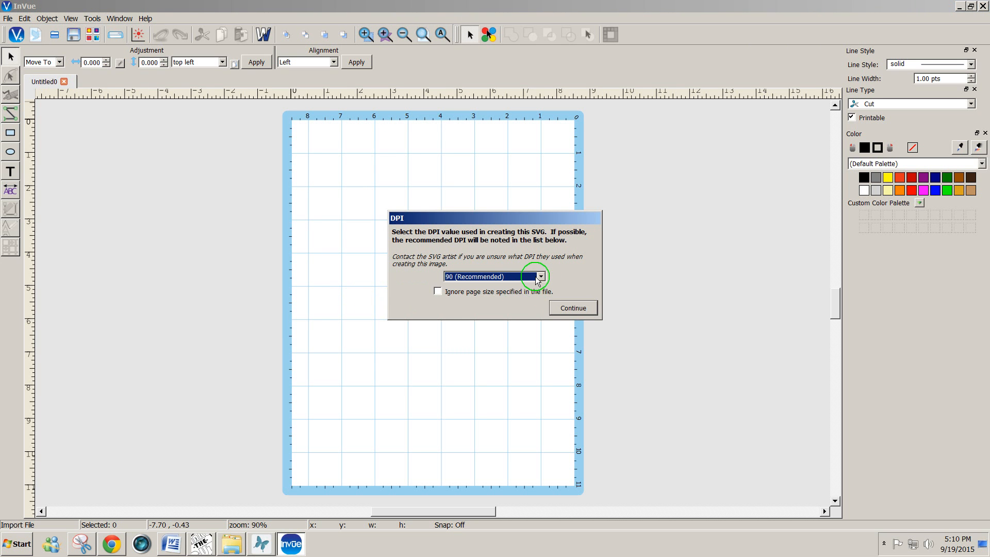
Set the SVG's DPI to 72 instead of 90 and finish the import
click(539, 277)
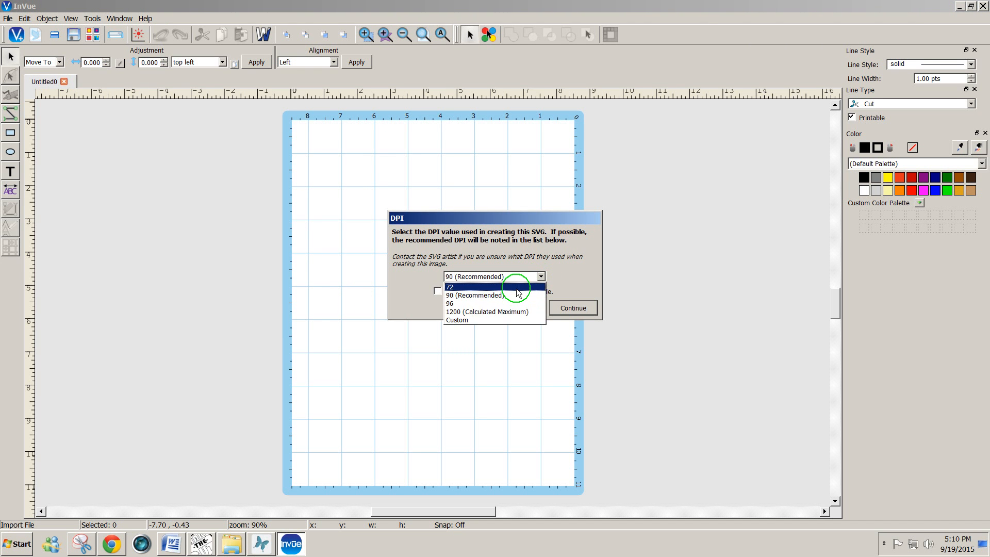
click(450, 287)
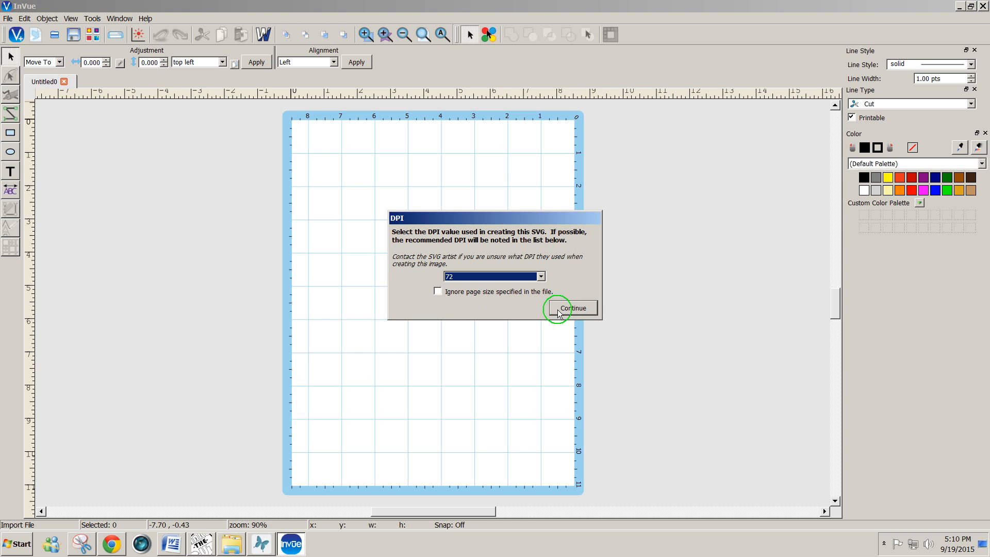
click(572, 309)
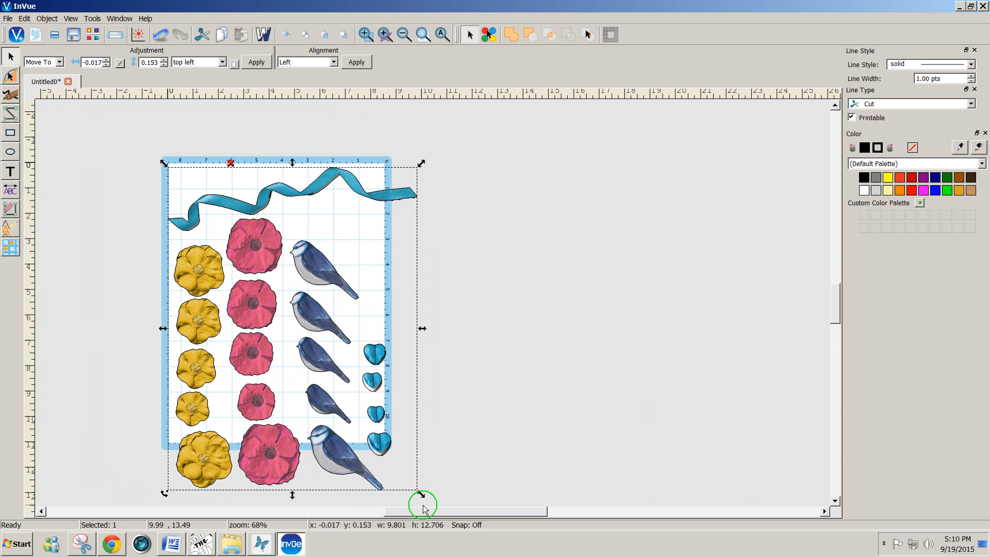
Scale the artwork to fit the mat at about 8.2 × 10.6 inches and check its print preview
drag(422, 506, 378, 464)
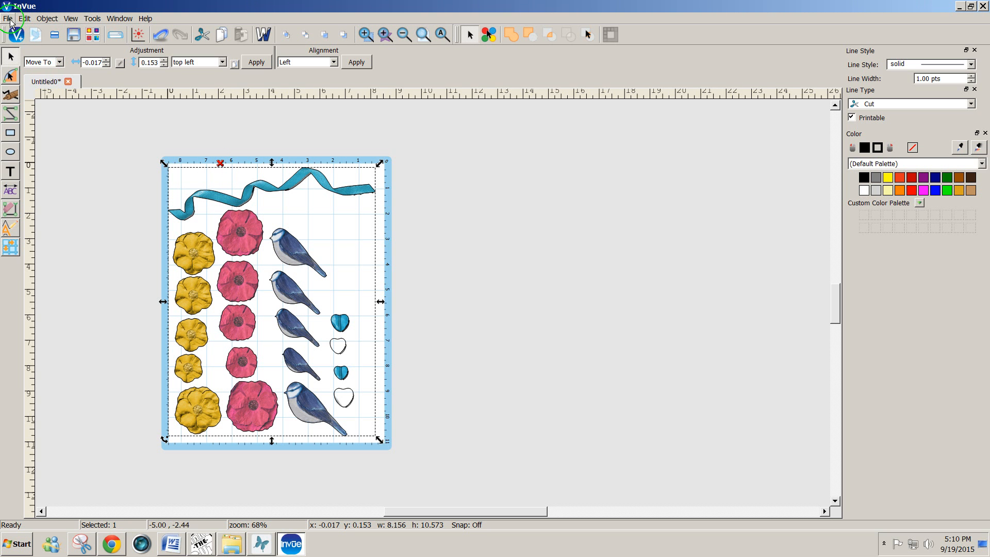
click(8, 18)
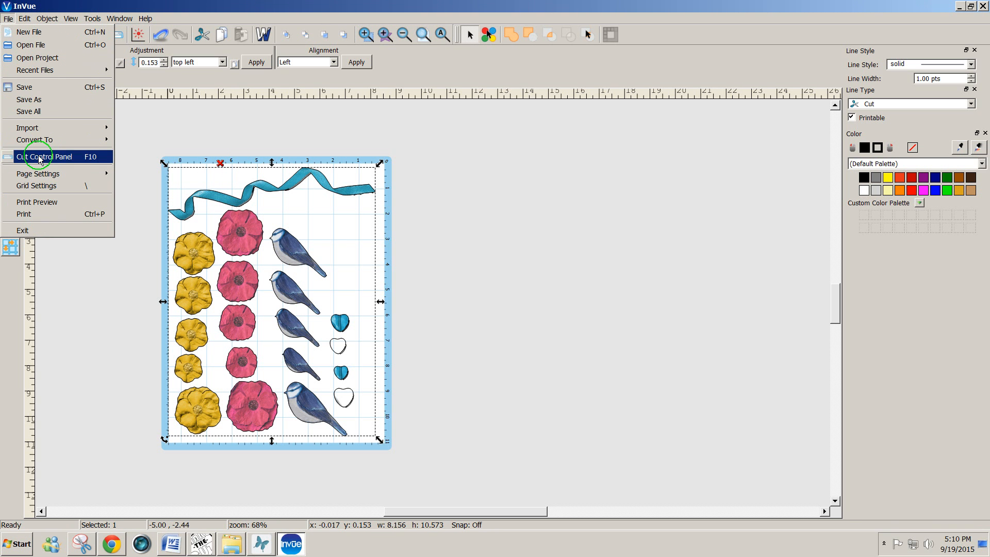
click(24, 214)
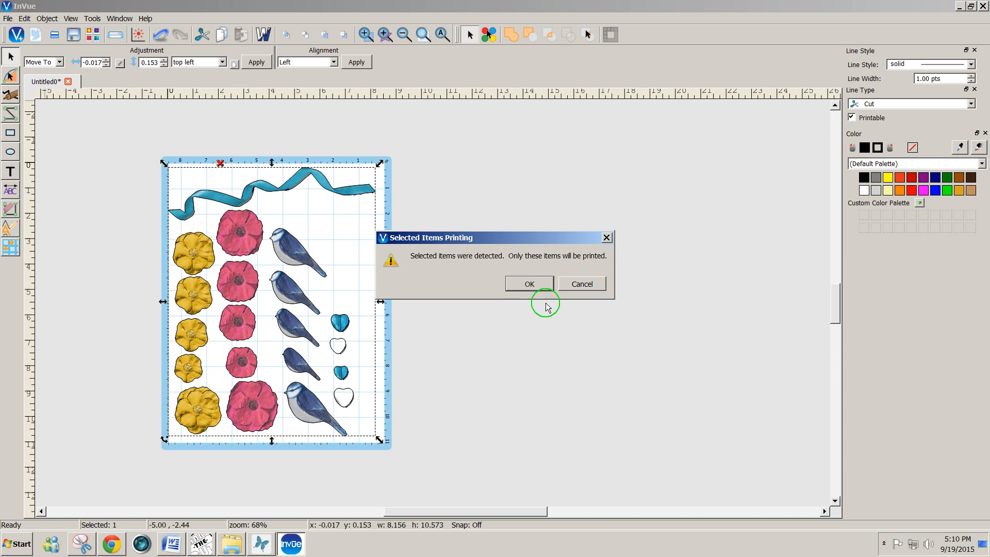
click(528, 284)
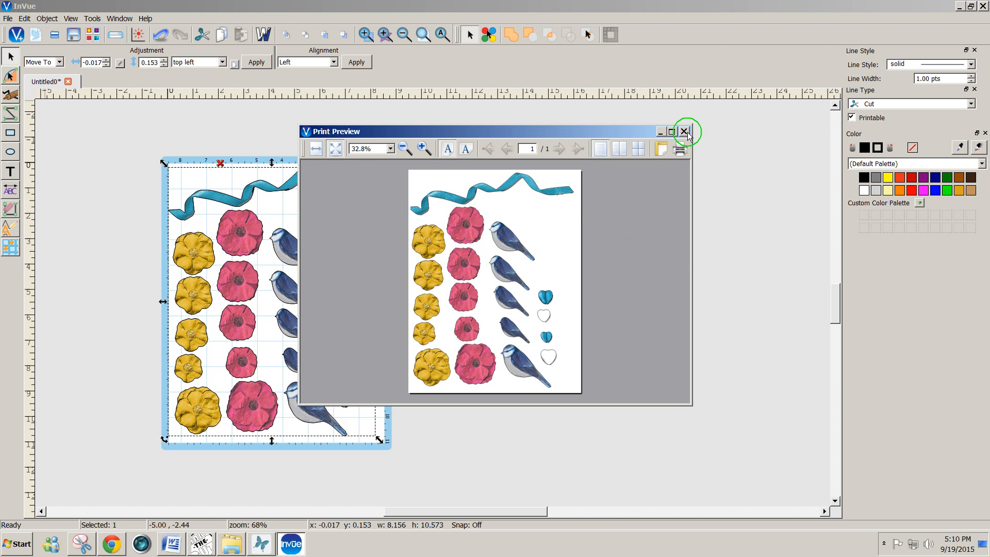
click(683, 131)
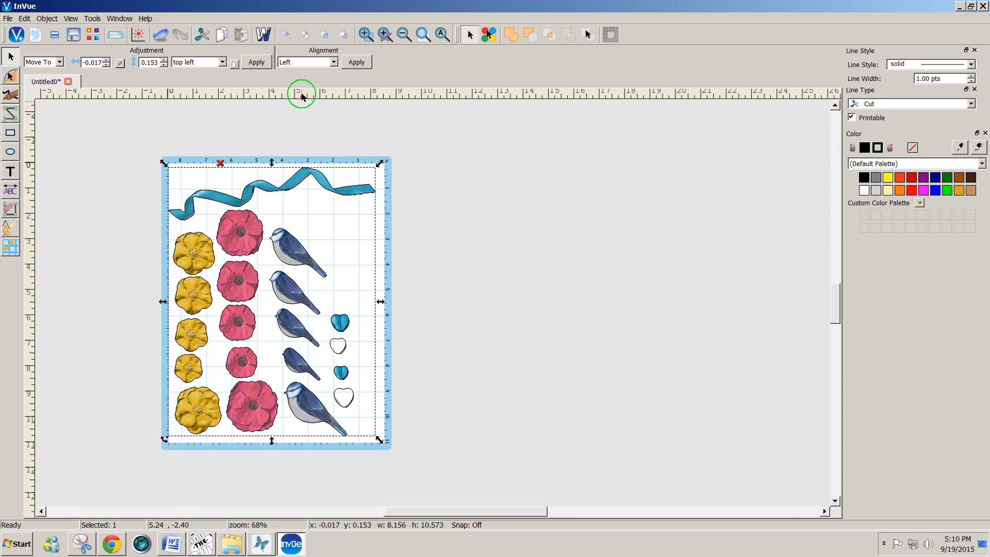
click(119, 18)
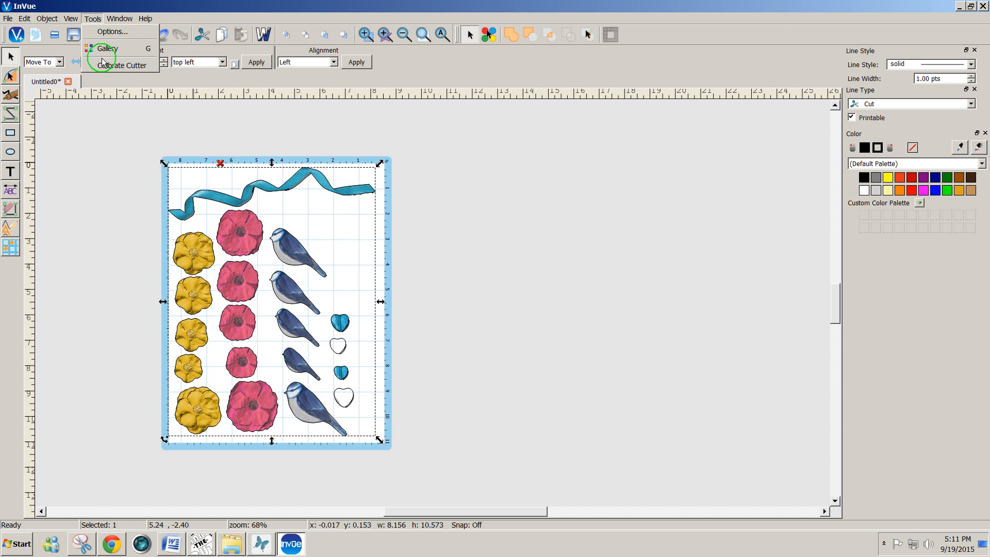
Display the registration mark and reshape the ribbon to clear it
click(70, 18)
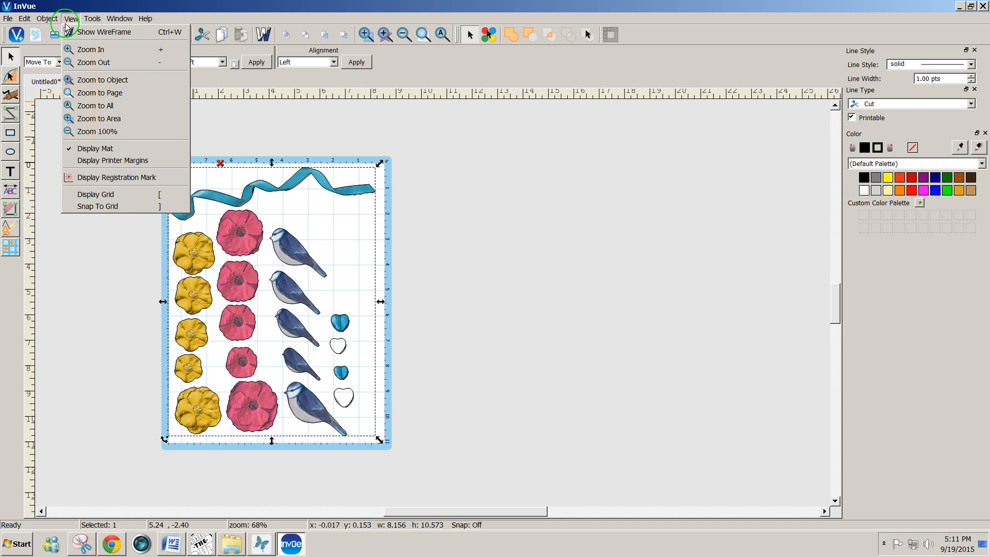
mouse_move(116, 178)
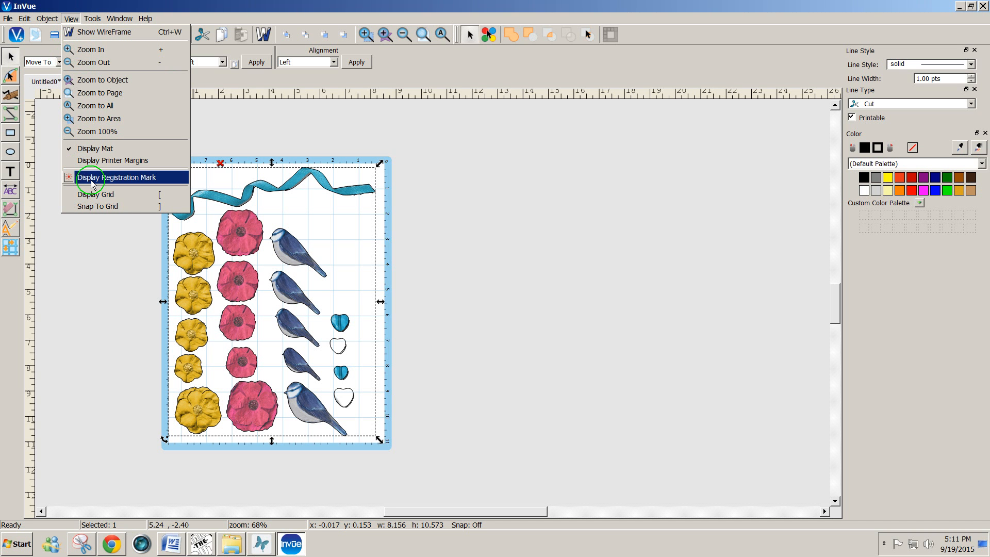
click(117, 178)
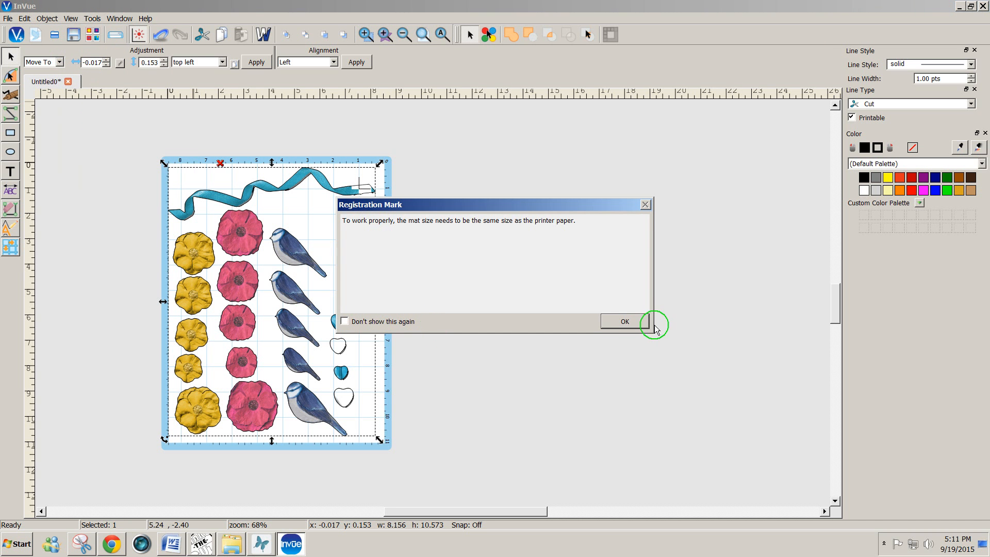
click(624, 322)
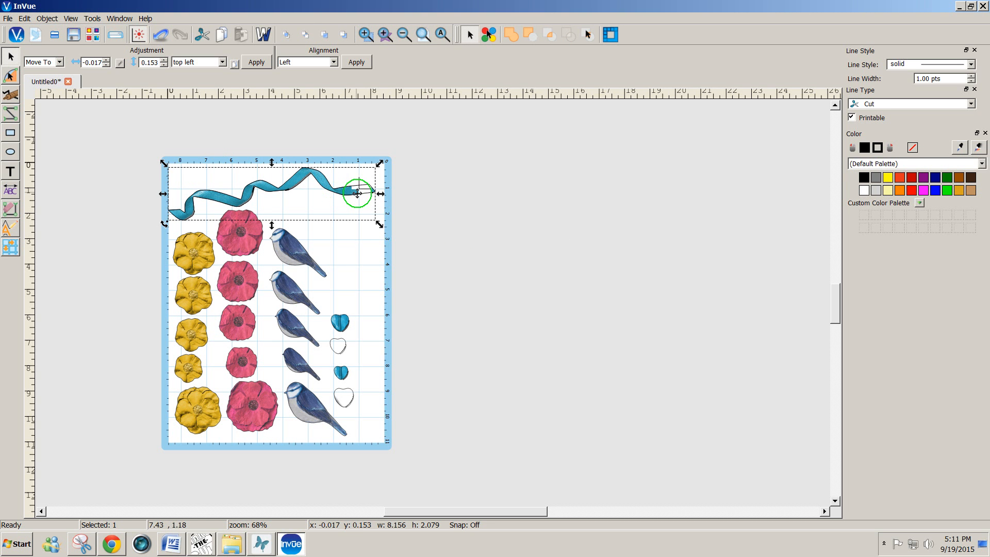
drag(359, 193, 161, 211)
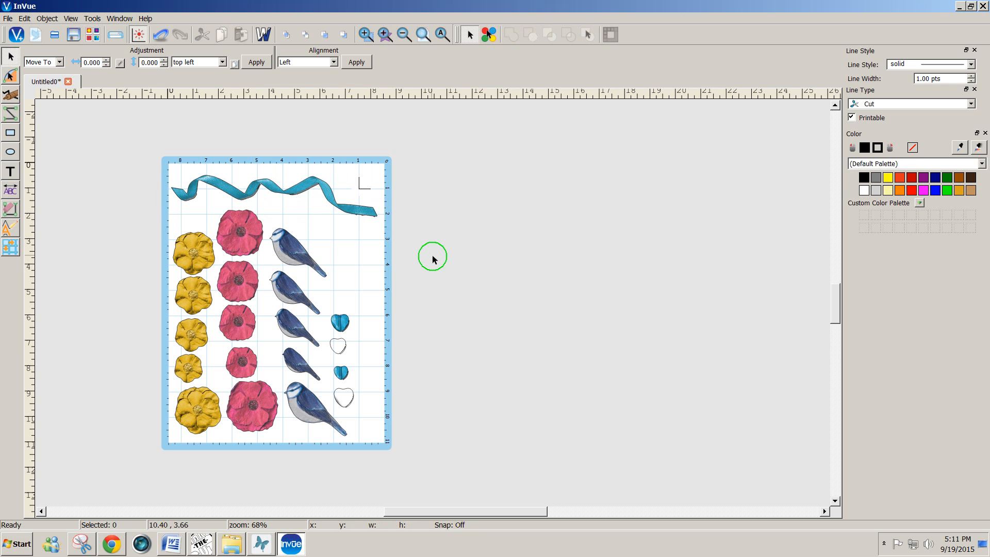
mouse_move(412, 342)
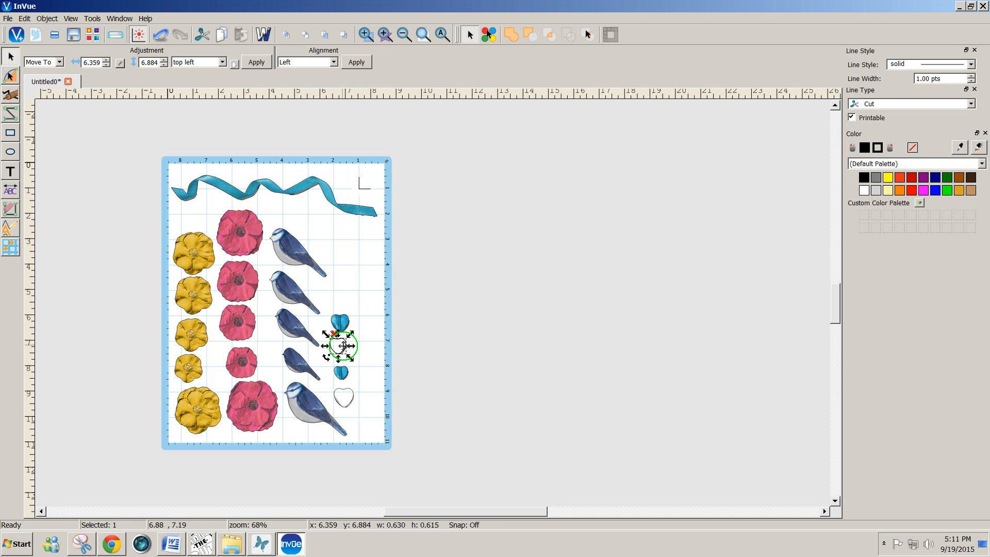
Rearrange the hearts within the fourth column, moving a white heart to the bottom
drag(345, 347, 338, 334)
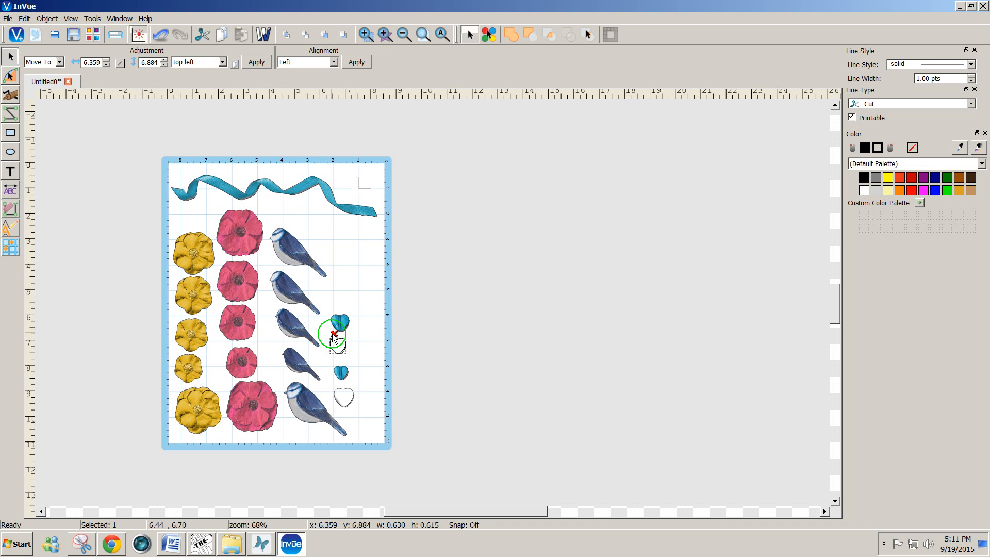
drag(333, 333, 364, 351)
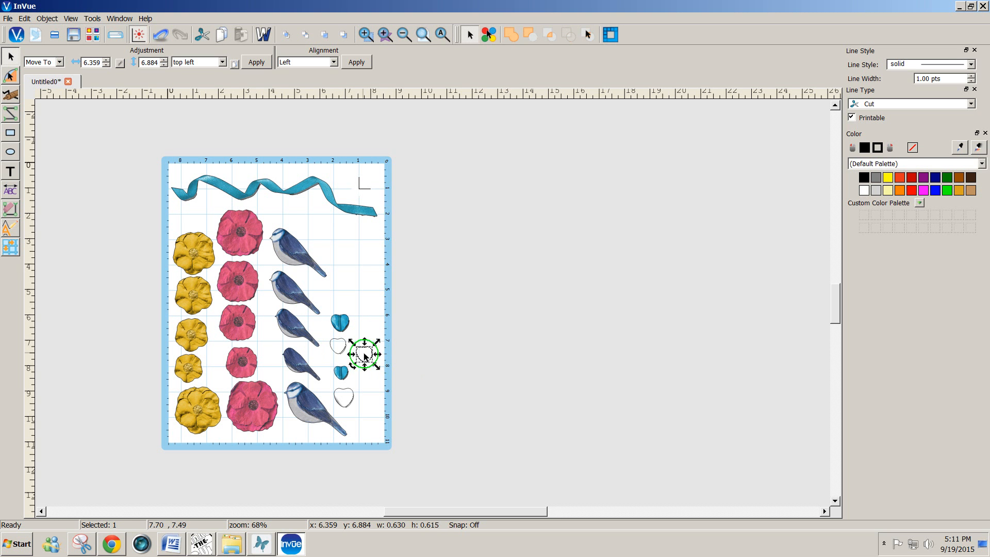
drag(364, 354, 336, 351)
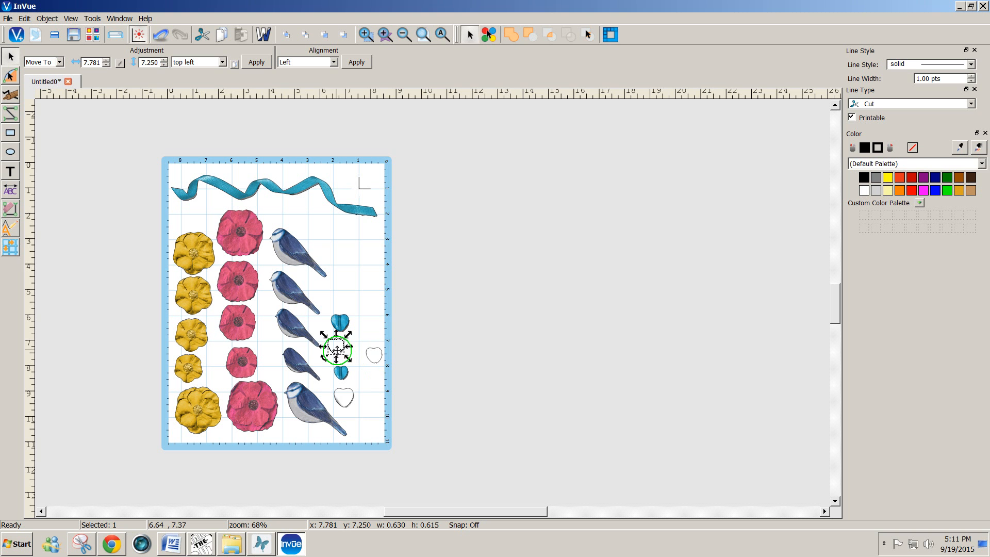
drag(336, 352, 346, 398)
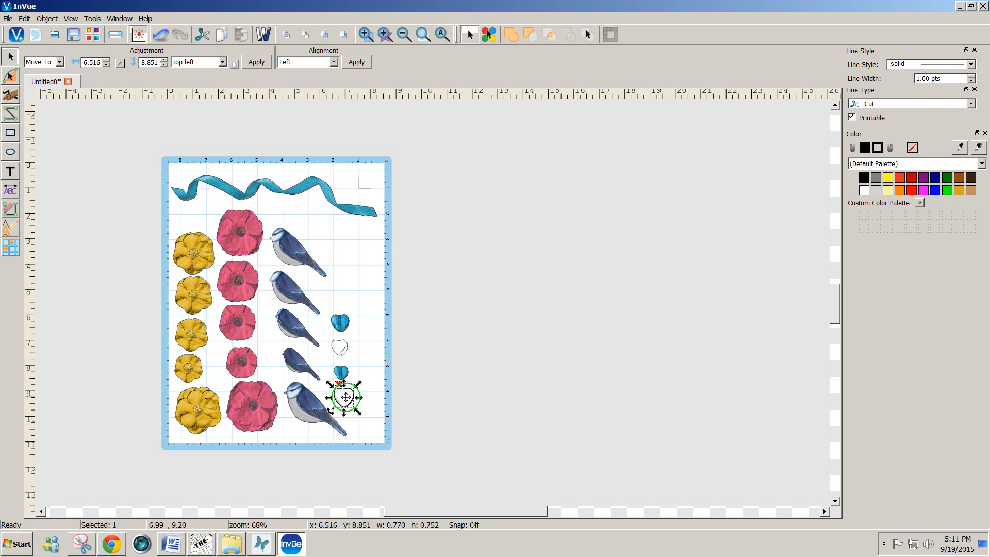
drag(347, 398, 352, 399)
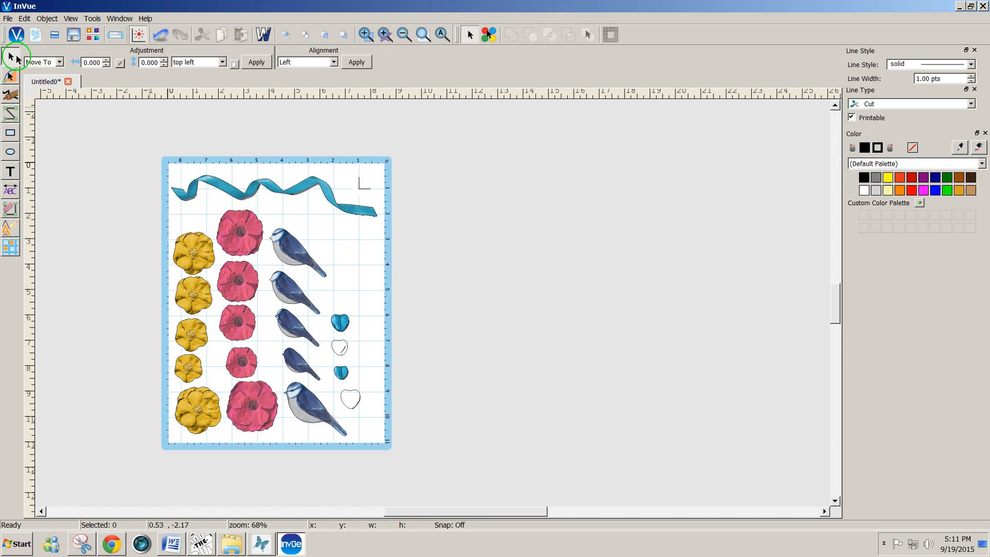
click(8, 17)
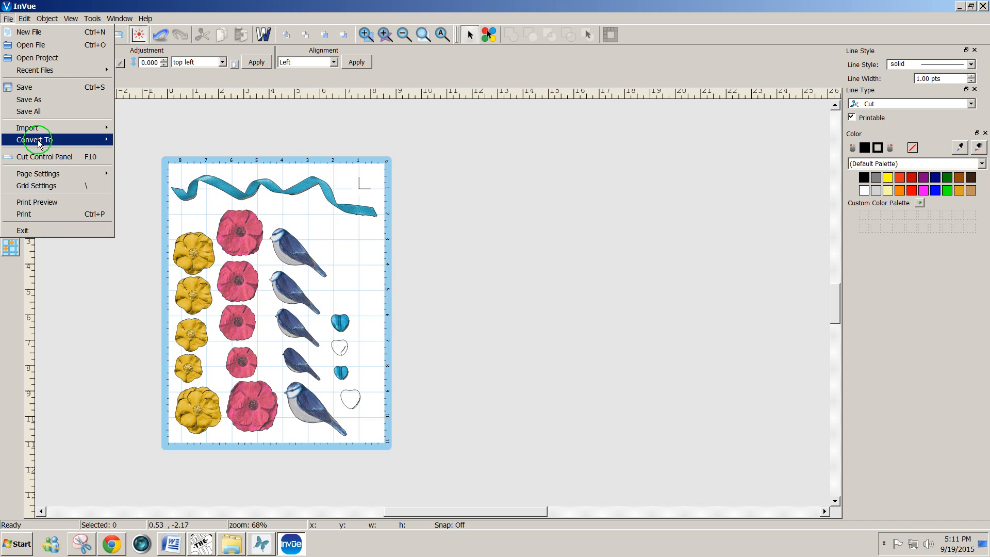
click(38, 202)
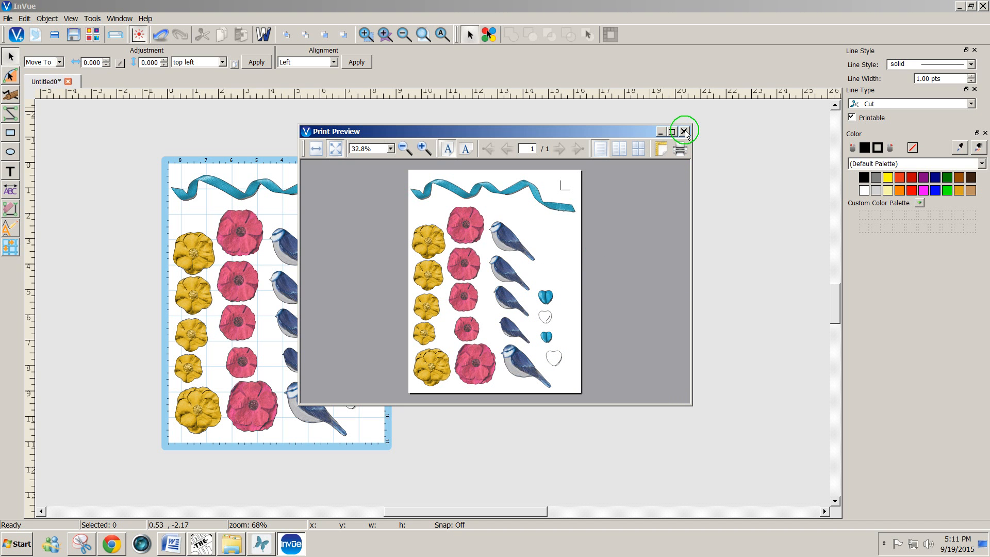
click(684, 131)
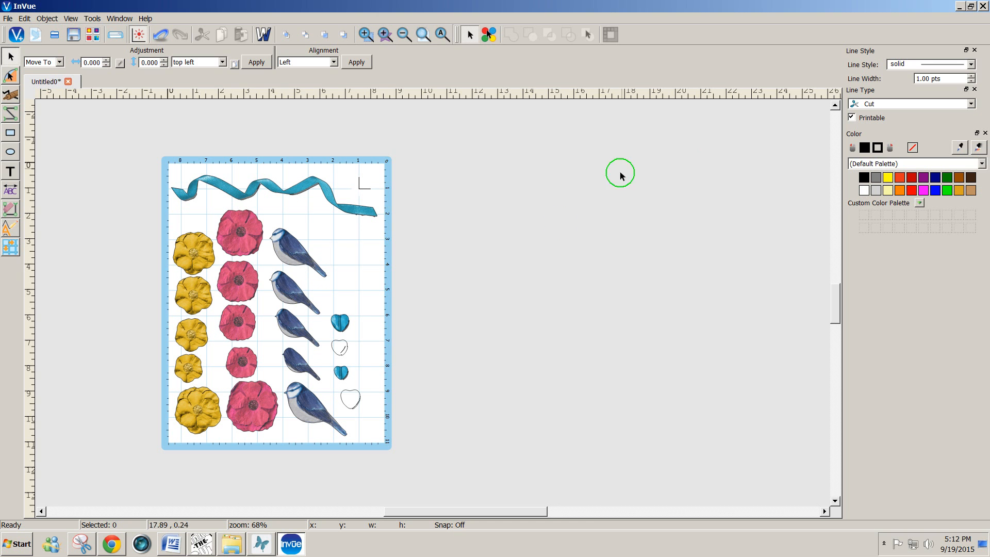
mouse_move(541, 246)
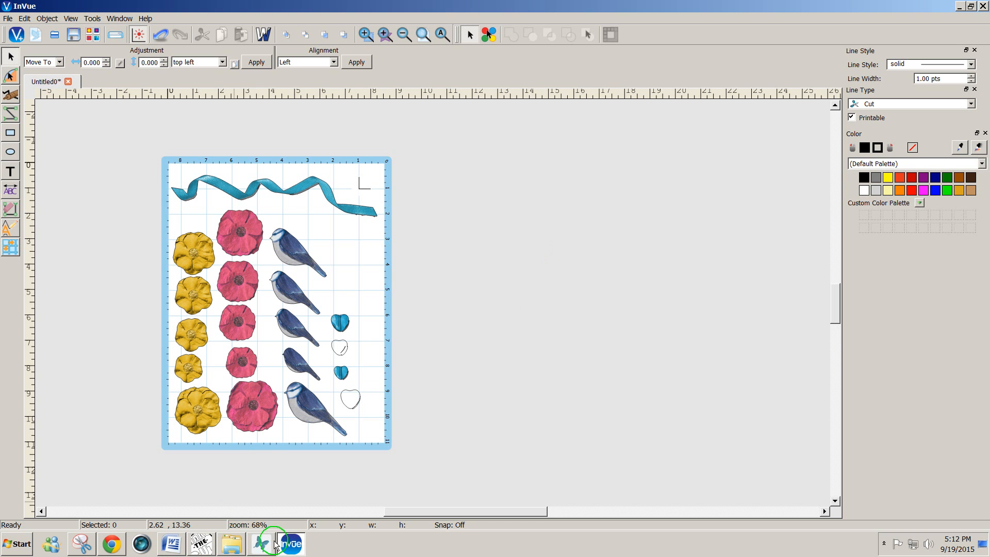
In Cricut Design Space, start a new blank project and go to image upload
click(261, 544)
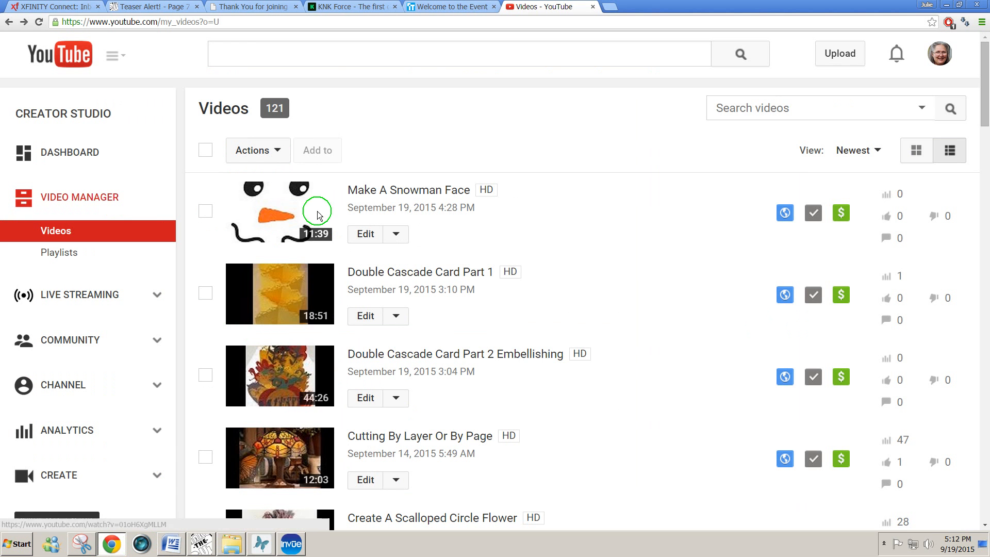
click(648, 7)
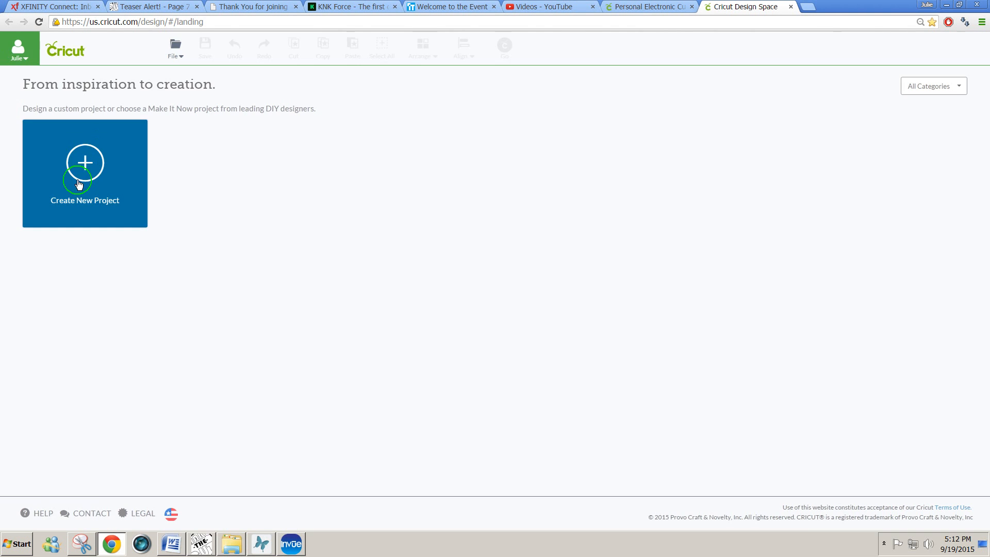
click(85, 173)
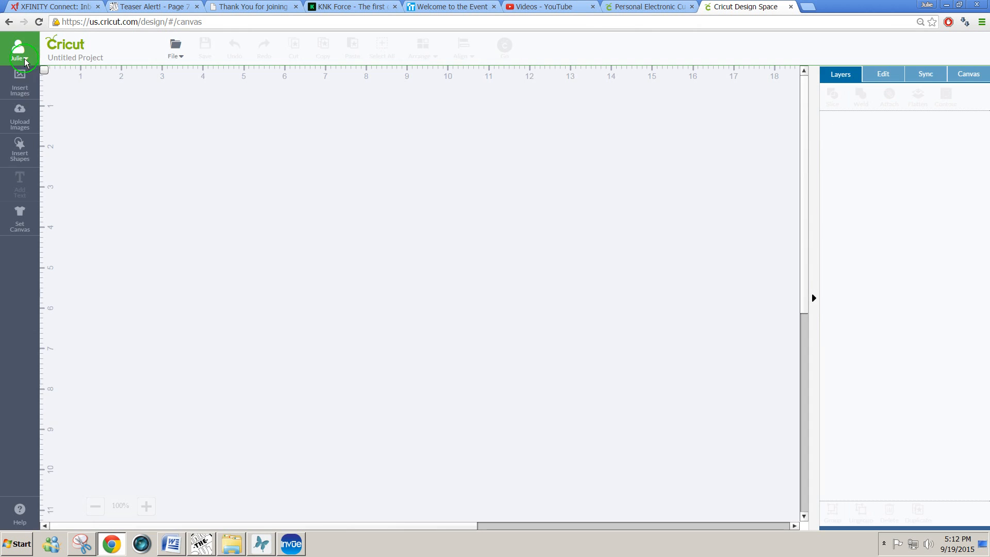
click(19, 116)
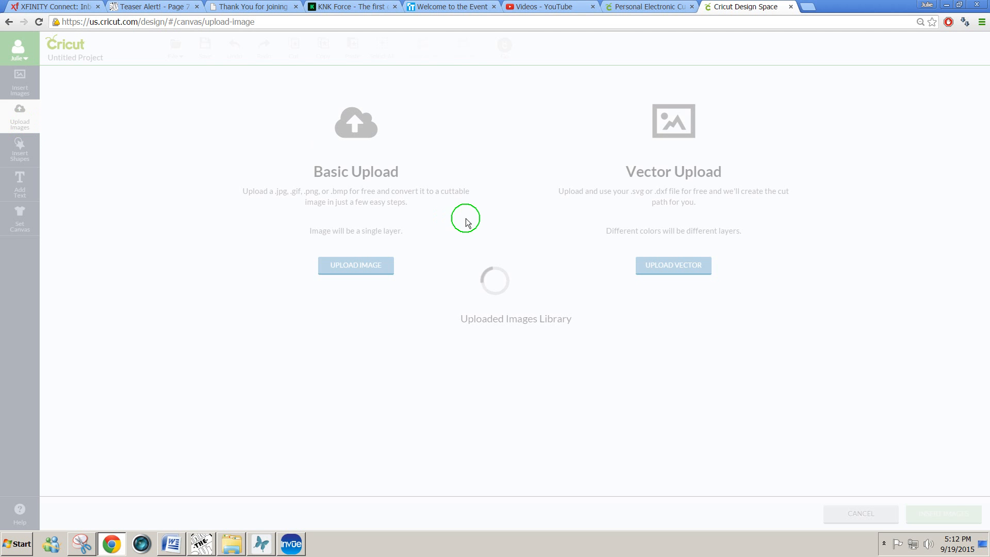
Basic-upload the file Decoupage - Sample1.png from the computer
click(356, 265)
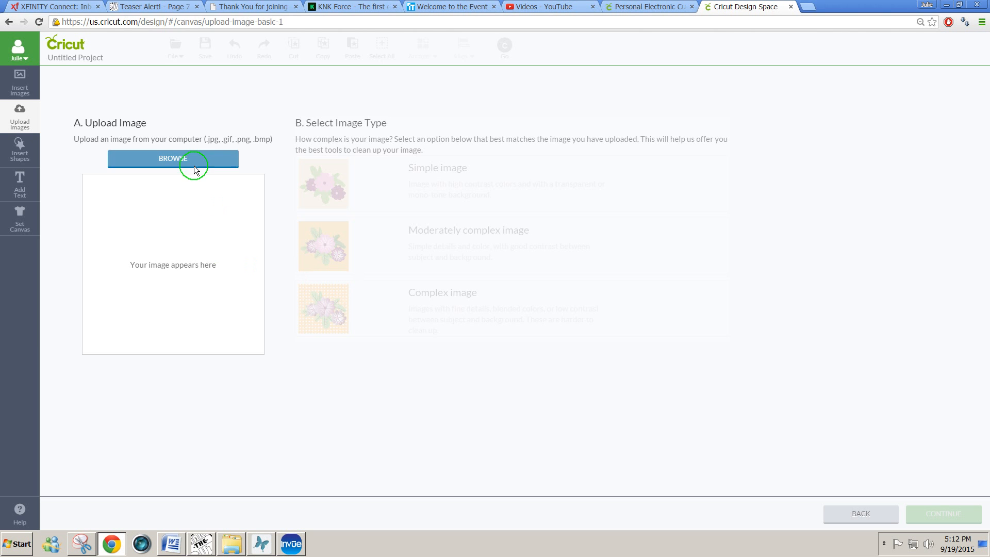
click(172, 159)
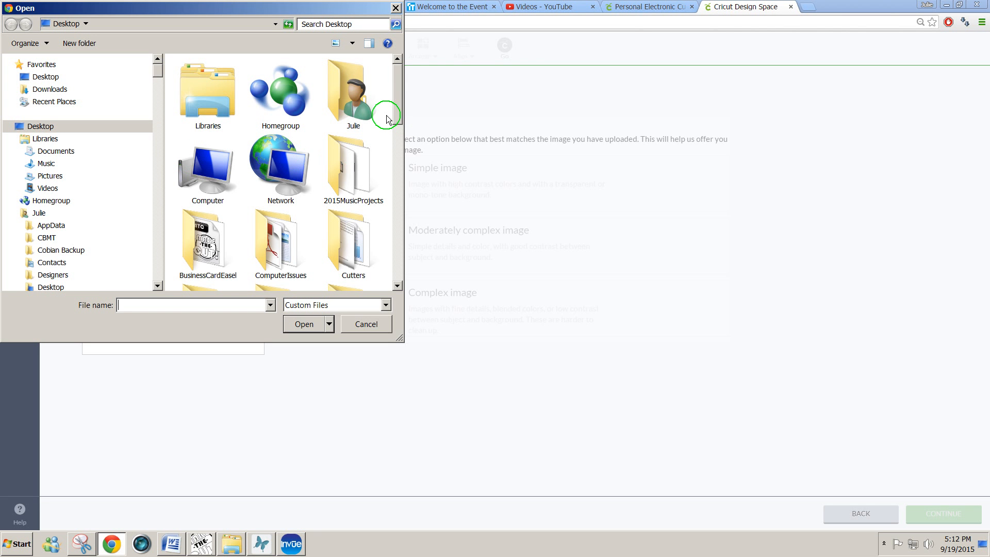
scroll(down, 3)
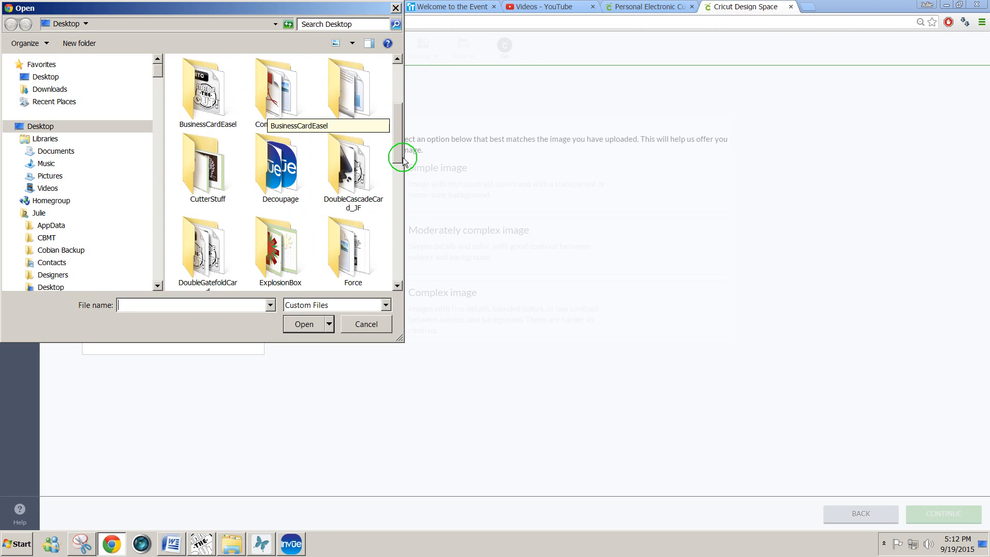
scroll(down, 3)
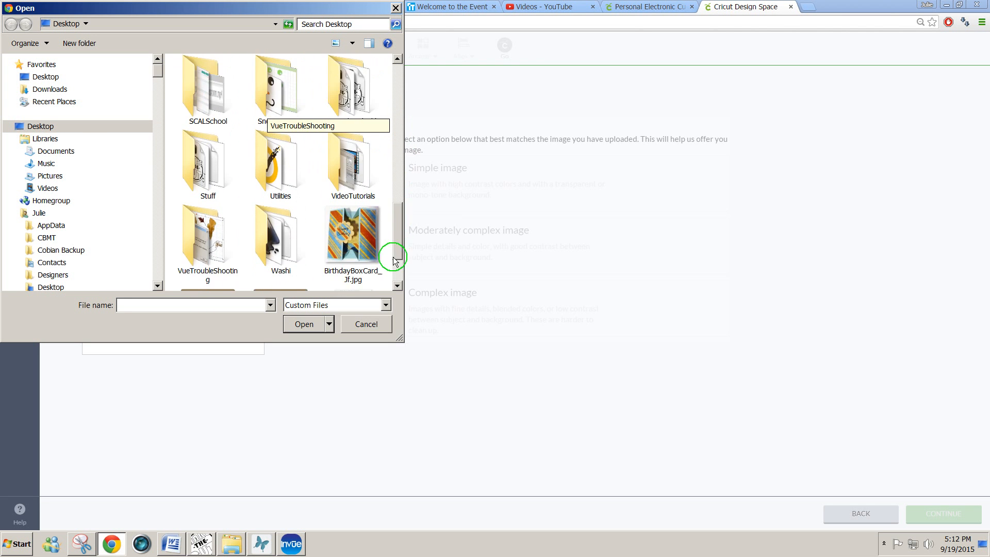
scroll(down, 3)
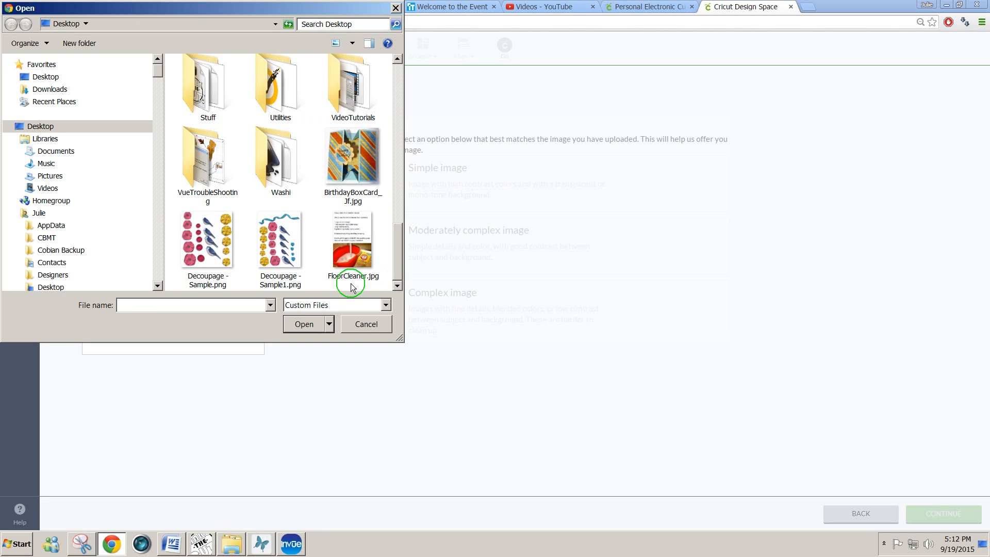
click(280, 239)
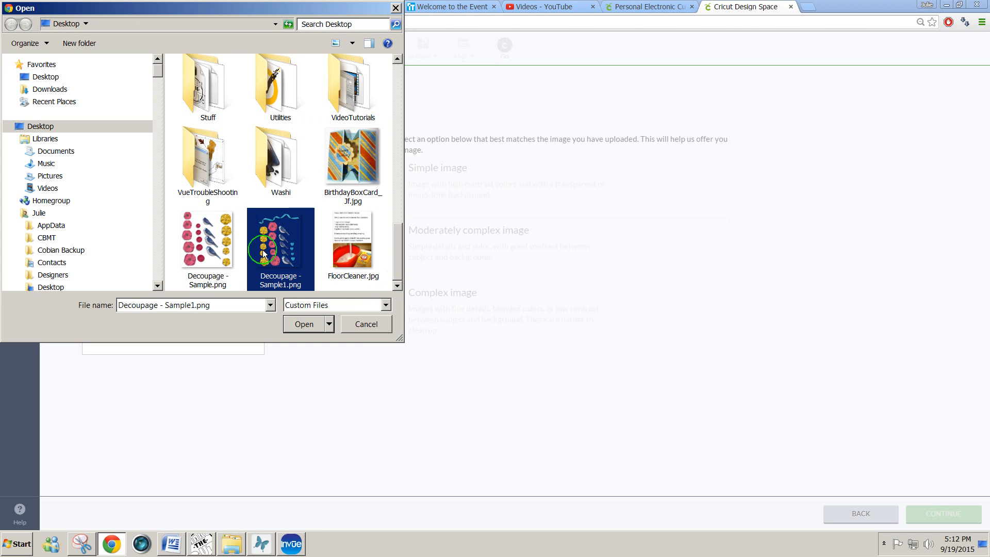
click(303, 324)
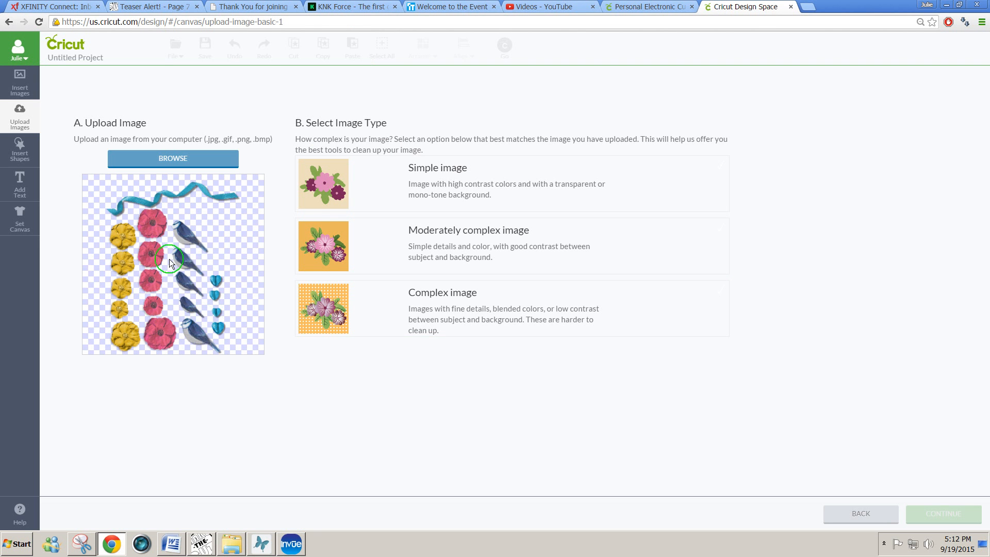
Classify the upload as a Complex image, skip erasing, and save it as Decoupage - Sample1
click(466, 316)
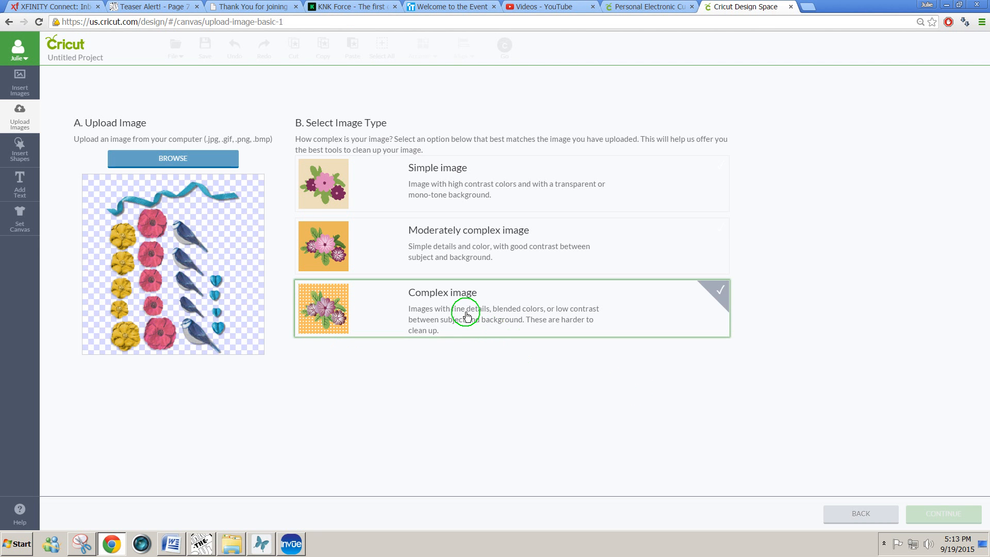
click(941, 514)
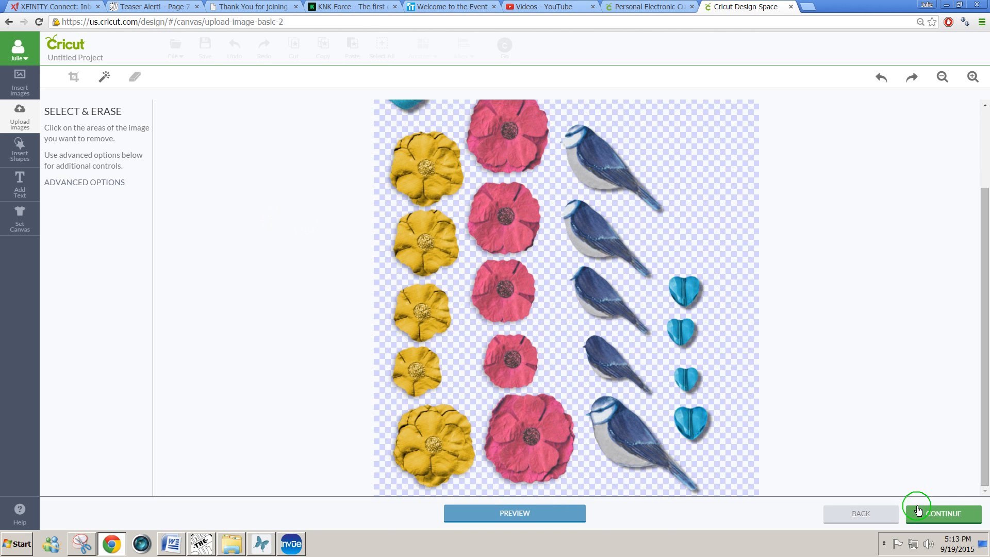
click(942, 513)
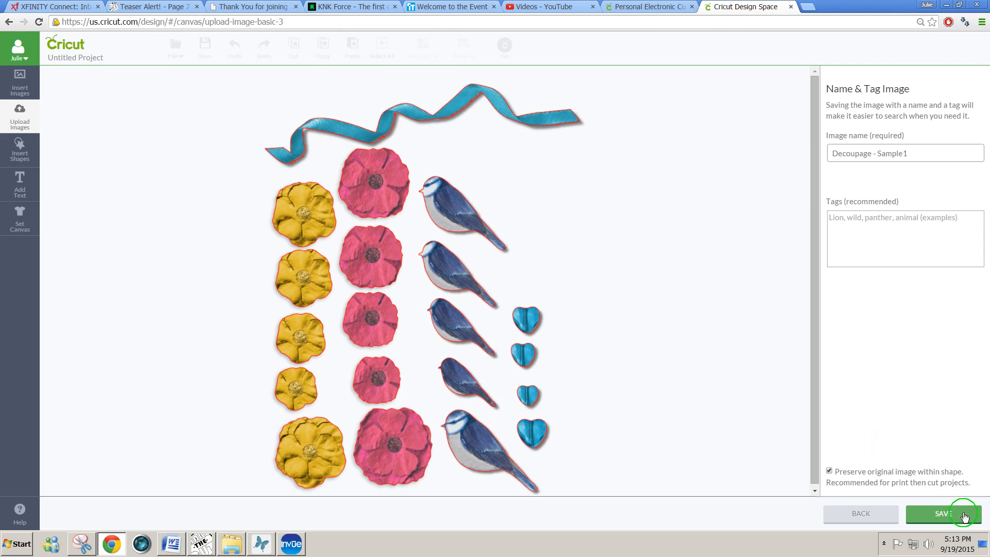
click(941, 514)
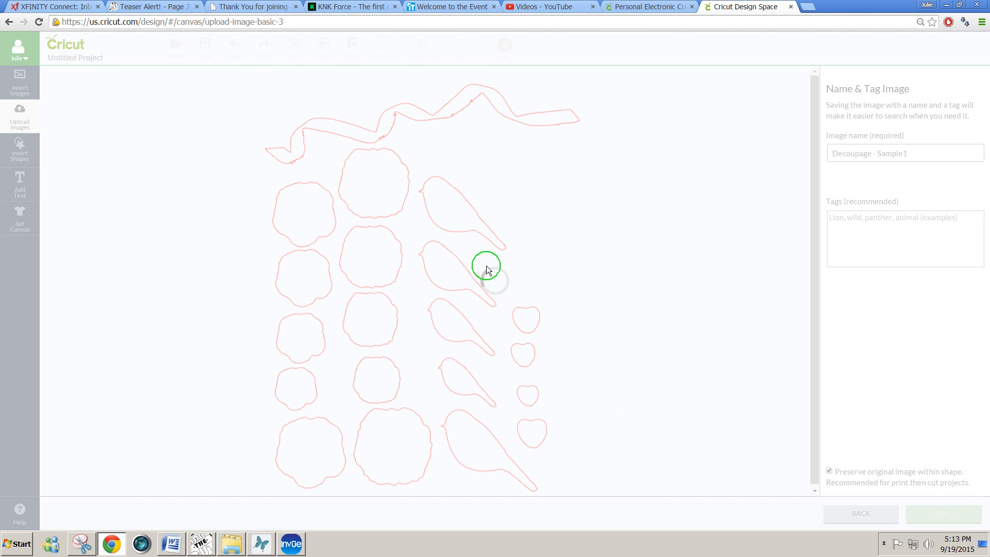
mouse_move(559, 408)
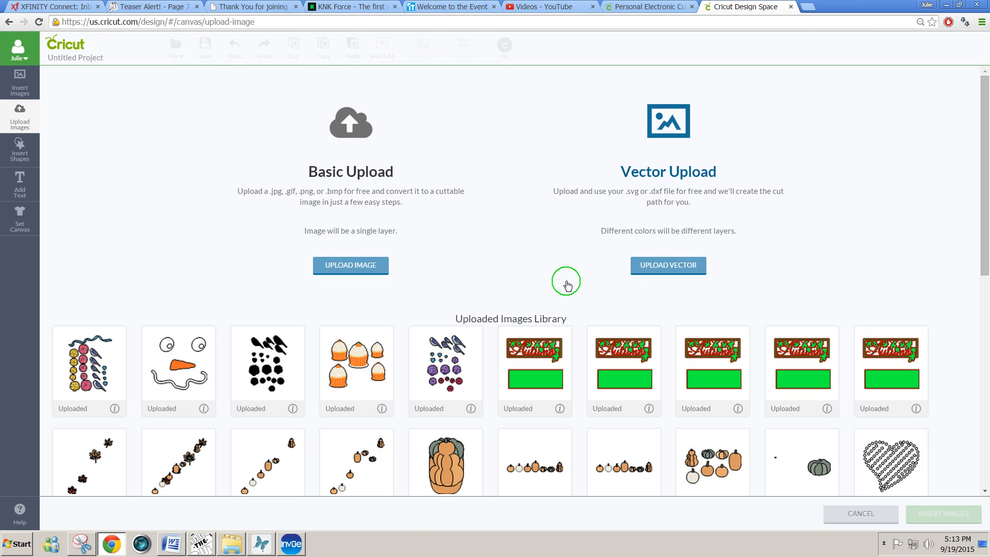
Insert the uploaded Decoupage - Sample1 image onto the Design Space canvas
click(89, 369)
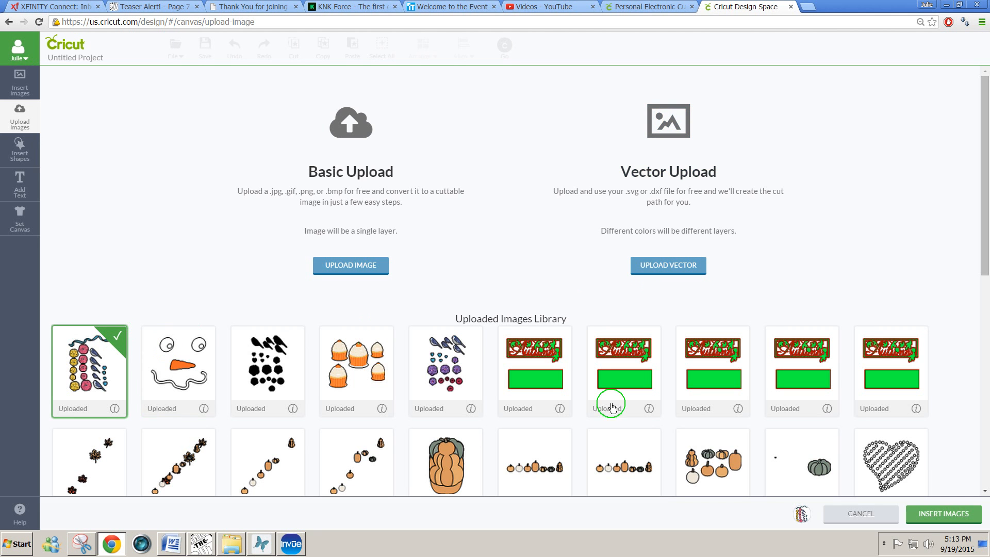
click(942, 514)
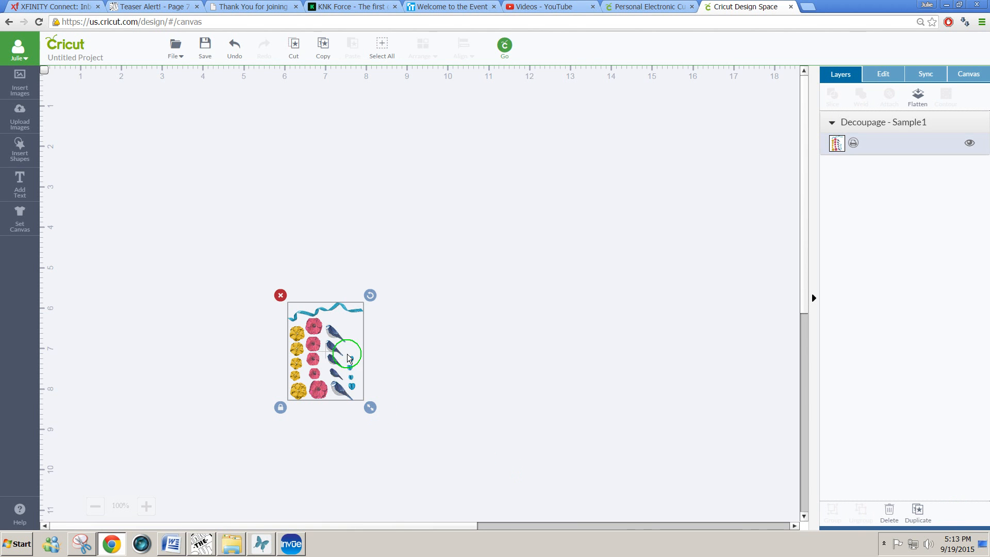
Move the sheet to the canvas top-left, enlarge it to about 5.22 × 6.77 inches, and send it to mat preview
drag(346, 358, 130, 158)
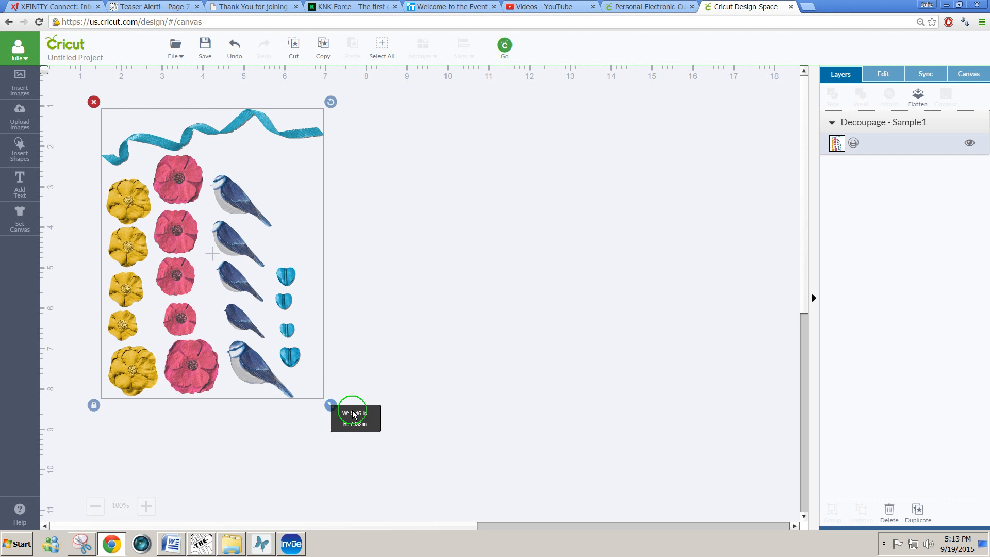
drag(354, 404, 331, 405)
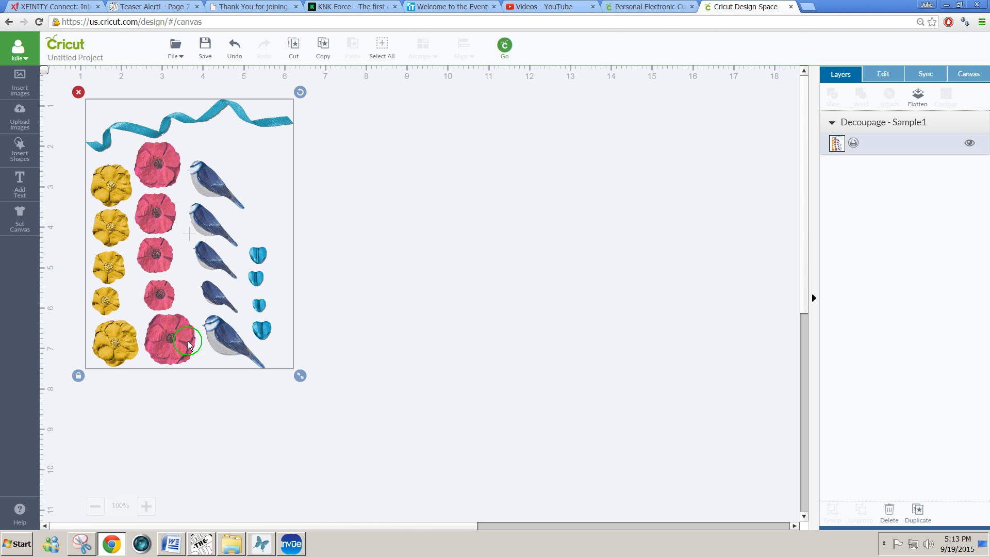
drag(300, 376, 309, 383)
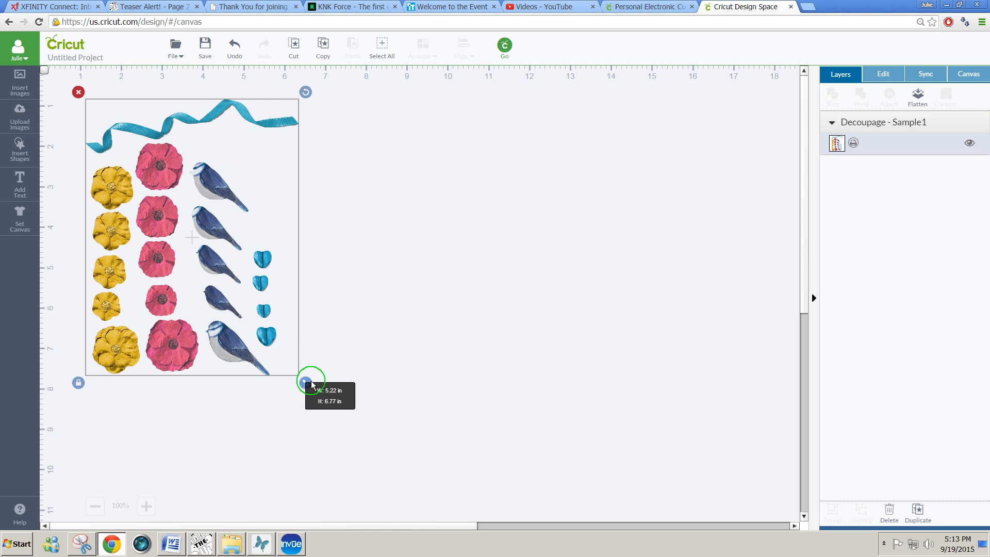
drag(309, 385, 316, 387)
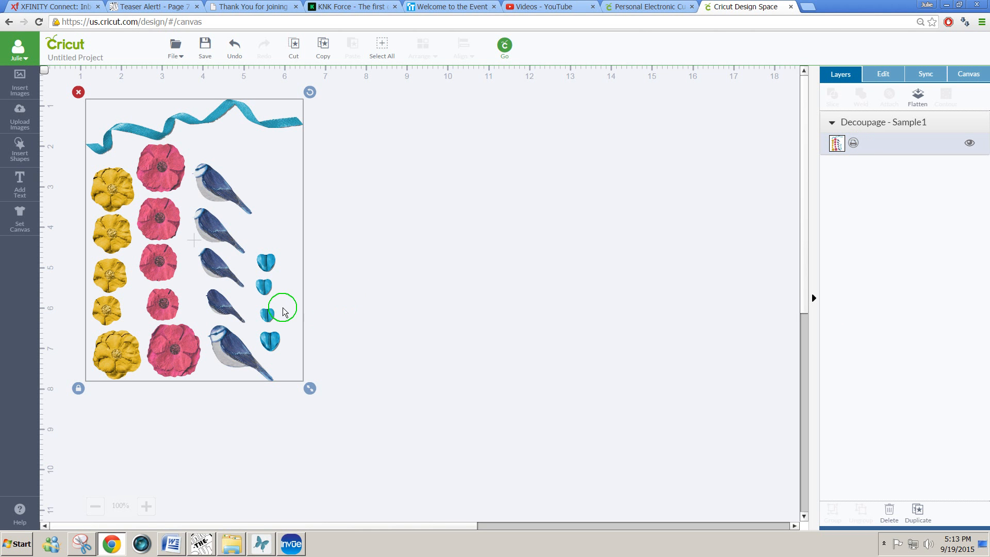
mouse_move(486, 44)
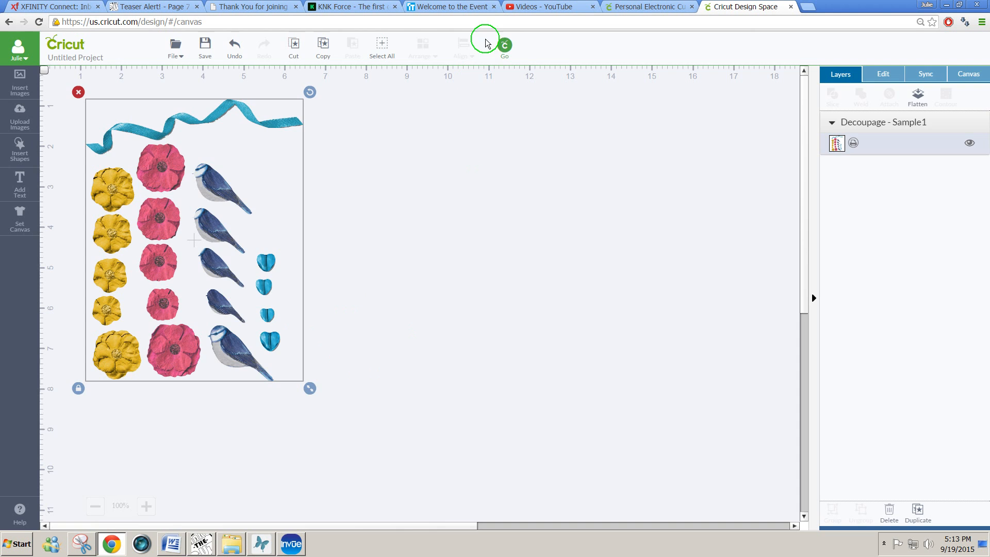
click(504, 45)
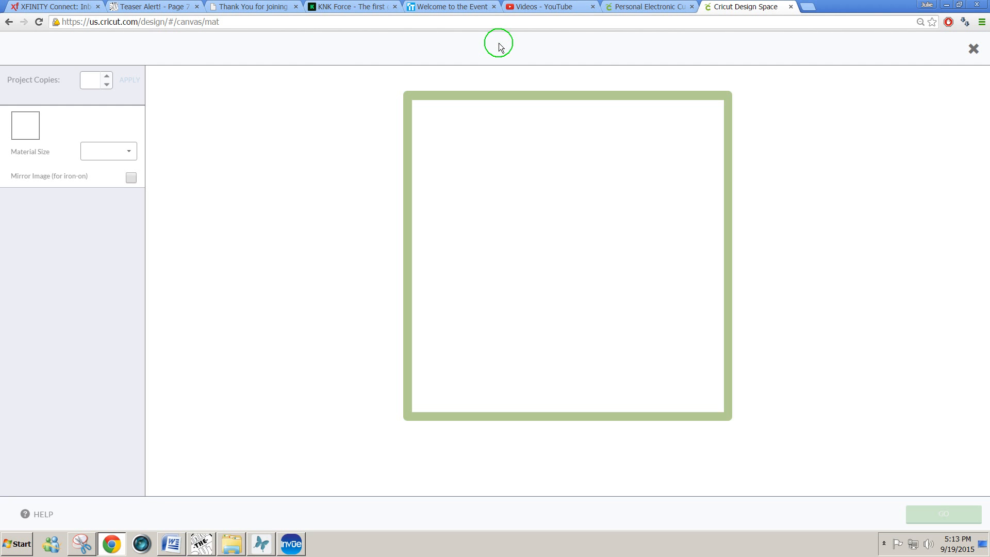
mouse_move(529, 167)
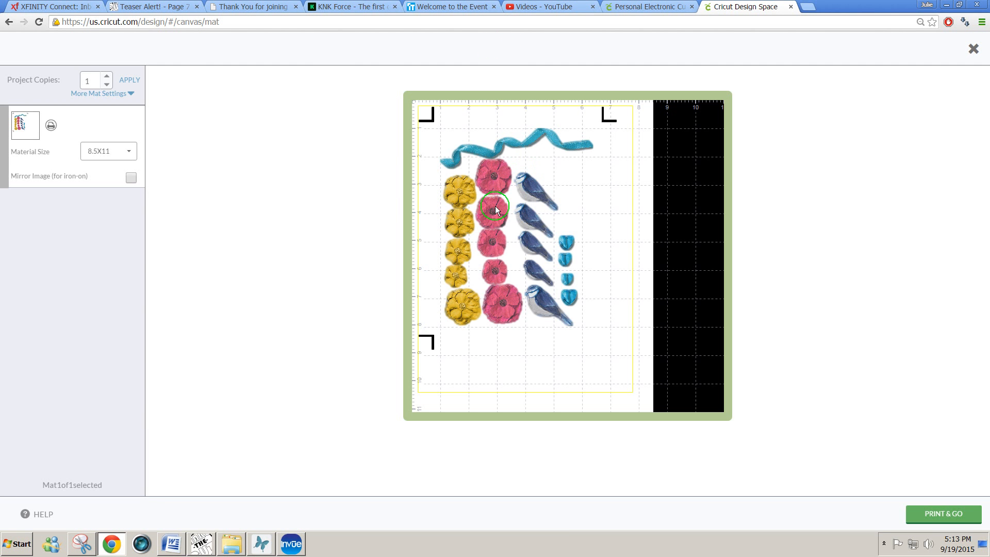
mouse_move(609, 119)
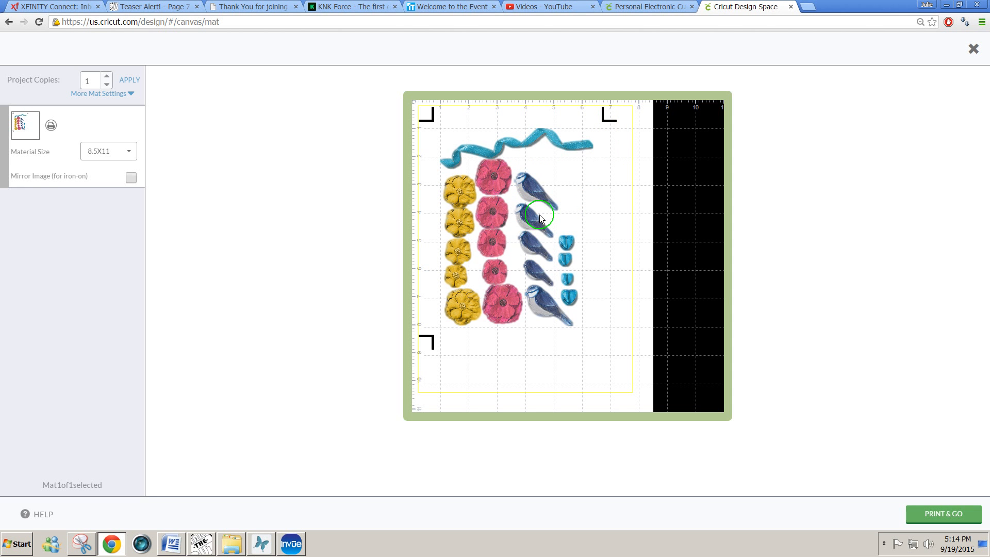
mouse_move(623, 161)
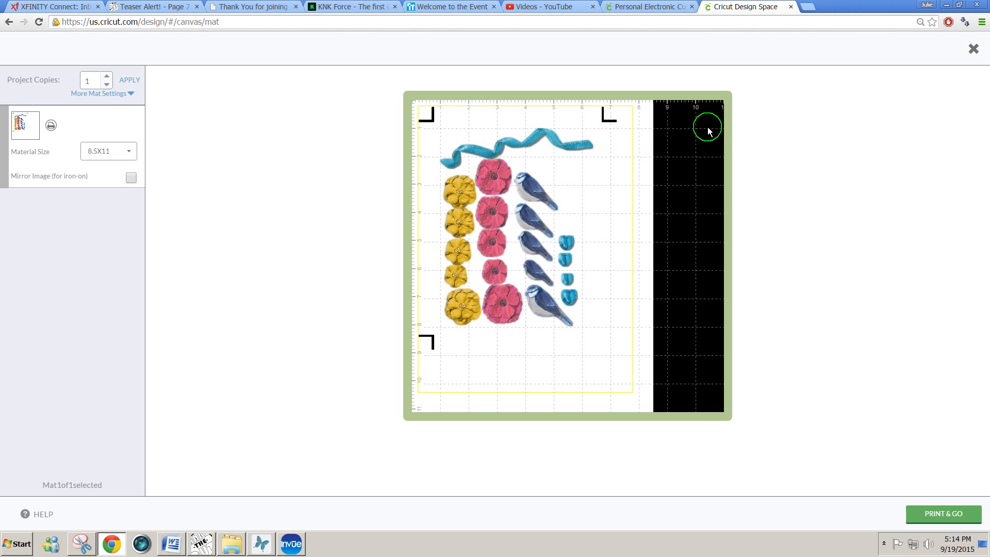
mouse_move(771, 89)
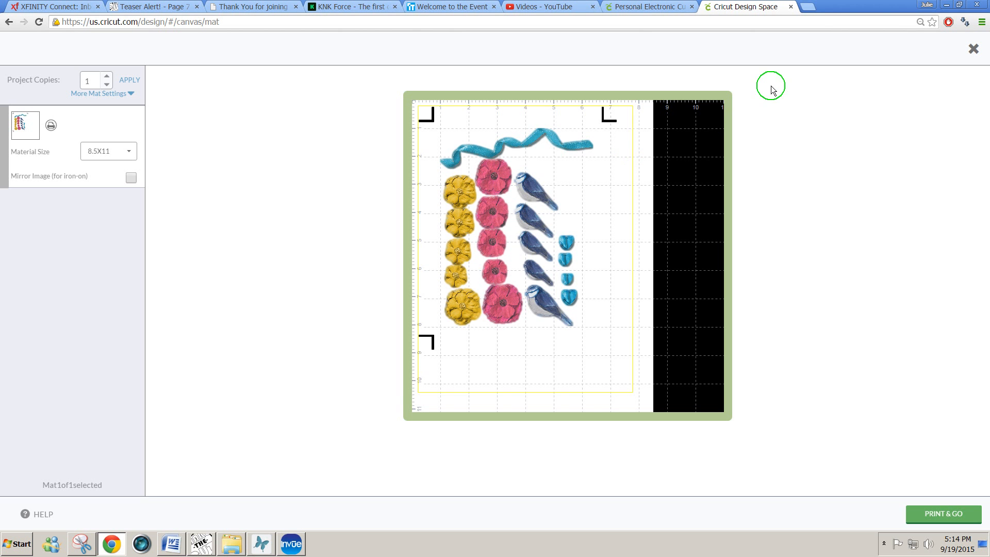
mouse_move(785, 139)
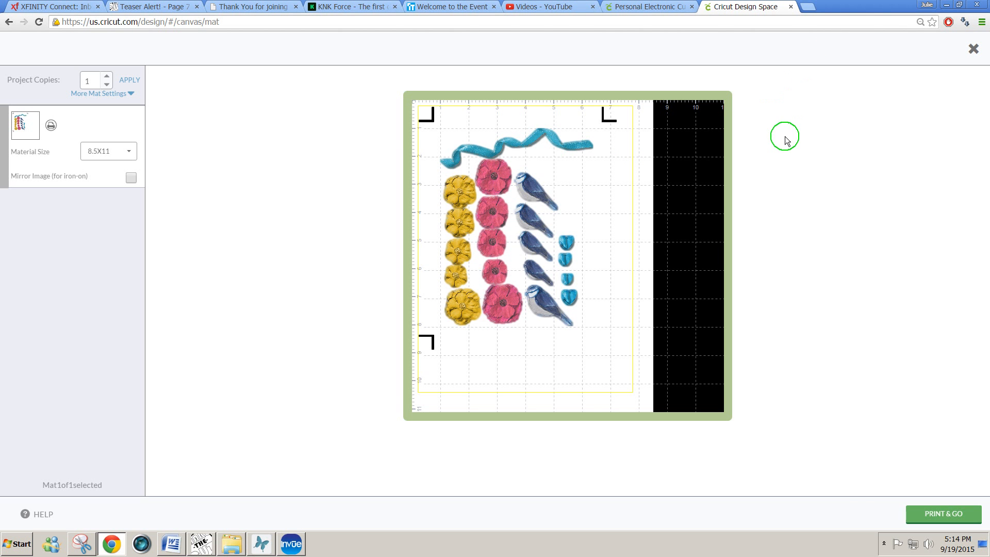